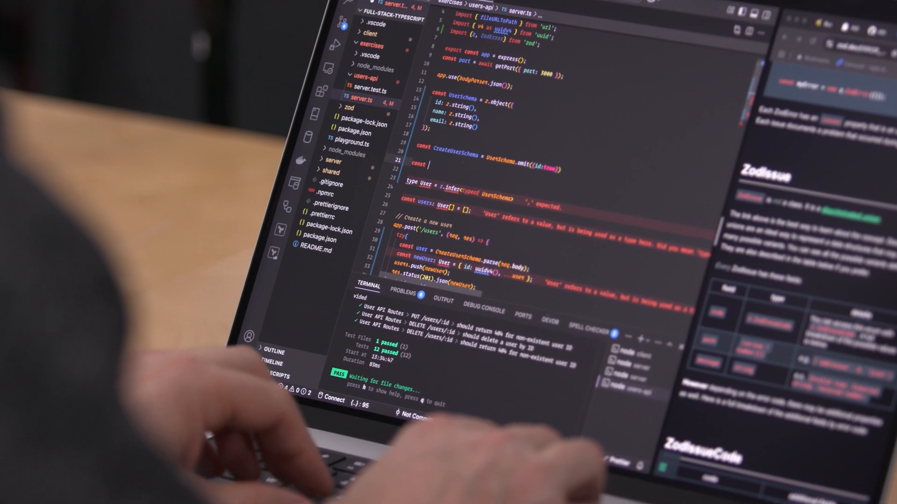
type("PartialUser")
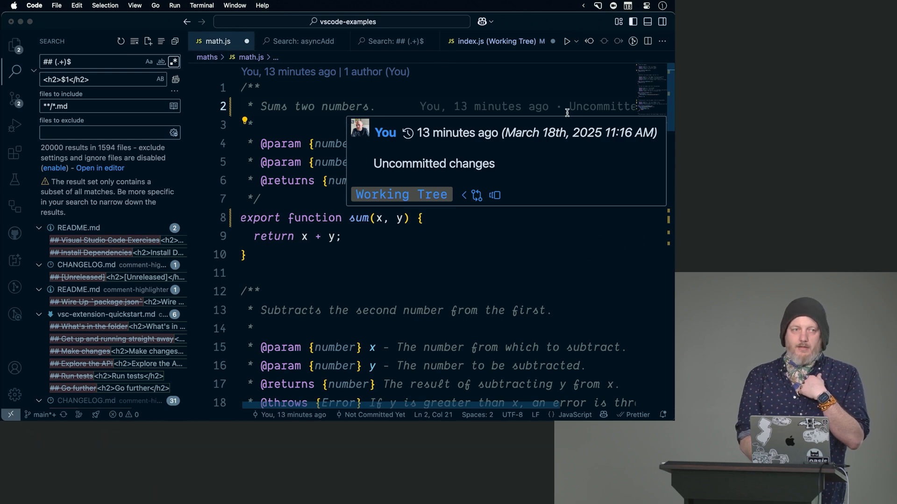
mouse_move(550, 188)
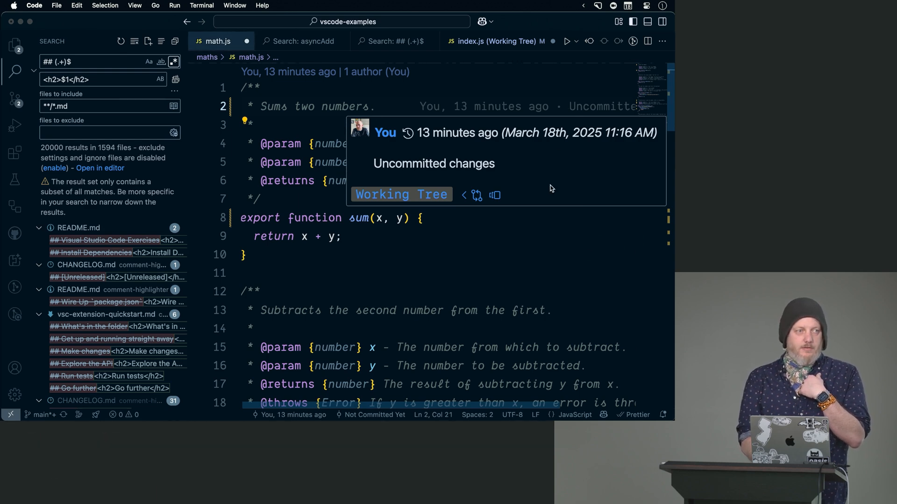
left_click(424, 272)
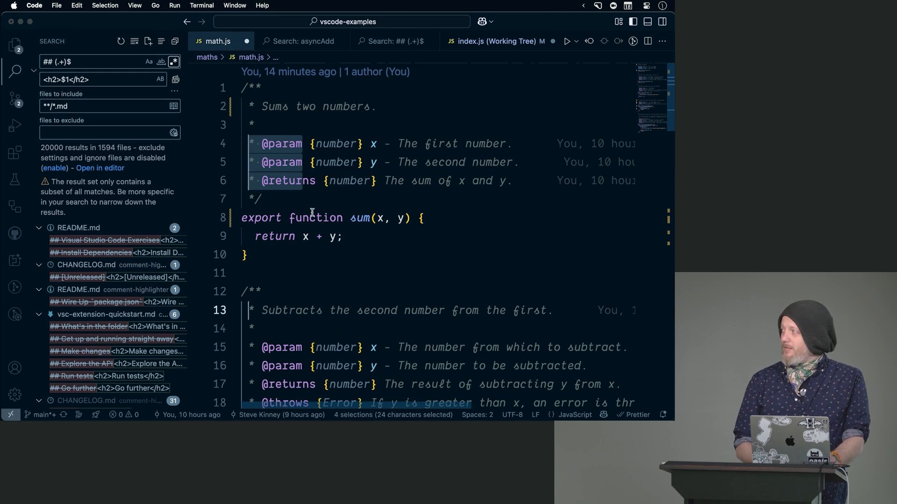
double_click(359, 218)
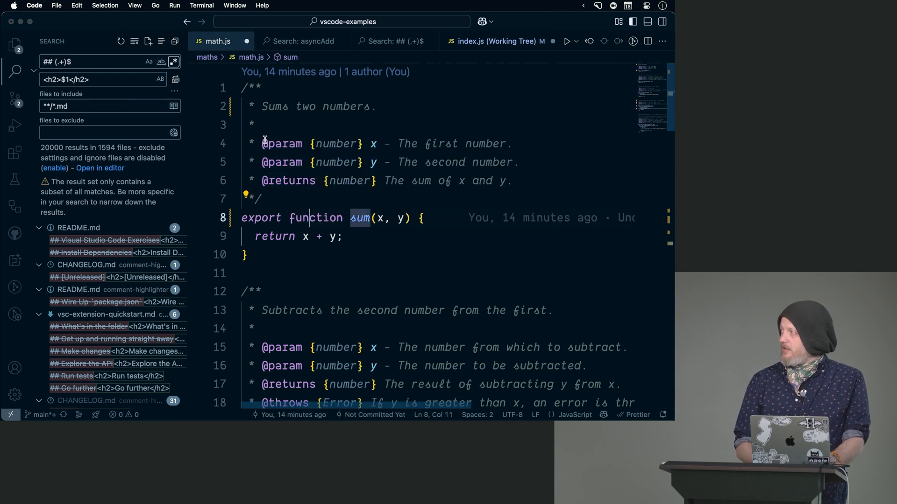
left_click(260, 144)
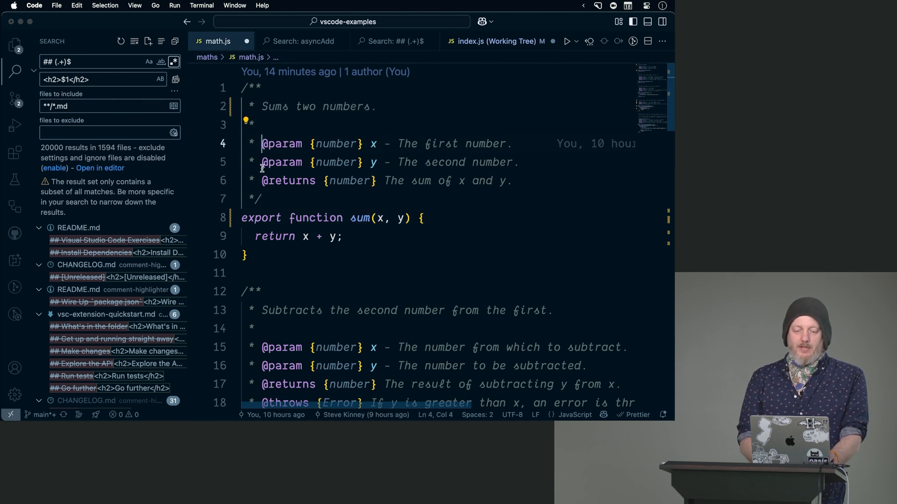
left_click(262, 161)
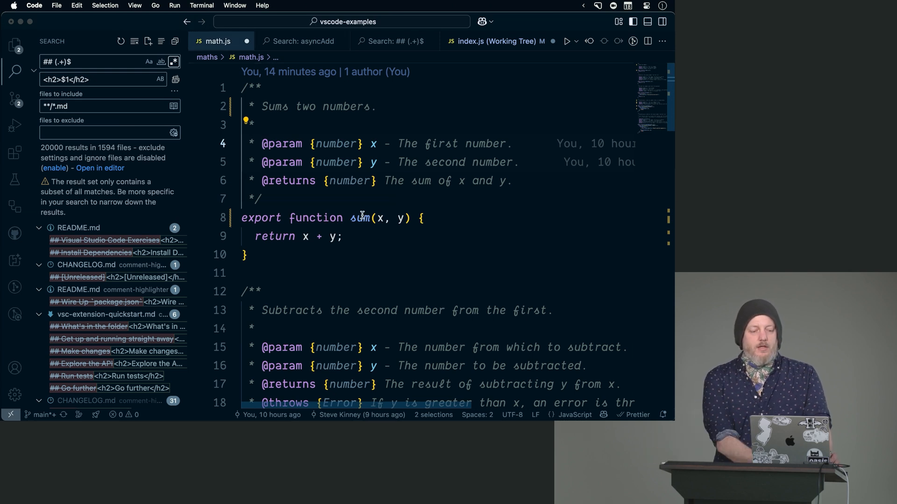
Select 'export function' on the sum line and extend the selection to all five occurrences
double_click(361, 218)
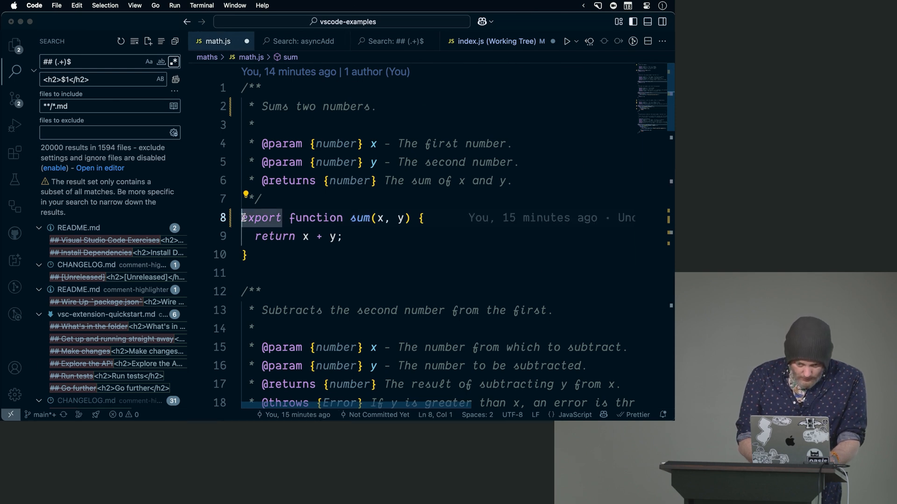
scroll("down", 3)
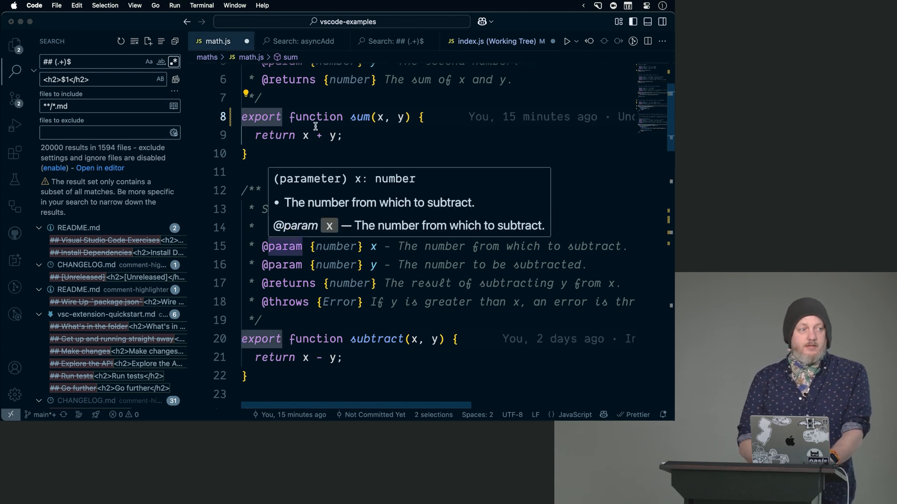
left_click(334, 116)
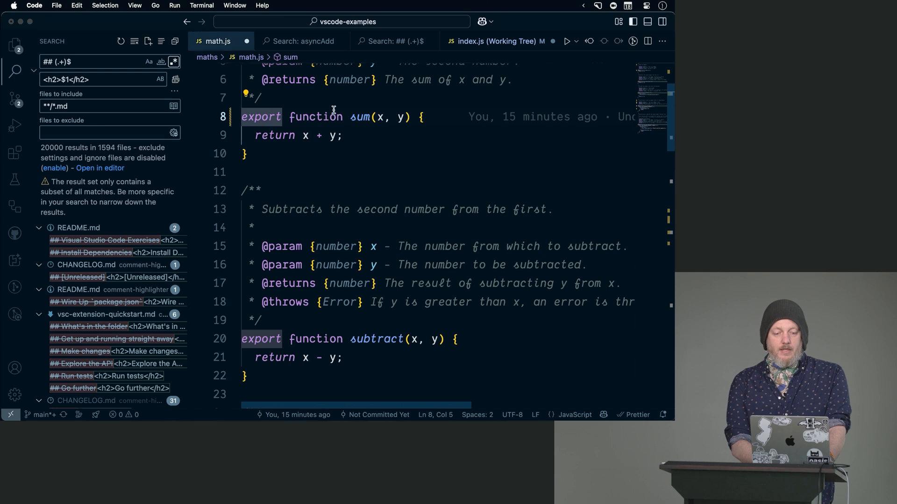
double_click(261, 116)
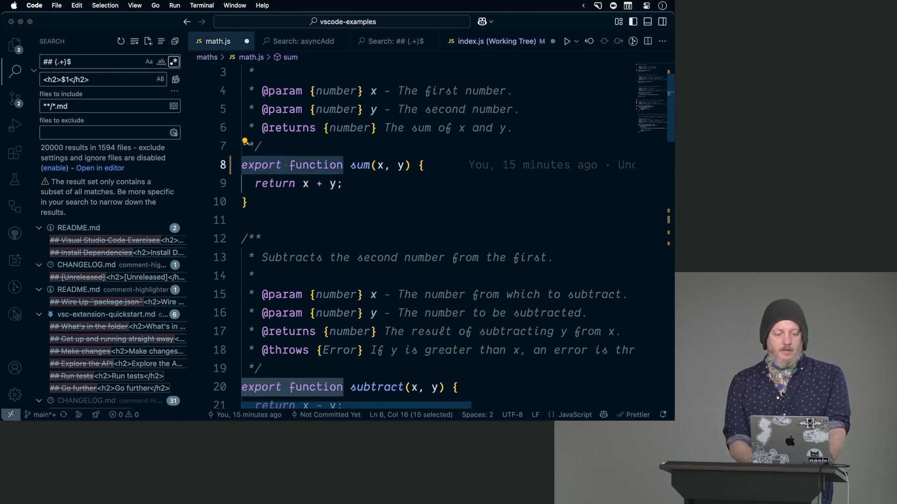
scroll("down", 3)
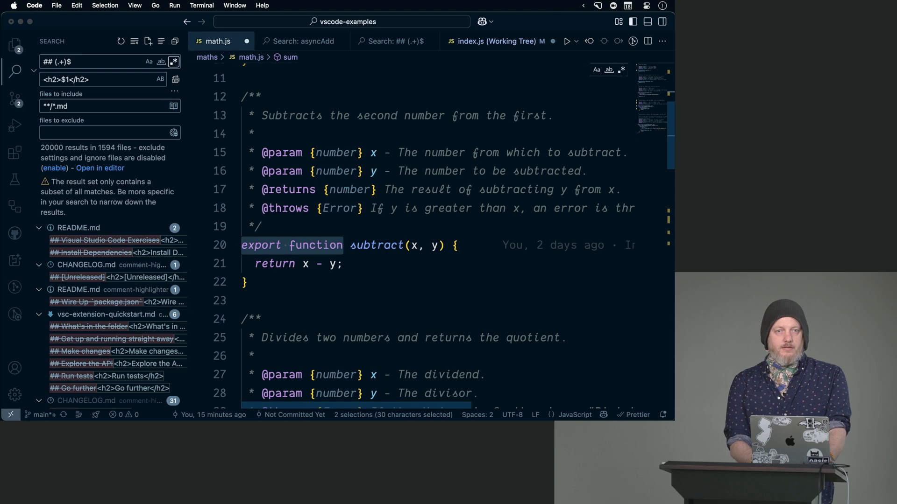
scroll("down", 3)
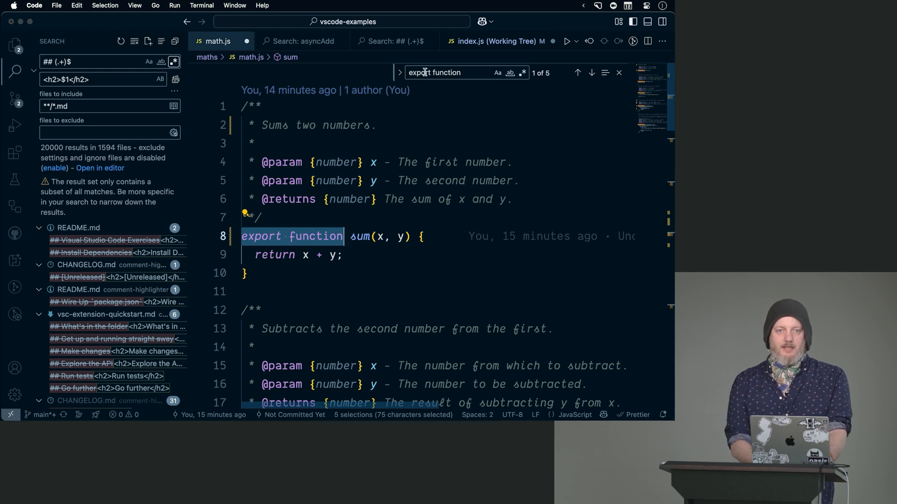
mouse_move(284, 239)
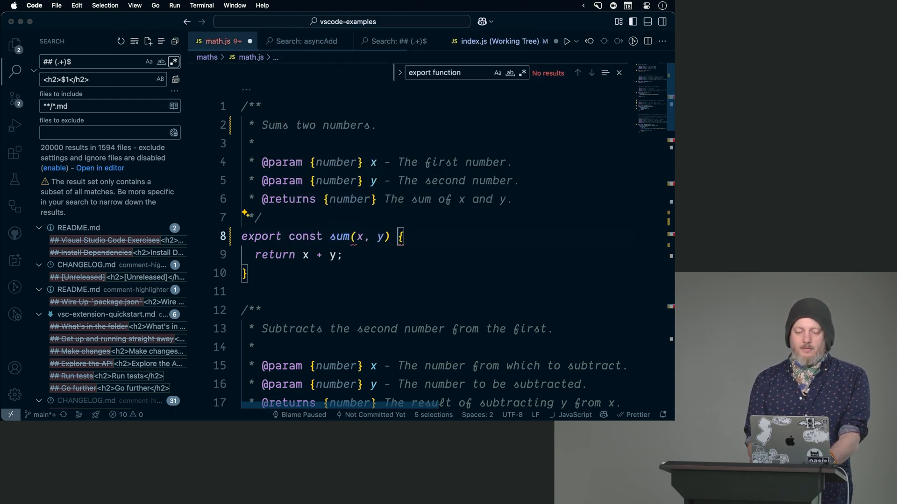
Insert '=>' before each brace and '=' after each name, making sum, subtract, divide and asyncSum arrow constants
type("=>")
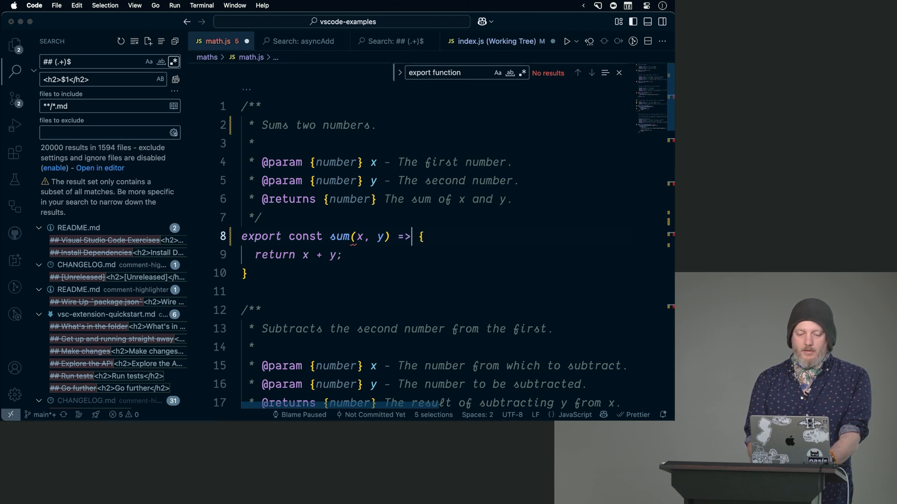
double_click(340, 236)
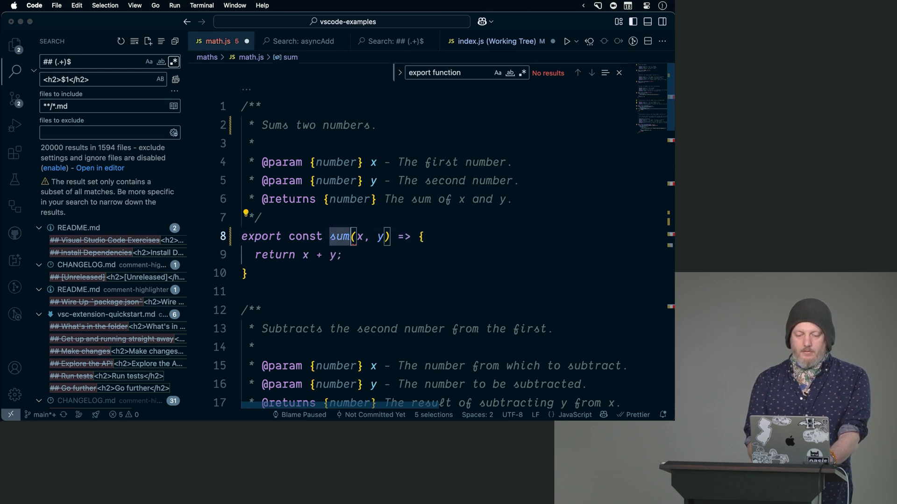
type("=")
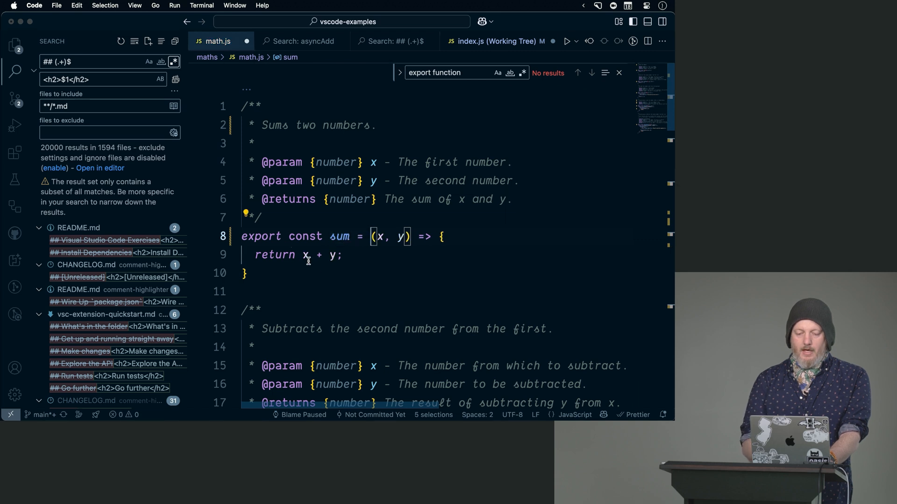
scroll("down", 3)
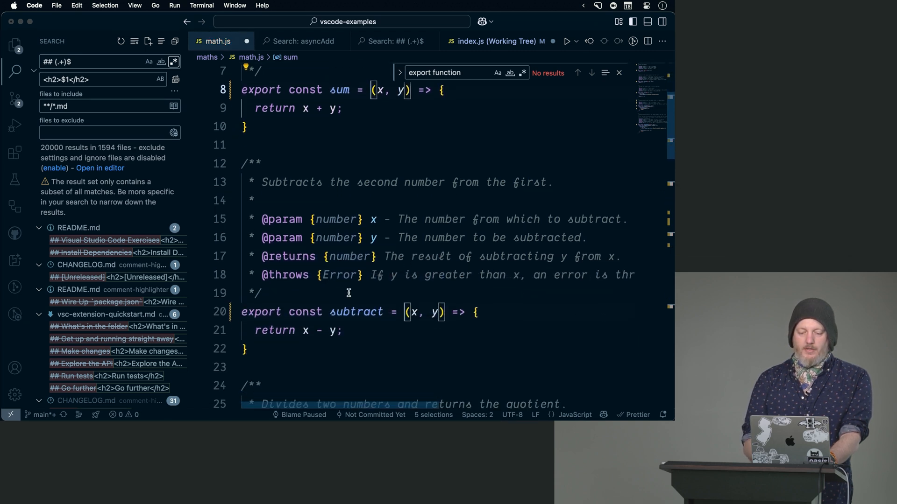
scroll("down", 3)
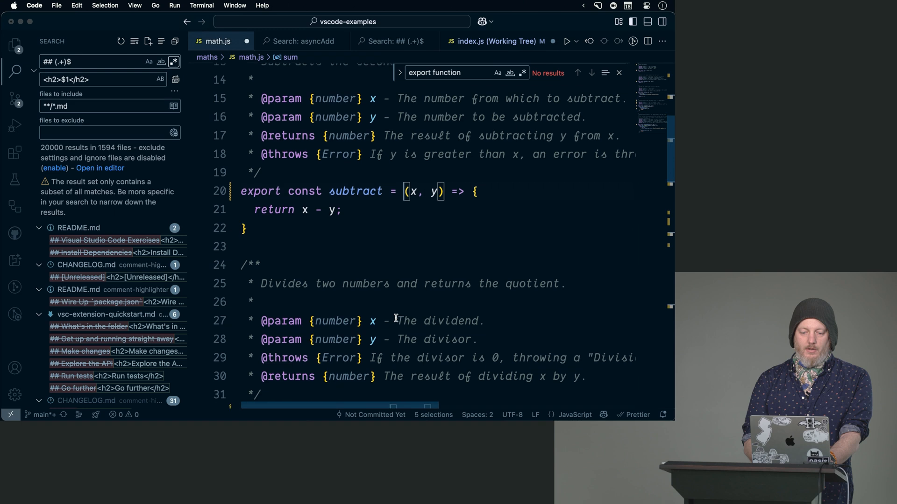
scroll("down", 3)
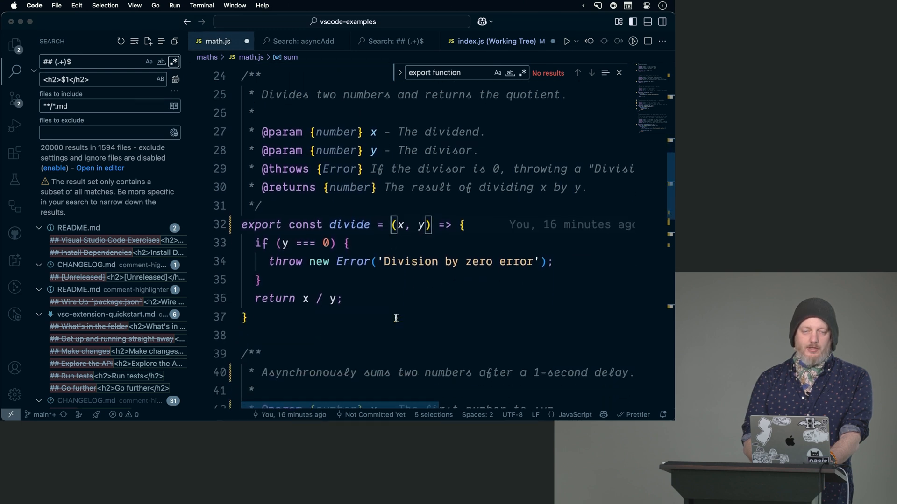
scroll("down", 3)
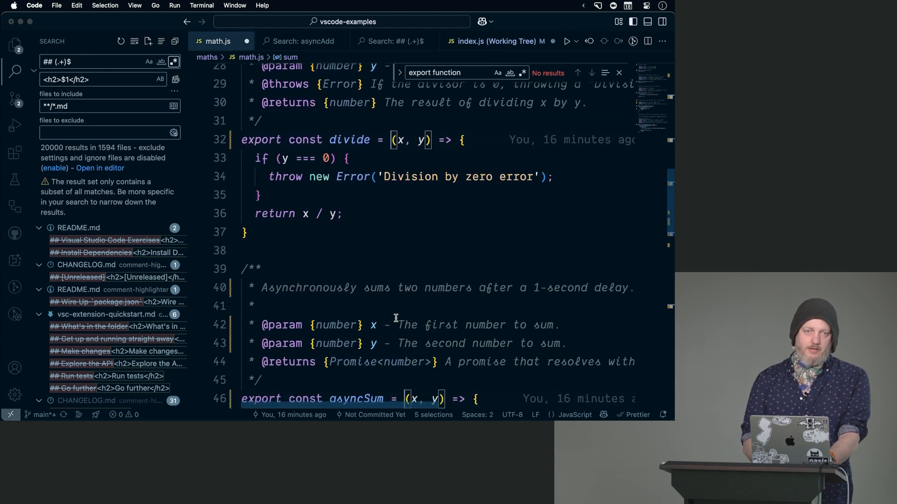
scroll("down", 3)
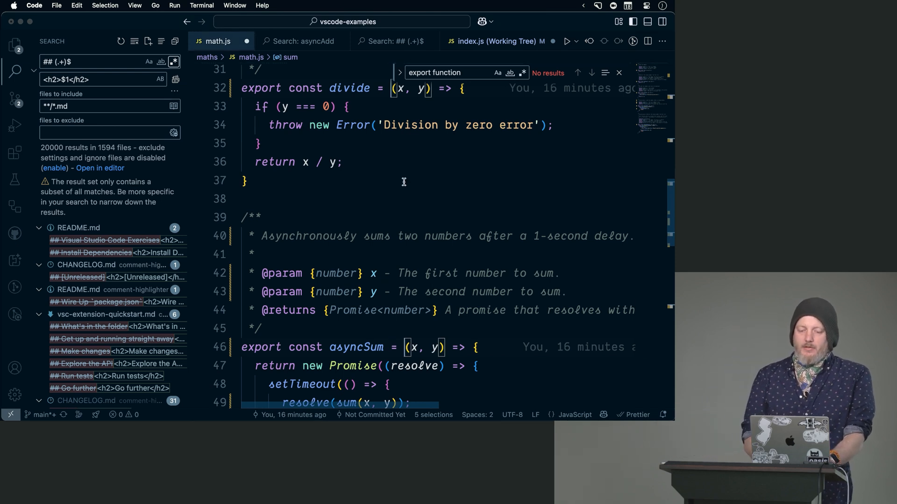
scroll("up", 3)
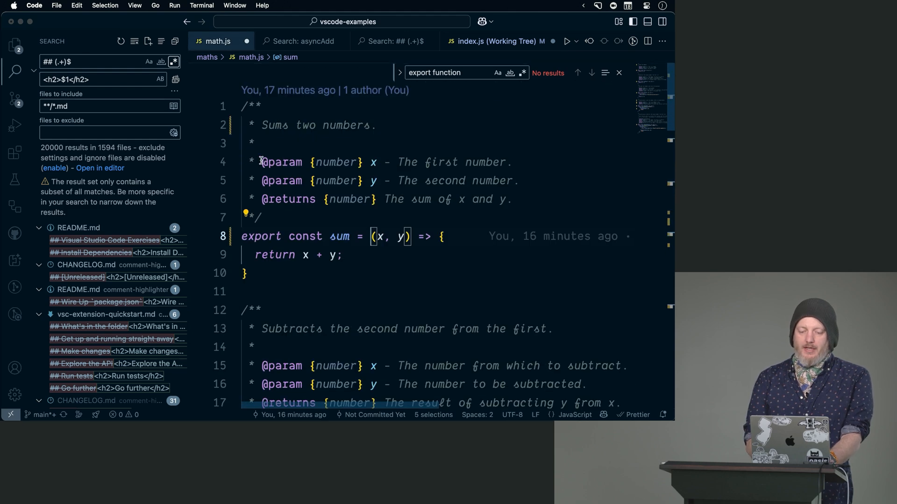
Collapse back to a single cursor on the blank line after sum
left_click(262, 161)
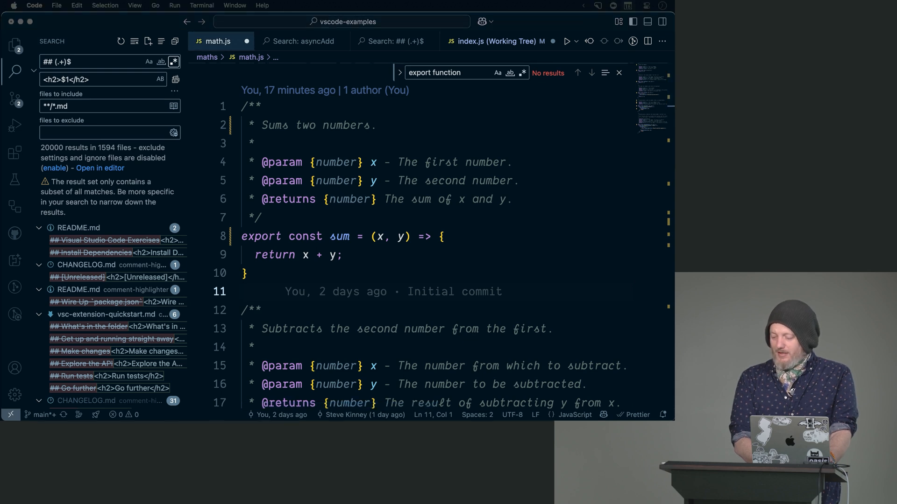
mouse_move(453, 82)
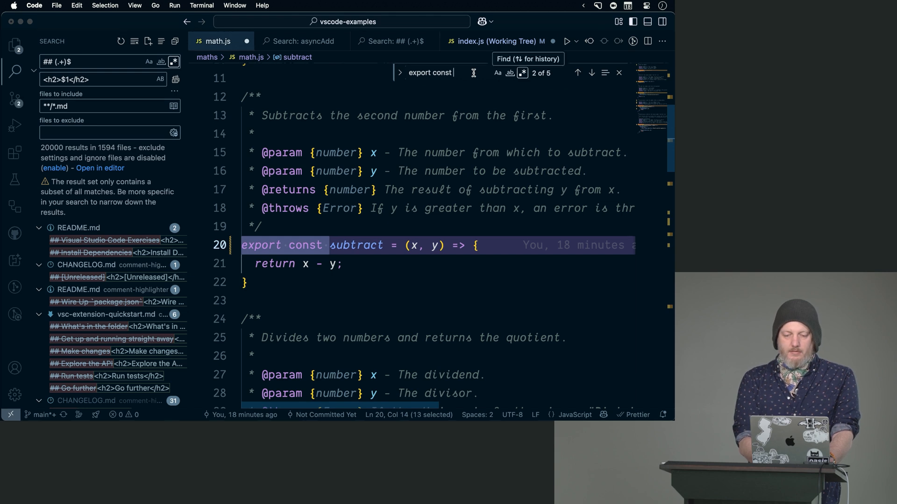
Extend the regex query with '(\w+)' so each export const match captures its function name
type("(\\w+")
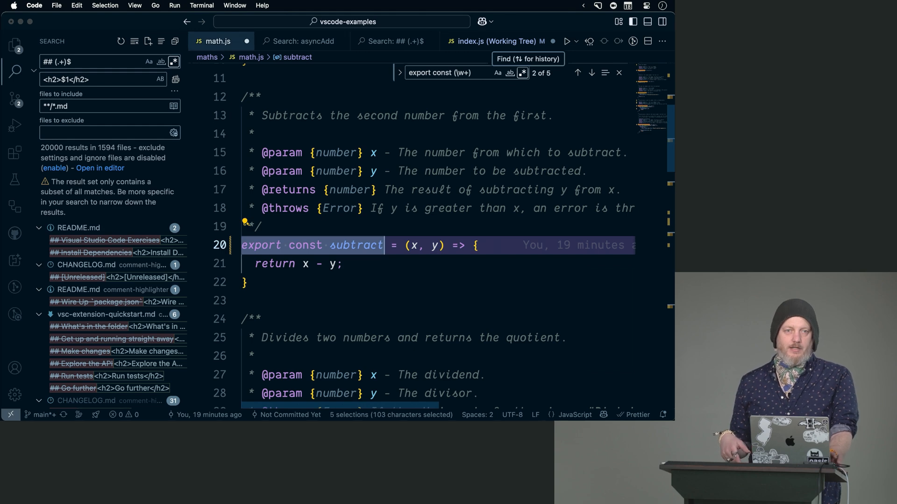
scroll("down", 3)
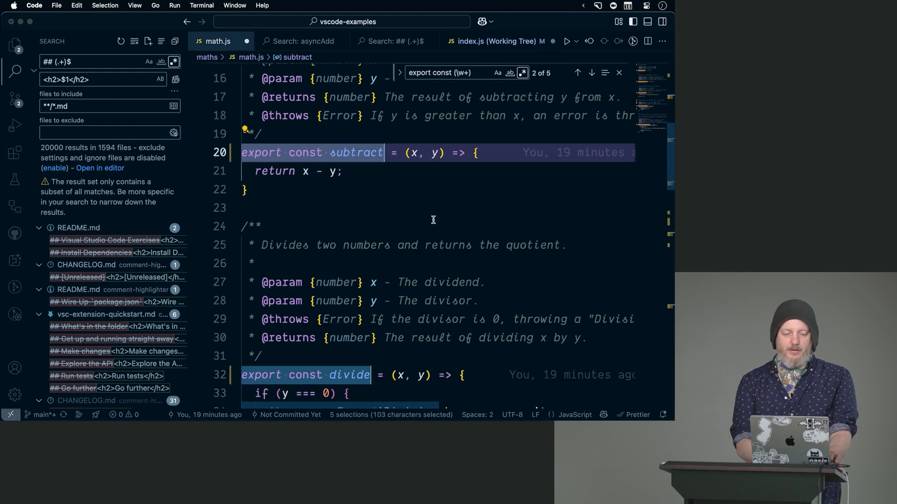
scroll("down", 3)
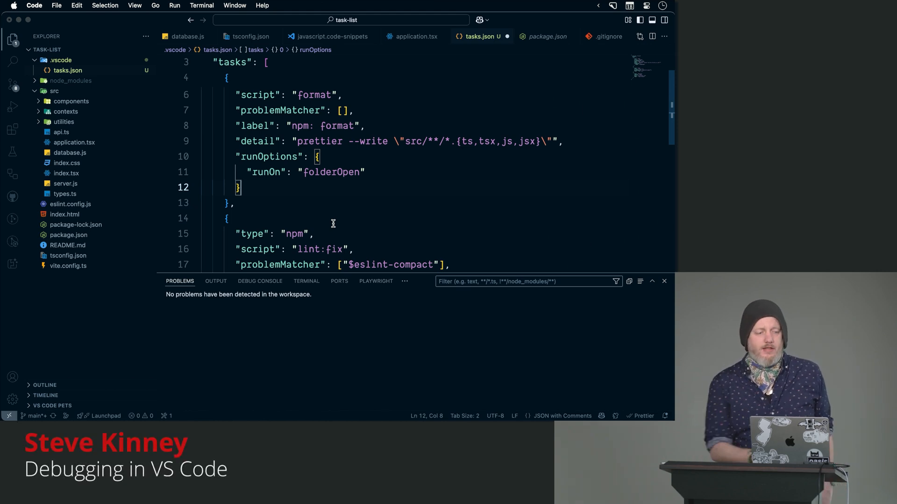
mouse_move(12, 106)
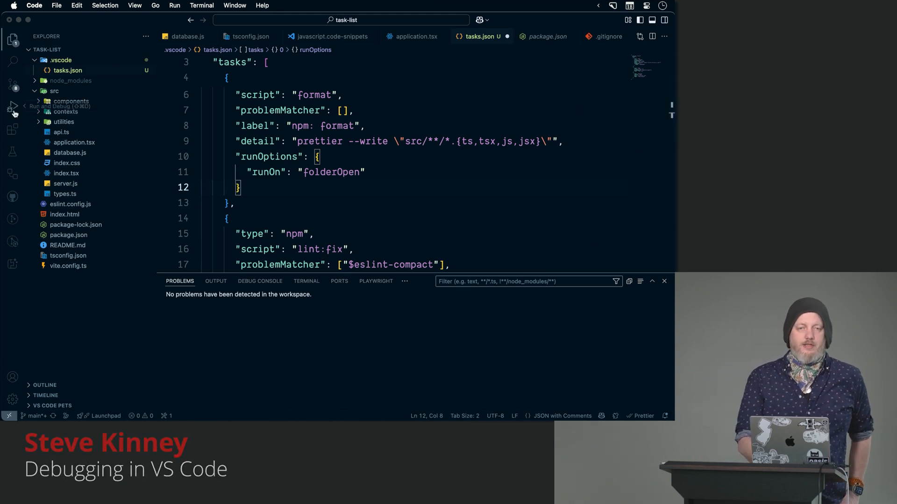
mouse_move(12, 106)
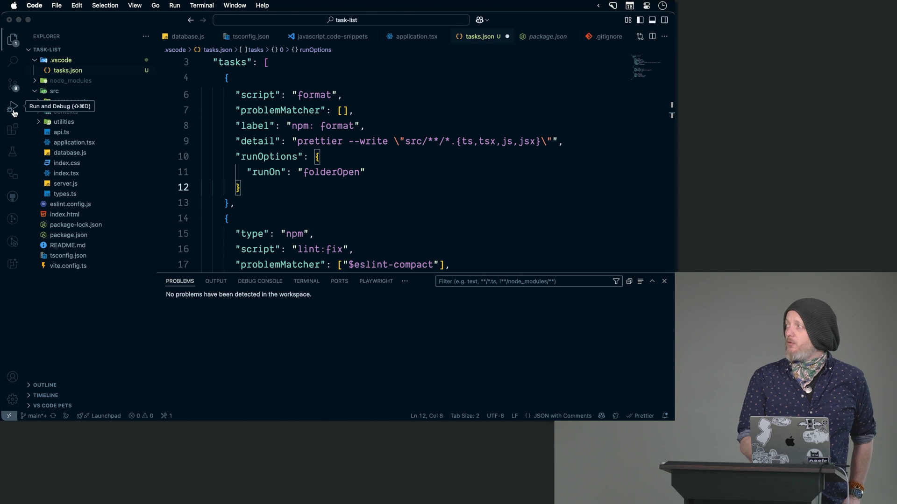
Show the Run and Debug view offering to create a launch.json for the task-list project
left_click(12, 106)
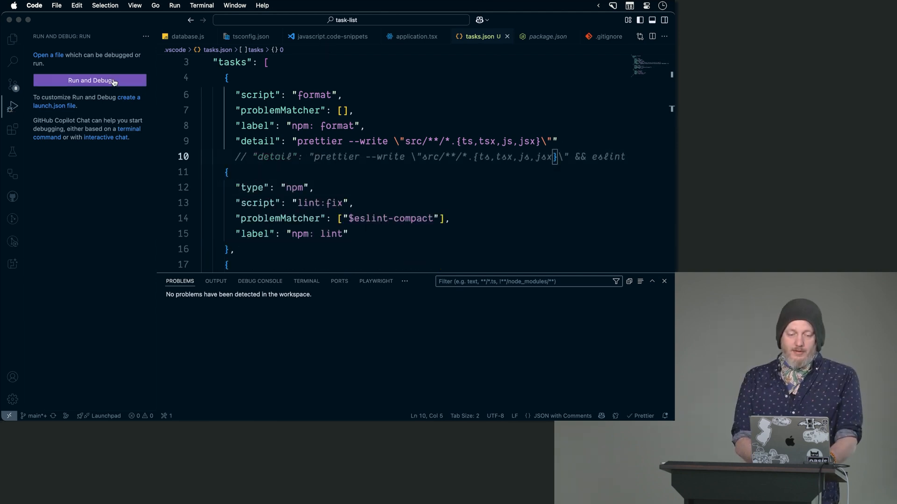
mouse_move(126, 99)
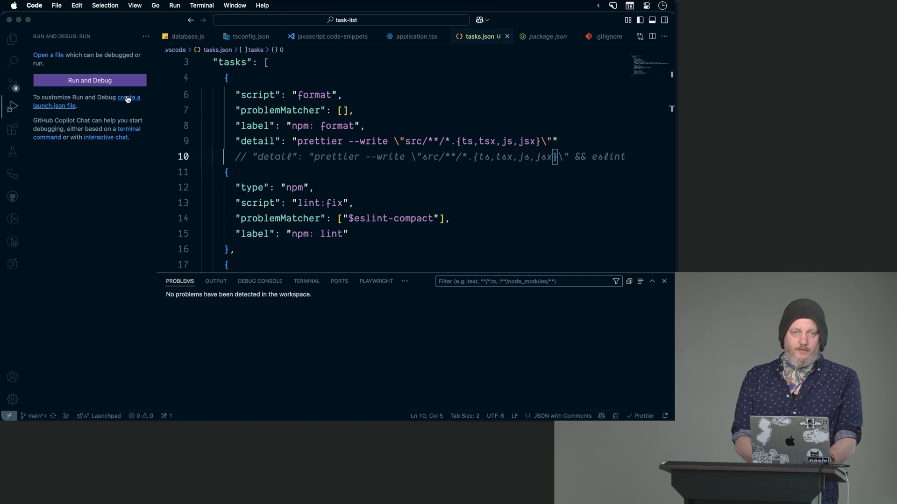
Create launch.json with a Node Launch Program configuration pointing at src/server.js instead of app.js
left_click(89, 80)
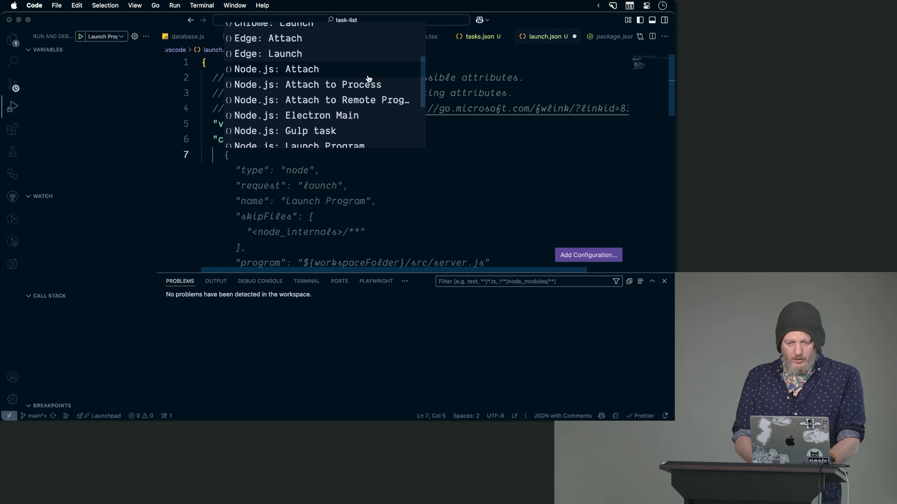
mouse_move(352, 70)
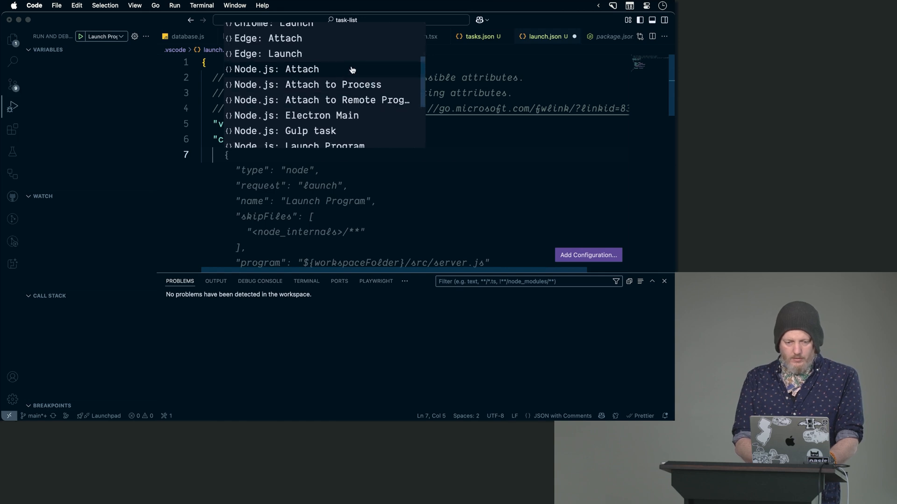
scroll("down", 3)
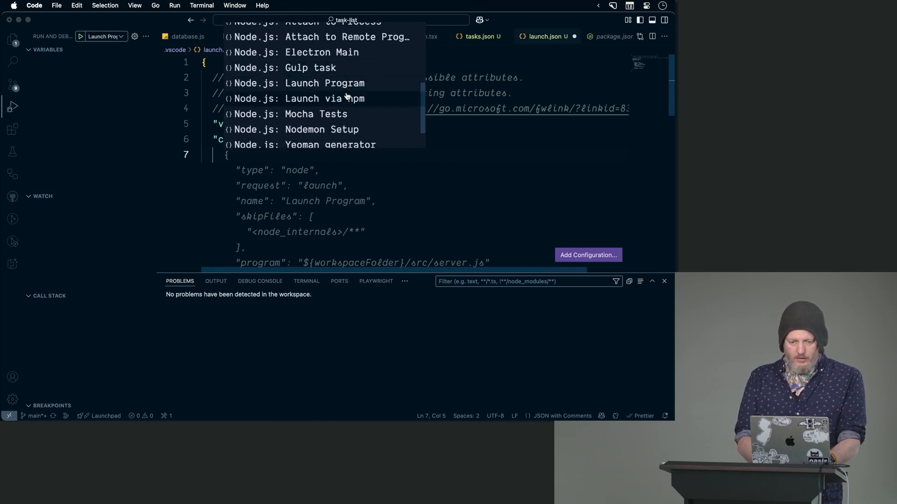
mouse_move(324, 83)
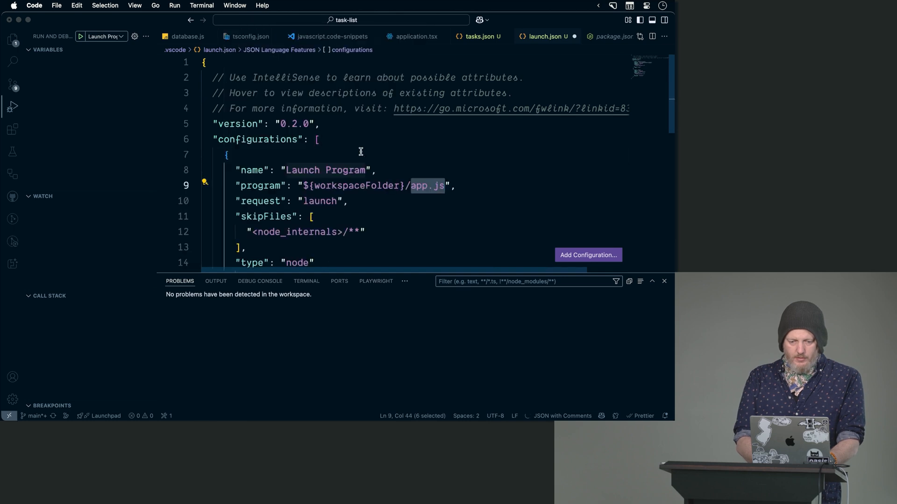
left_click(348, 200)
type("src/")
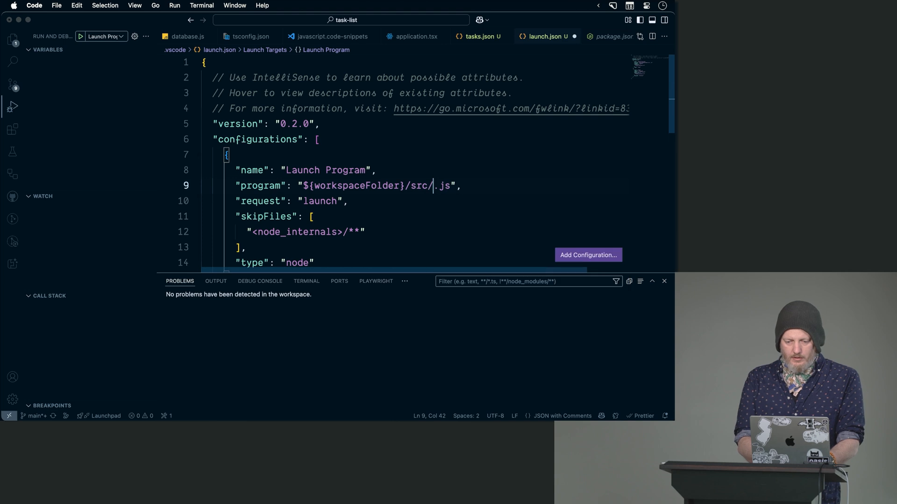
type("server")
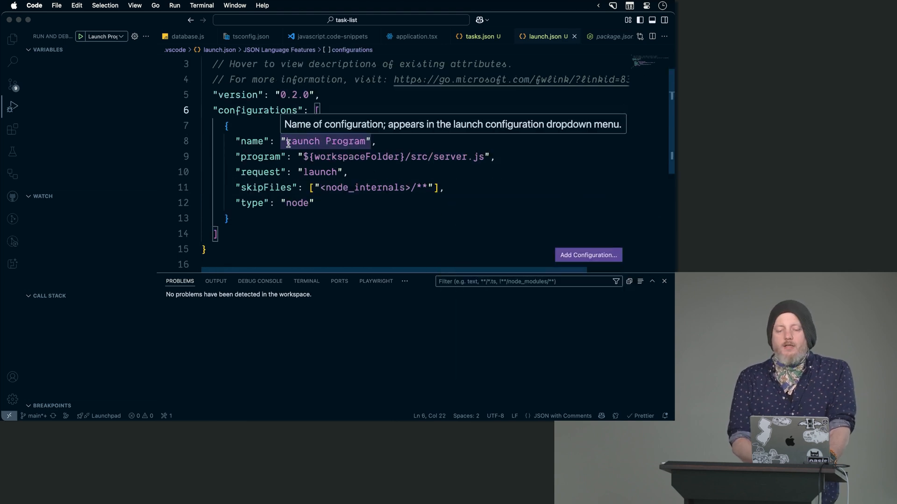
mouse_move(444, 157)
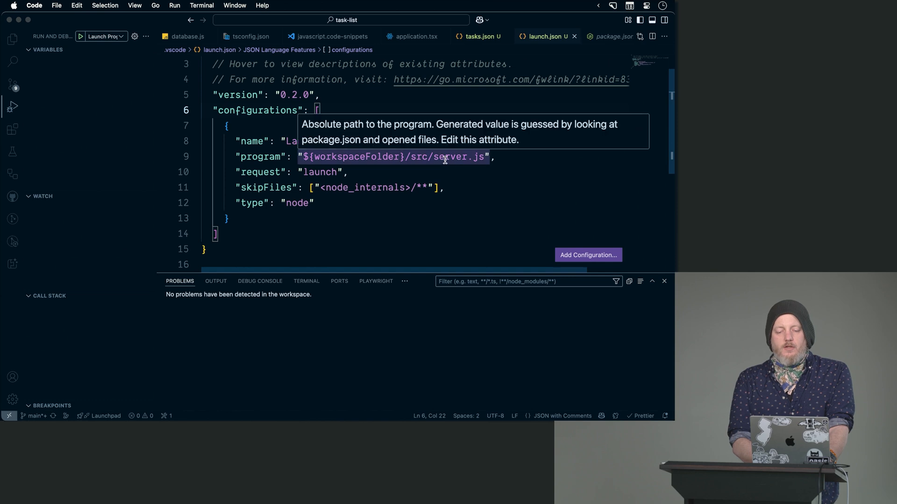
mouse_move(381, 188)
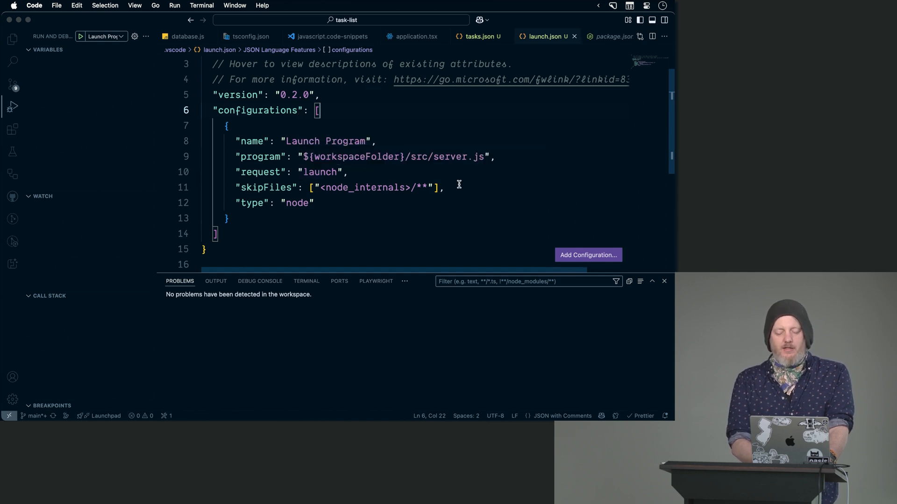
left_click(443, 188)
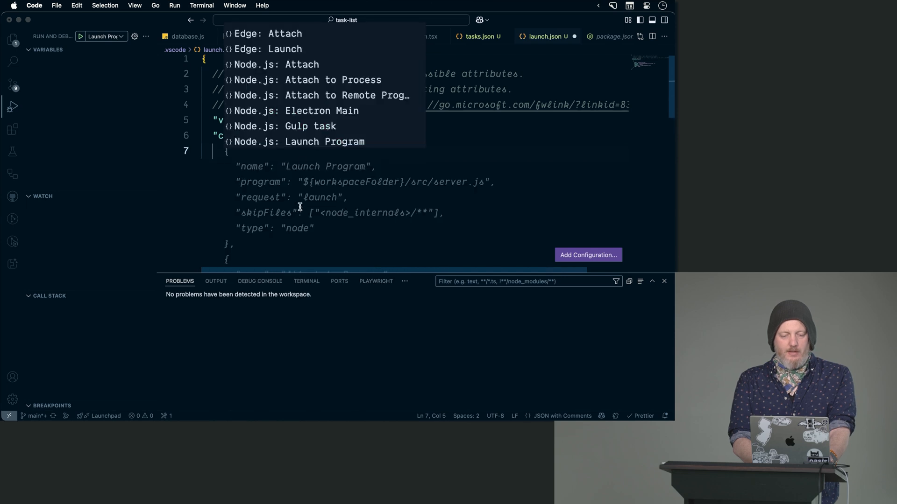
mouse_move(321, 110)
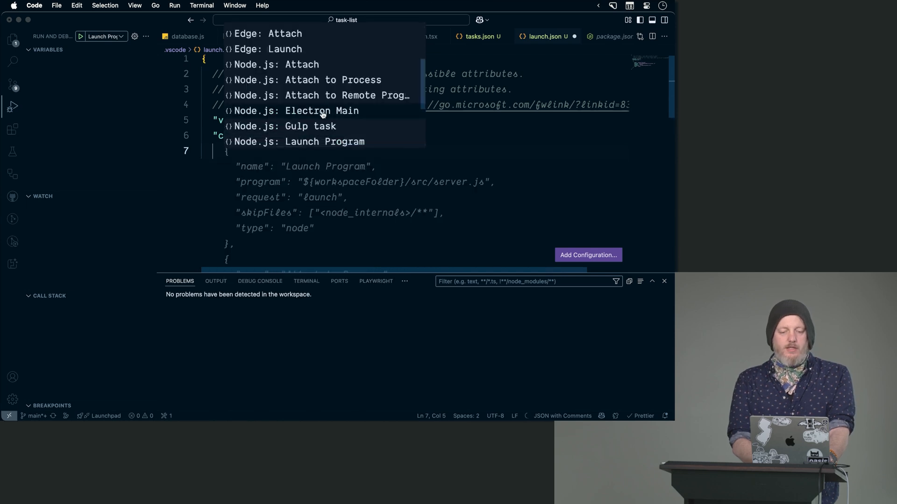
scroll("down", 3)
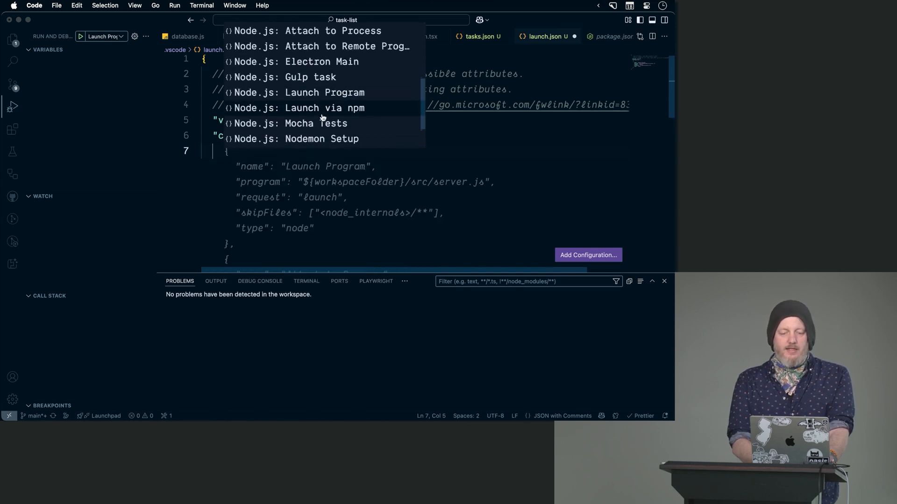
scroll("down", 3)
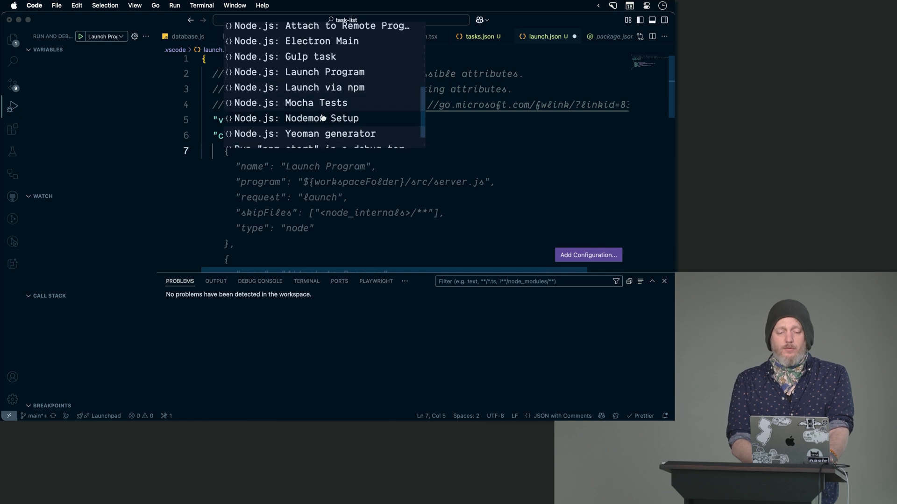
scroll("up", 3)
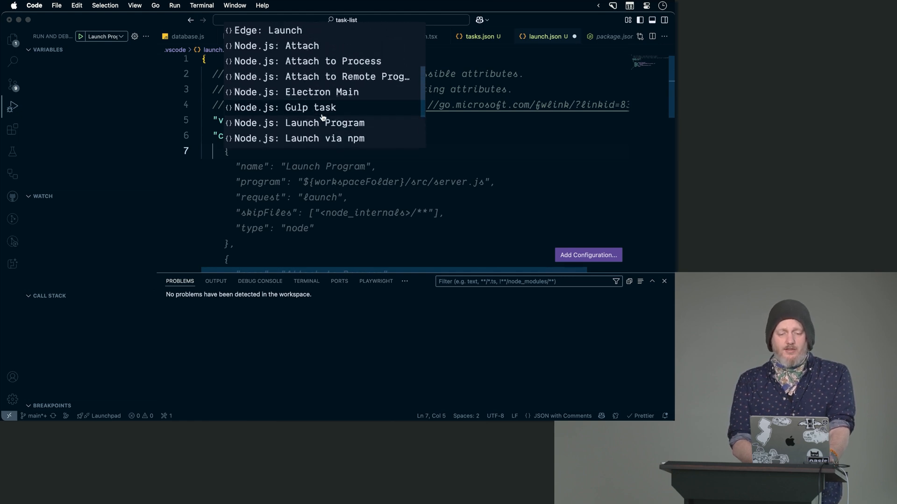
scroll("up", 3)
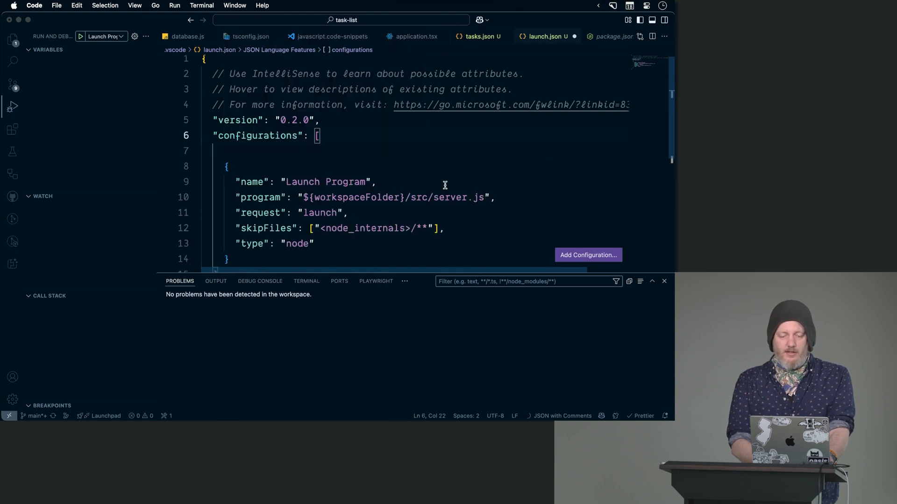
scroll("down", 3)
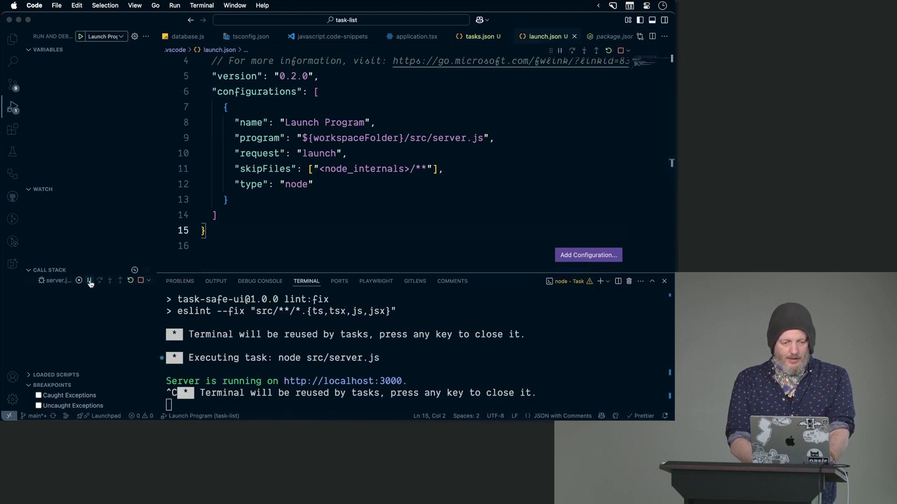
Focus the running server.js session in the debugger's Call Stack
left_click(89, 283)
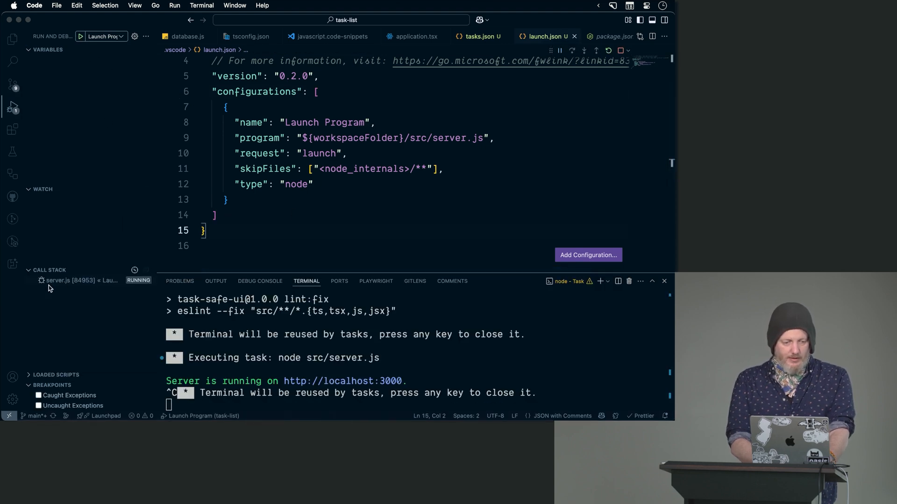
mouse_move(57, 280)
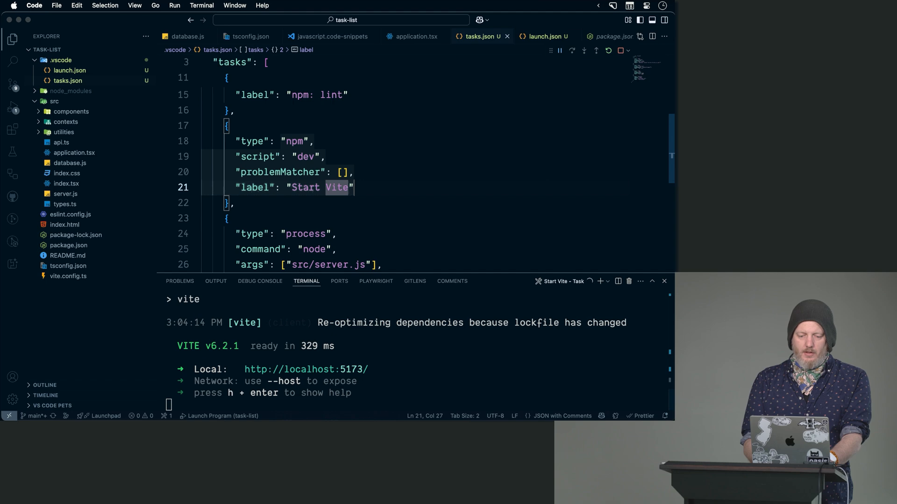
mouse_move(340, 379)
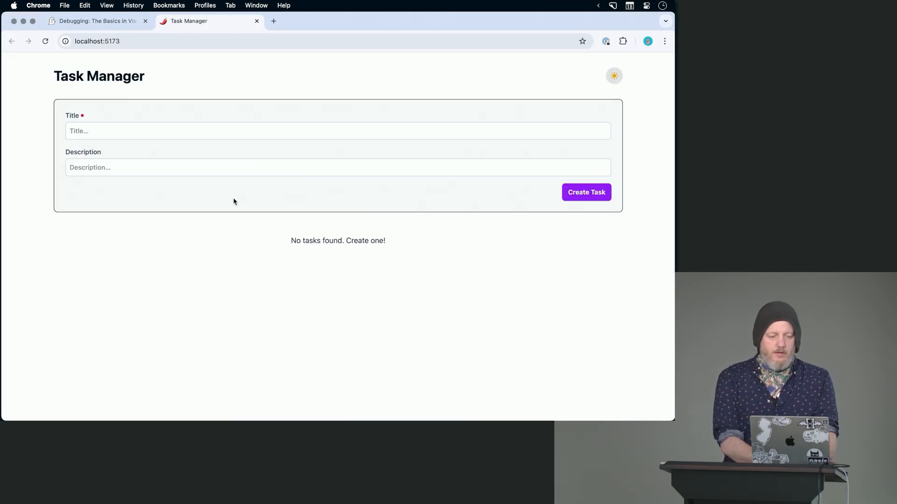
Focus the Title field of the Task Manager form served at localhost:5173
left_click(586, 191)
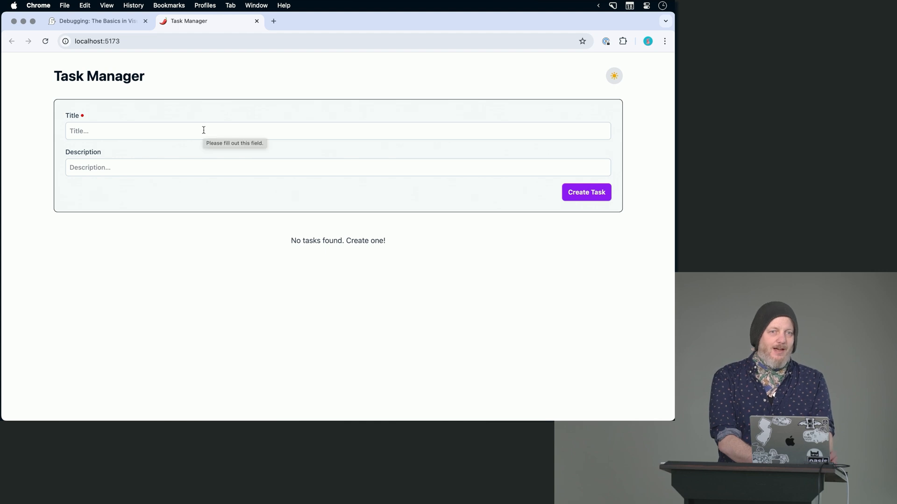
mouse_move(273, 227)
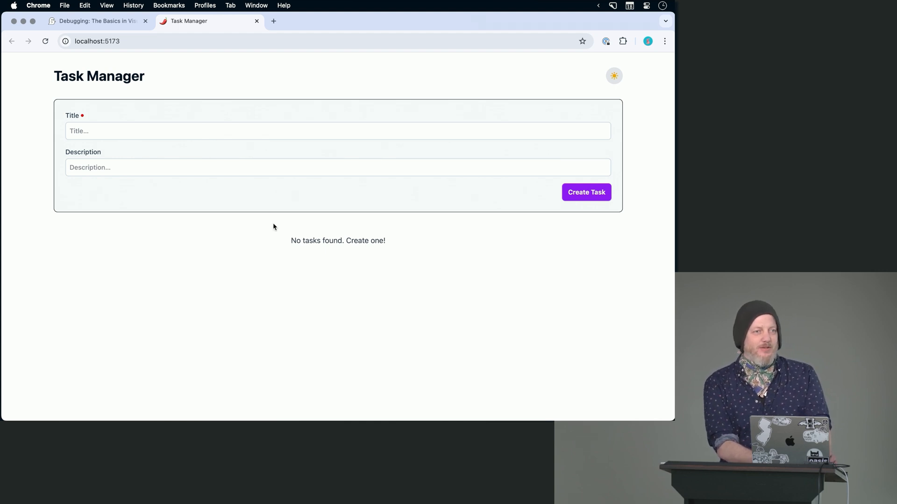
mouse_move(178, 278)
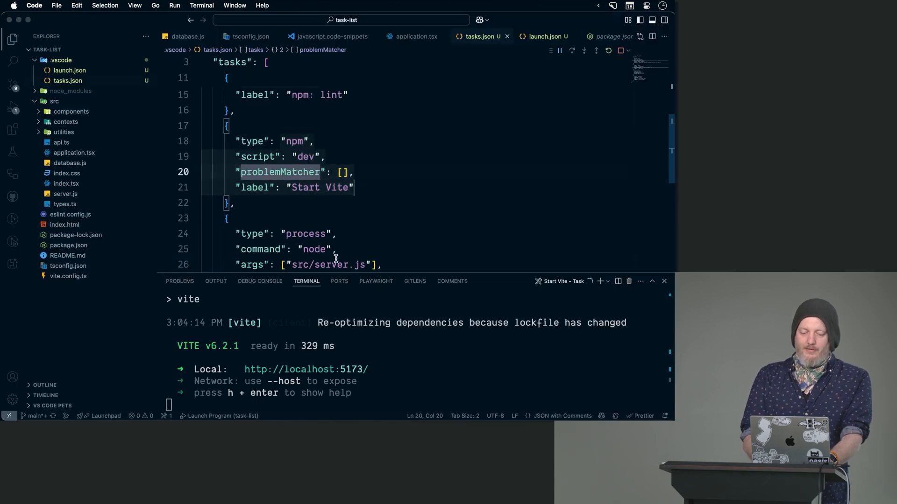
mouse_move(434, 311)
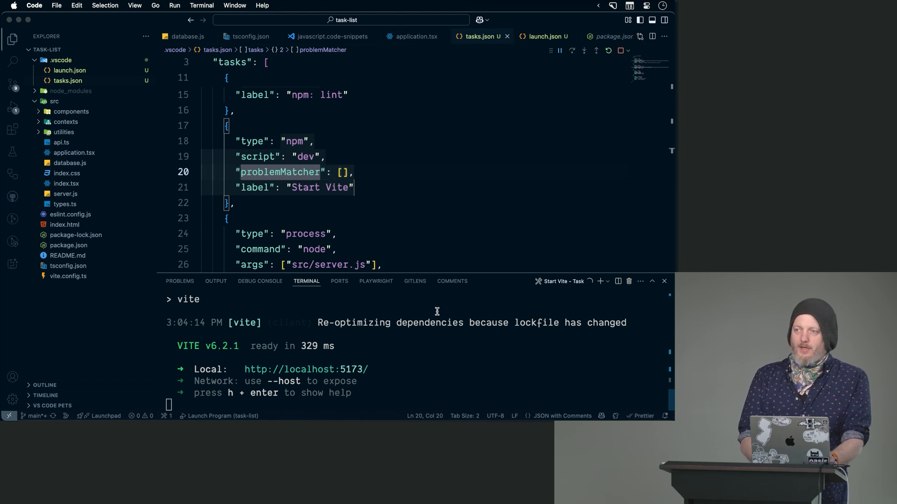
mouse_move(299, 205)
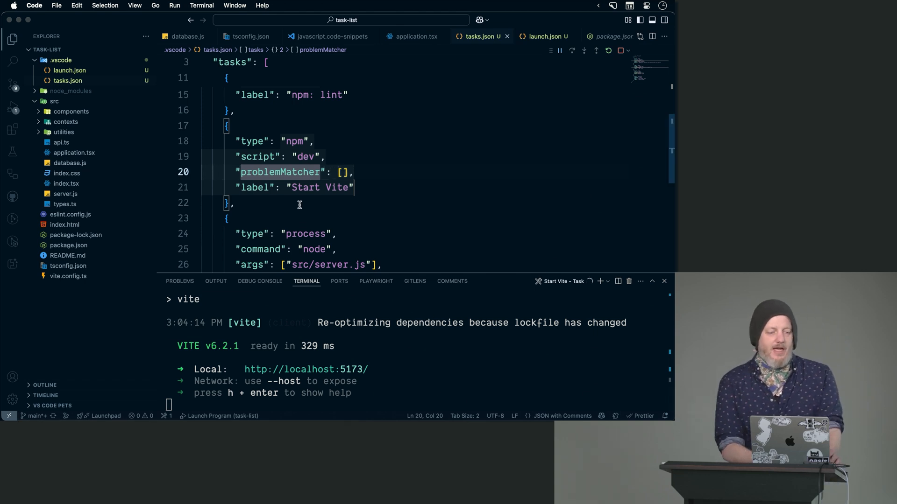
mouse_move(145, 125)
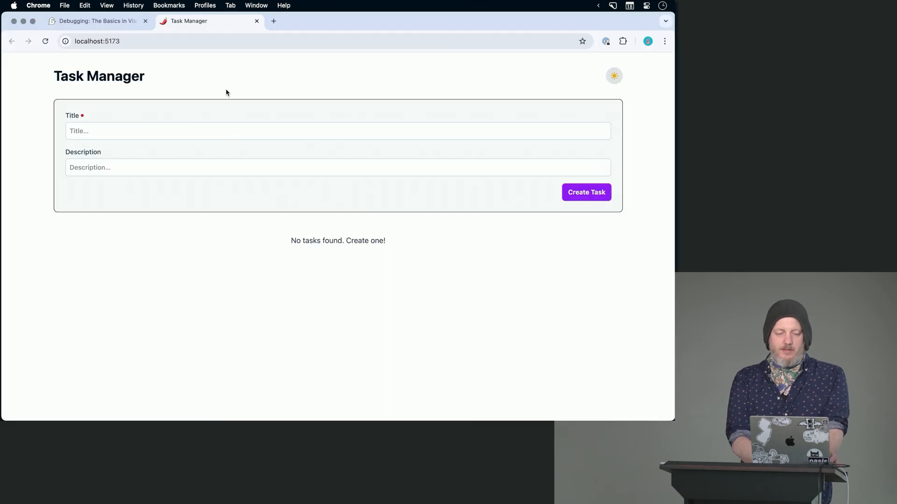
Add a 'Buy croutons' task with description 'From store' via Create Task
left_click(337, 130)
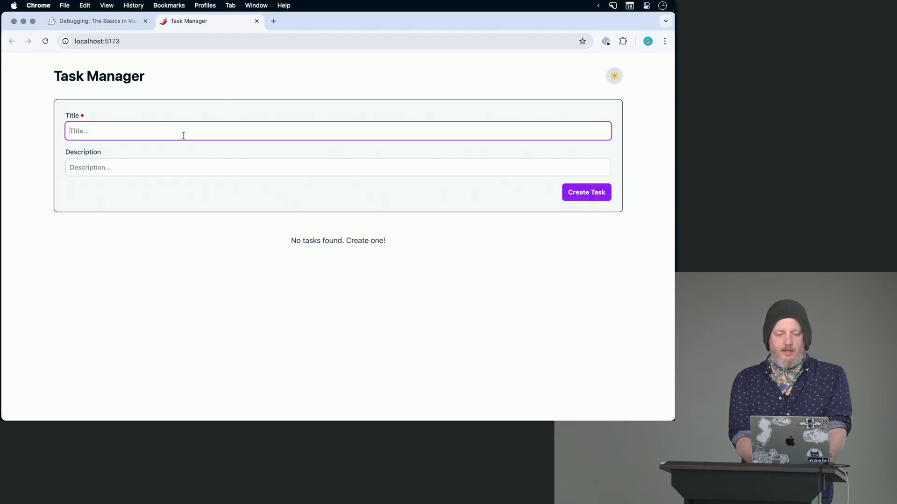
type("Buy croutons")
left_click(338, 167)
type("F")
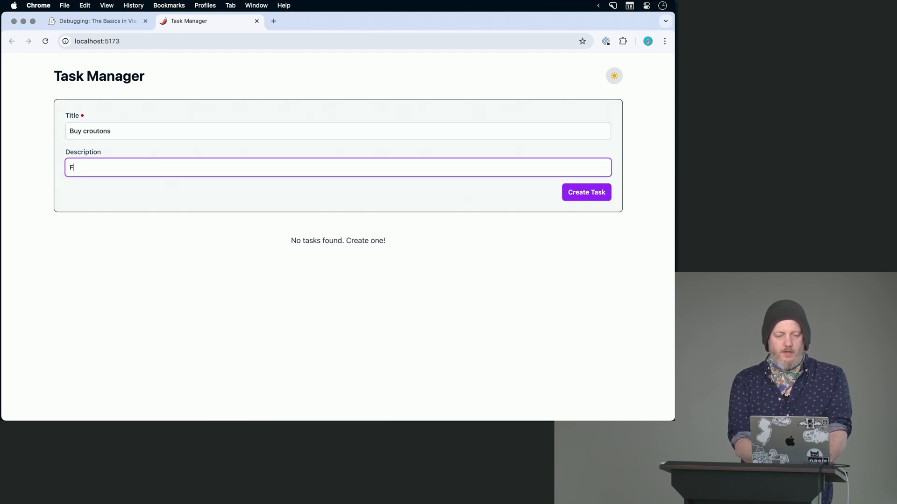
left_click(585, 192)
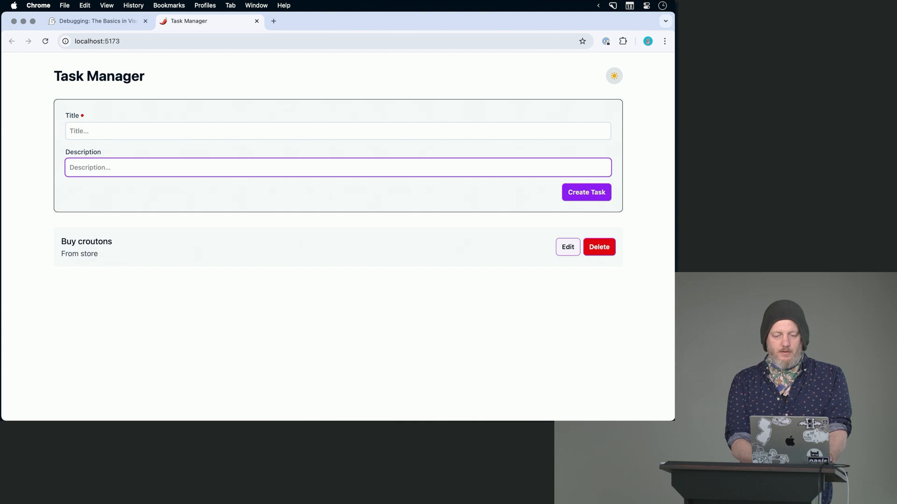
mouse_move(343, 285)
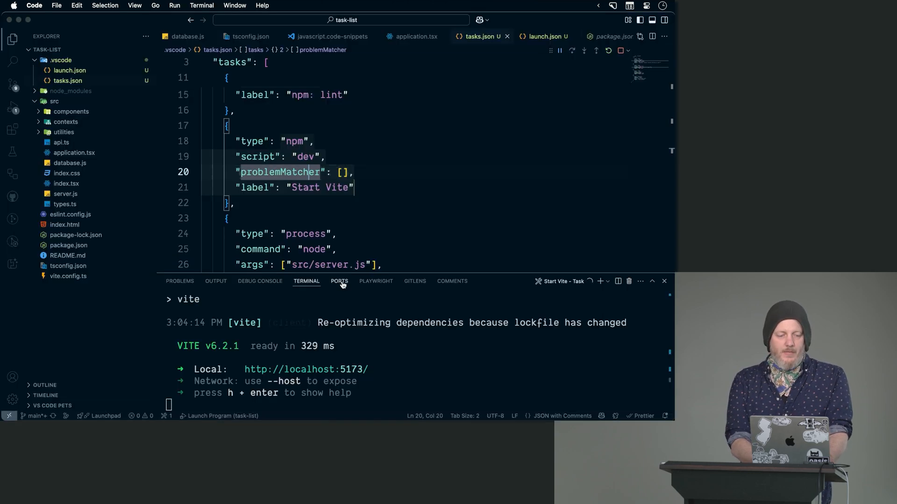
mouse_move(88, 194)
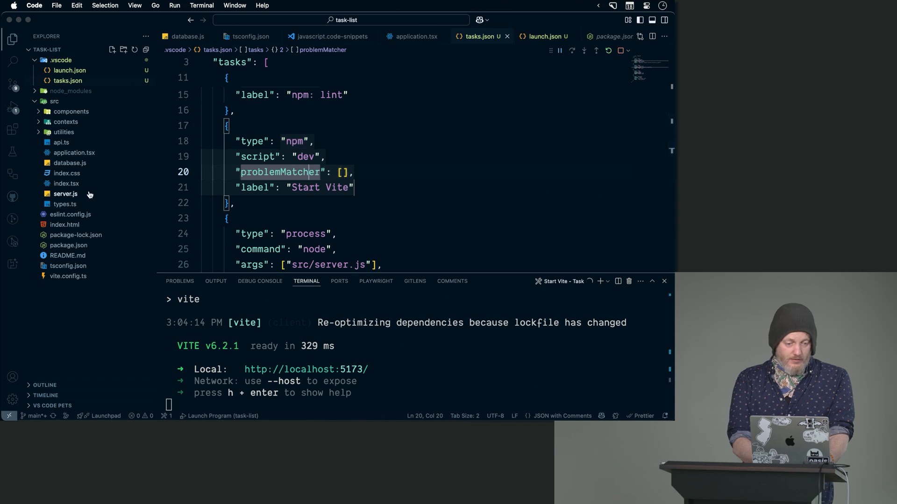
Set a breakpoint on line 54 of server.js, the INSERT query in the POST /tasks handler
left_click(66, 194)
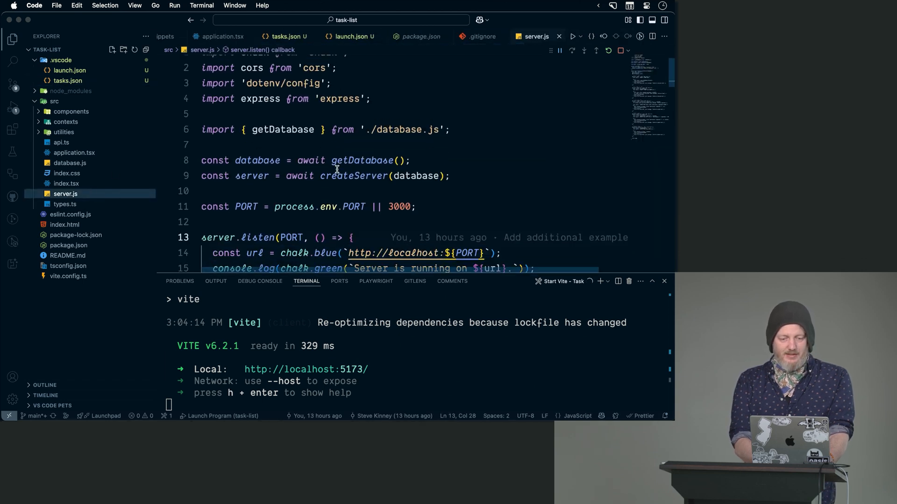
scroll("down", 3)
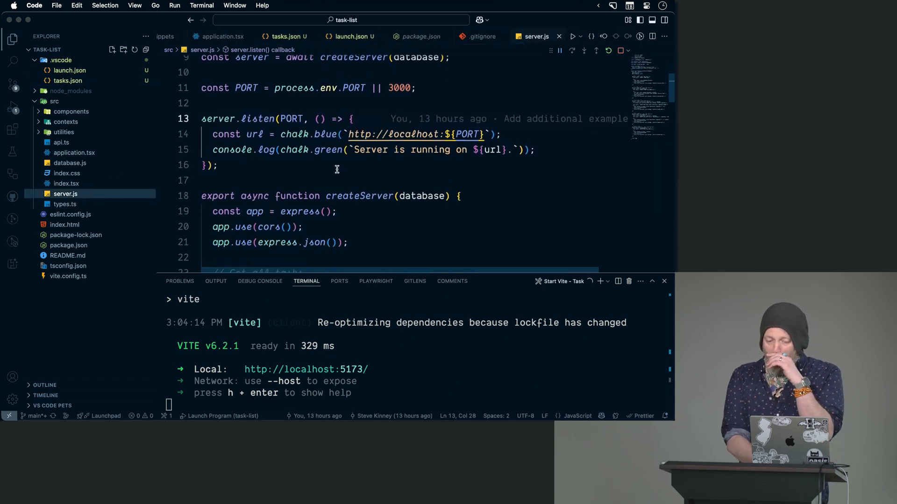
scroll("down", 3)
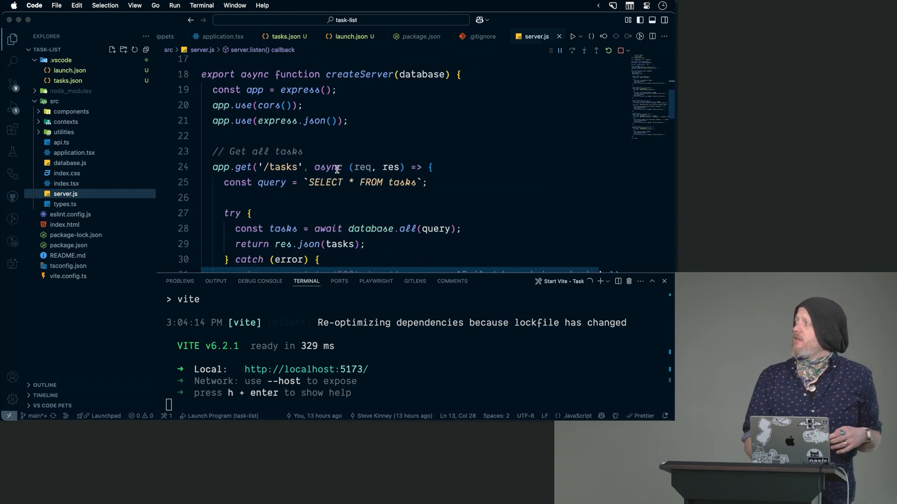
scroll("down", 3)
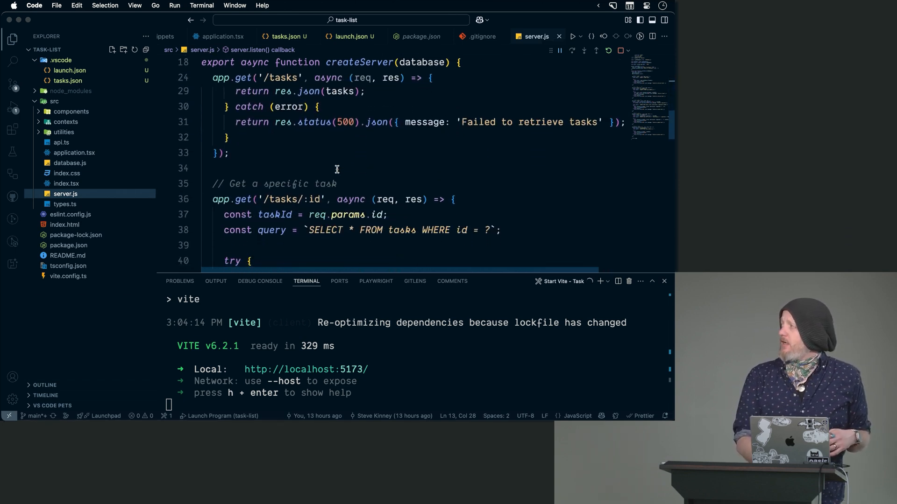
scroll("down", 3)
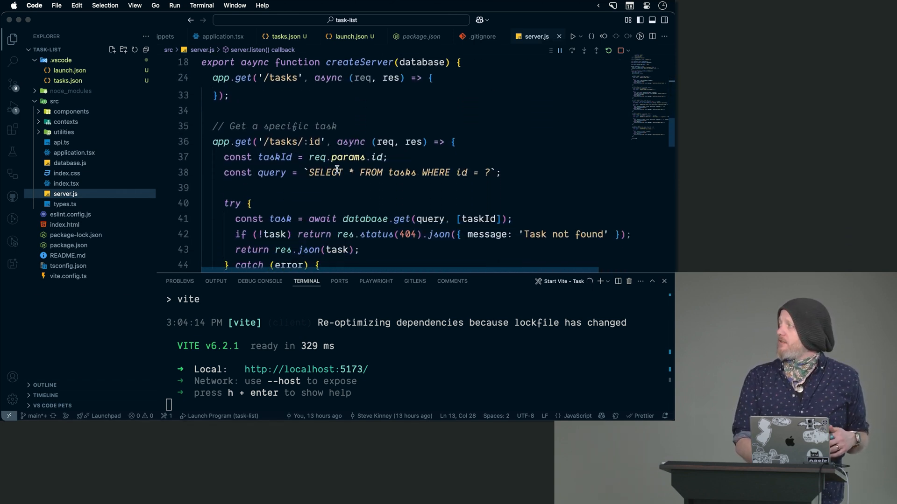
scroll("down", 3)
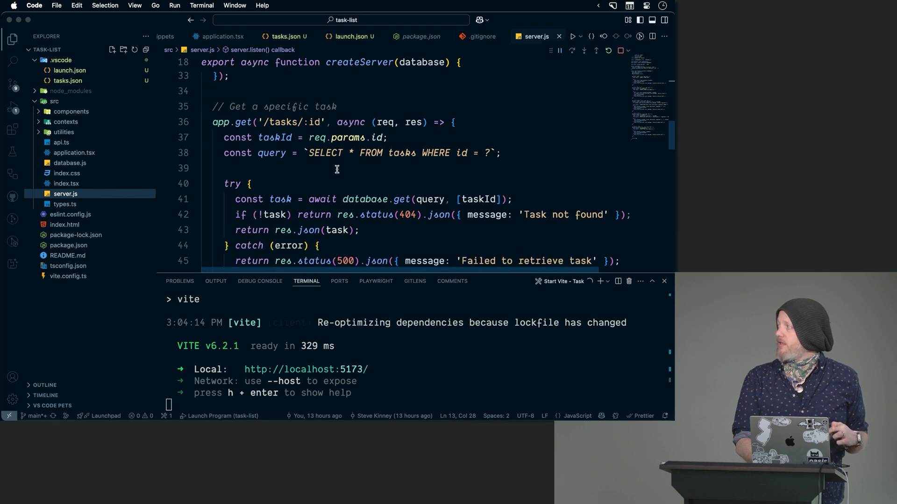
scroll("down", 3)
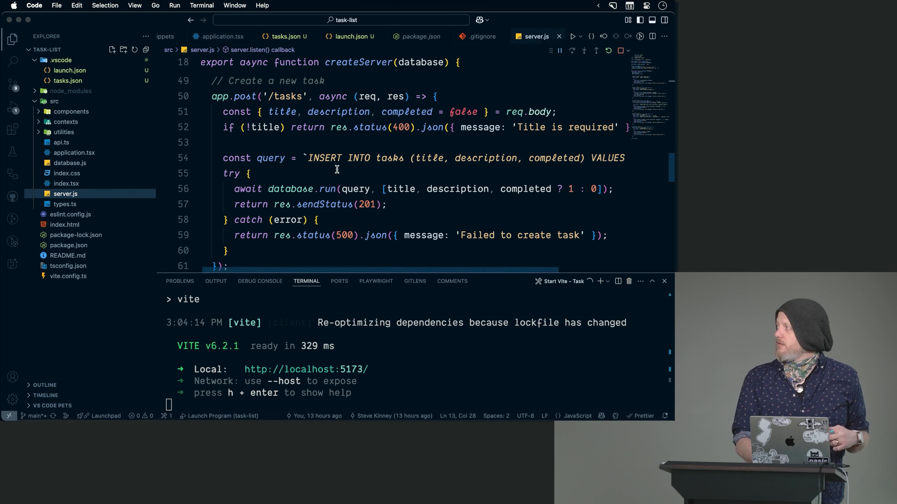
mouse_move(165, 142)
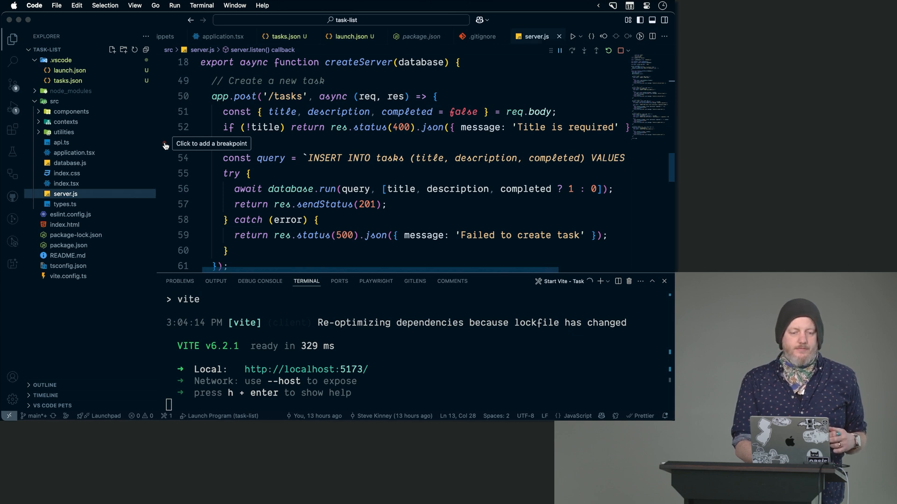
left_click(164, 158)
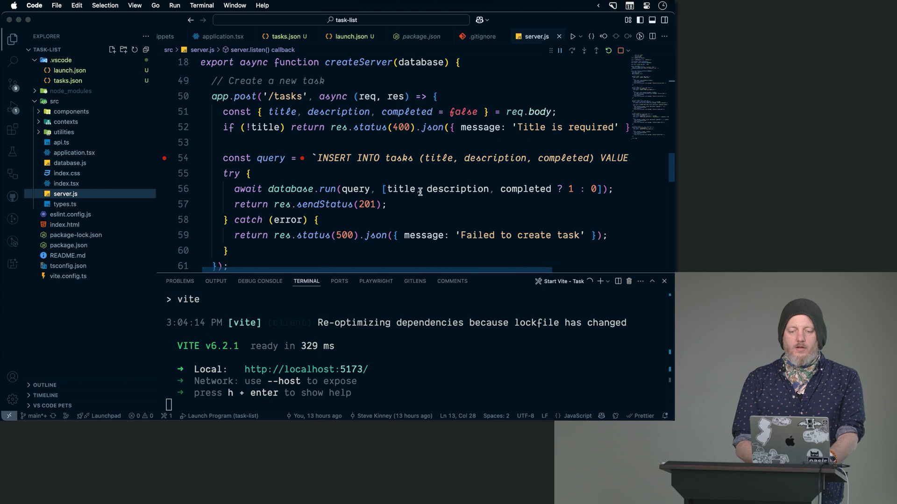
mouse_move(338, 111)
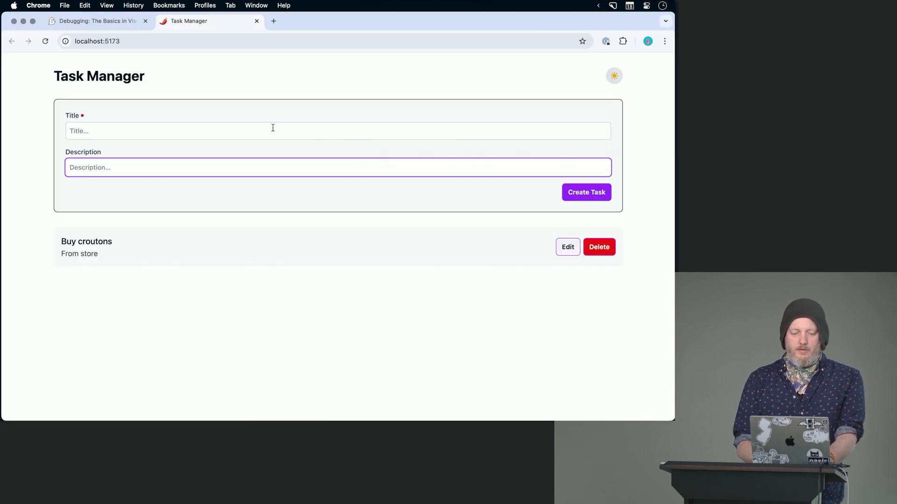
Enter title 'Read a book' and description 'Books are good' and create the task
left_click(272, 131)
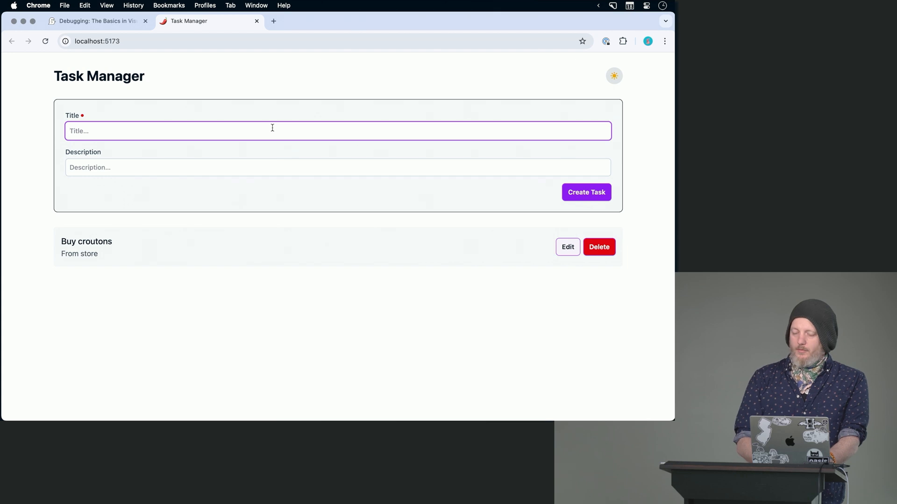
type("Read a book")
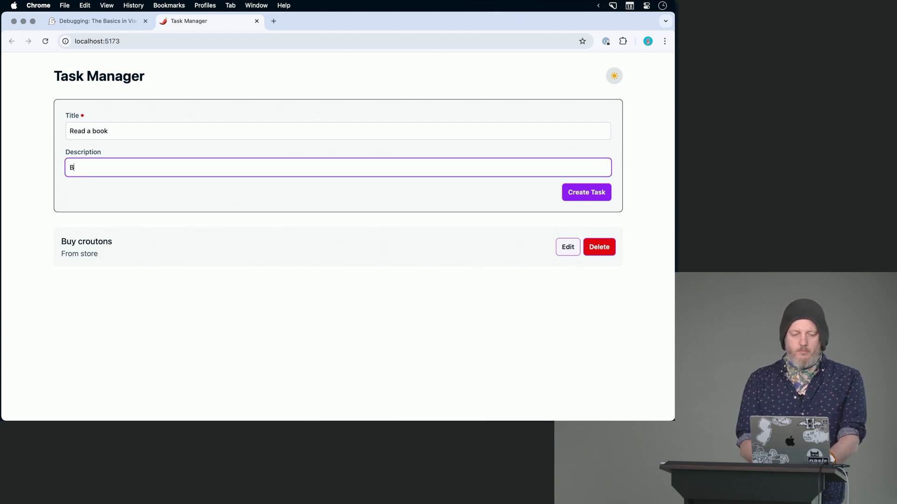
type("ooks are goo")
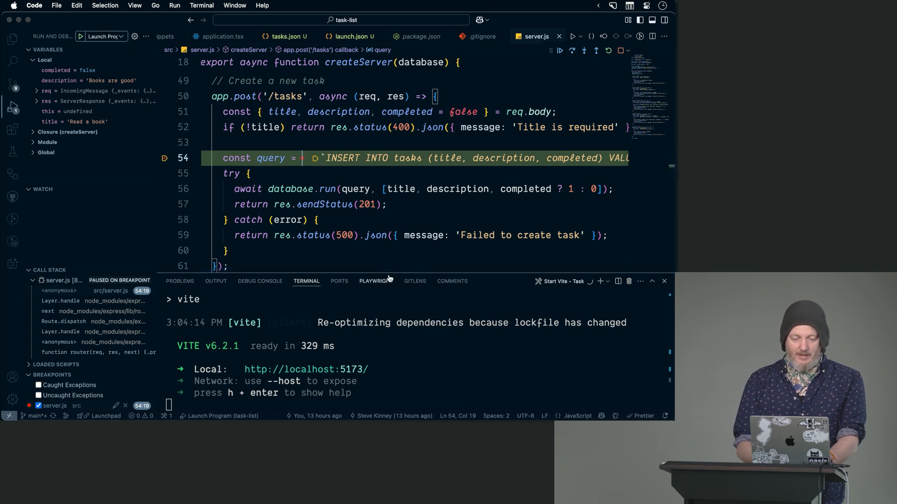
Evaluate title in the Debug Console, returning 'Read a book'
left_click(259, 281)
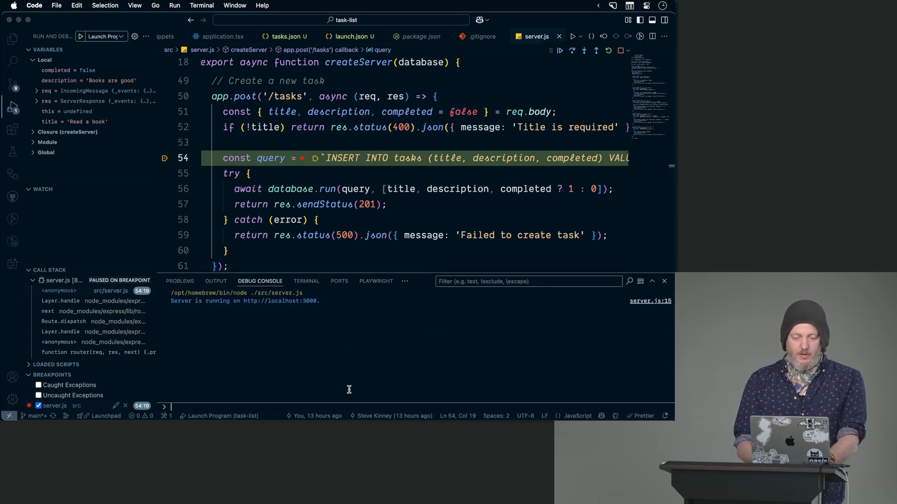
mouse_move(307, 353)
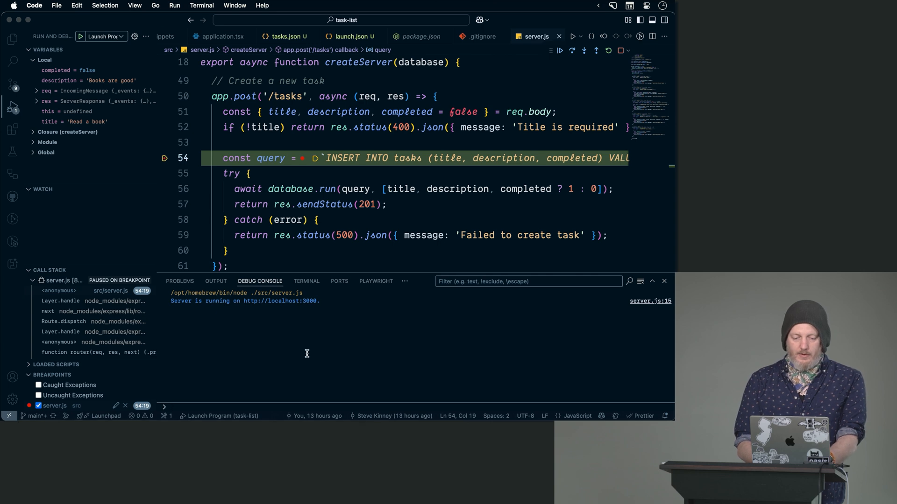
type("title")
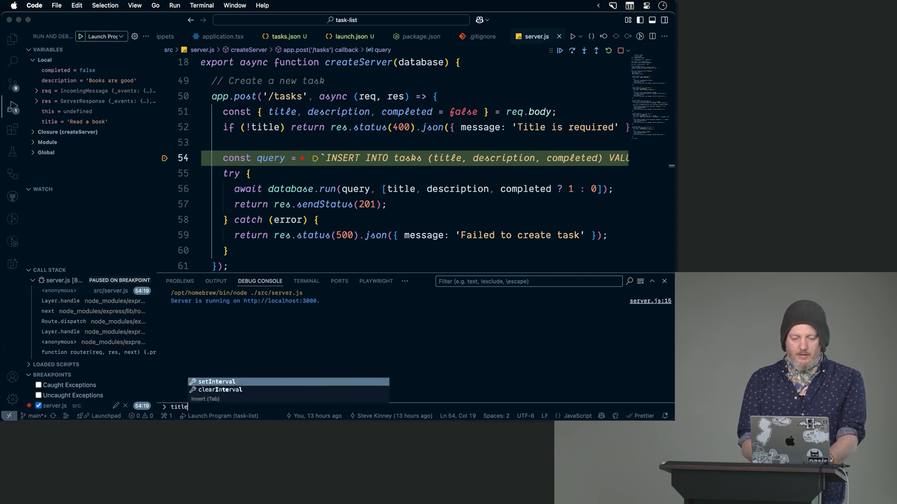
key("Return")
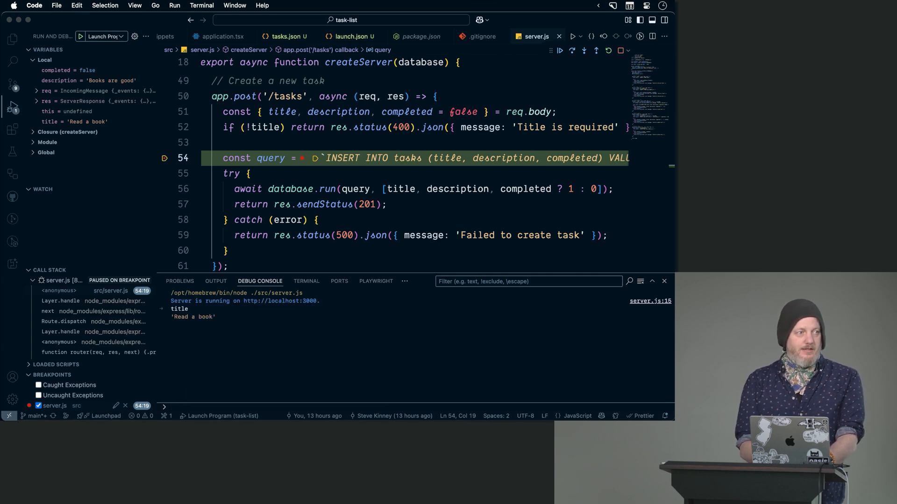
mouse_move(84, 262)
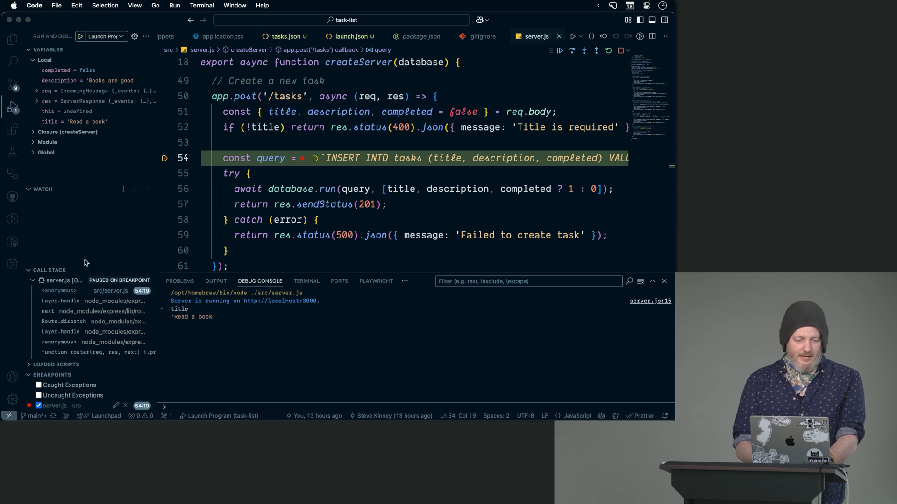
mouse_move(73, 330)
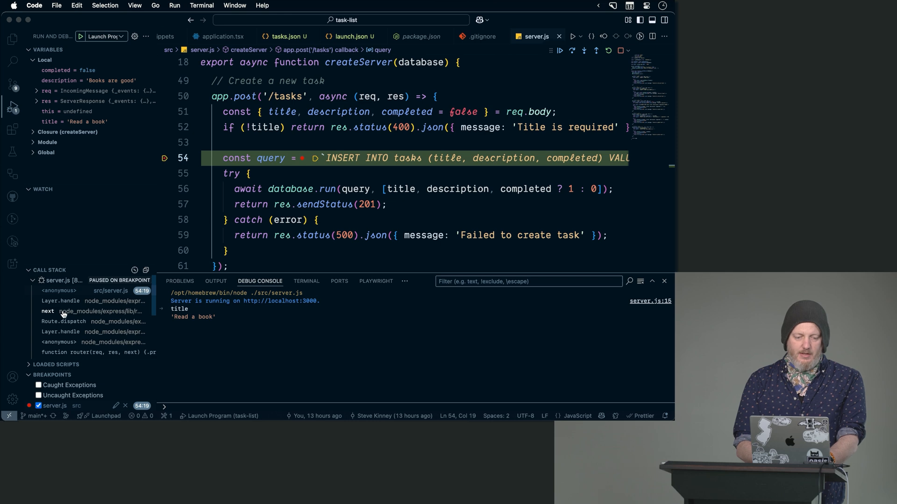
scroll("down", 3)
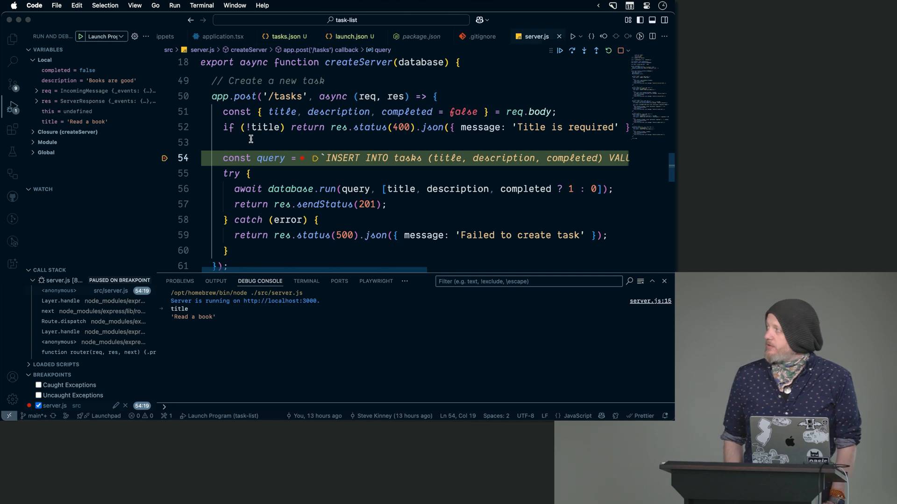
Reassign title to 'Play video games' in the console and continue past the breakpoint
type("ti")
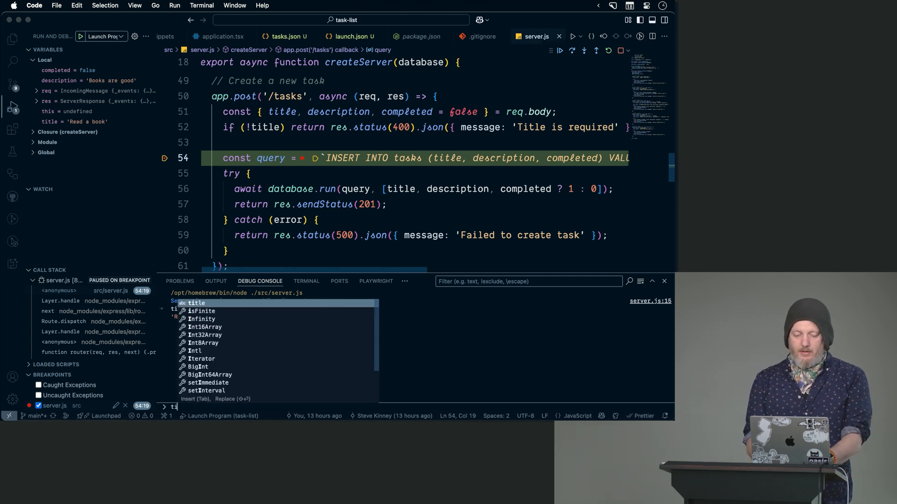
key("Return")
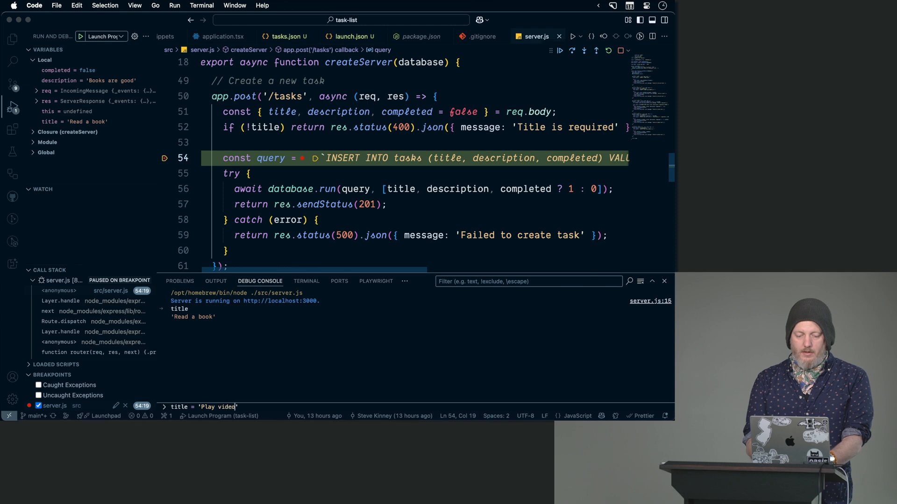
key("Return")
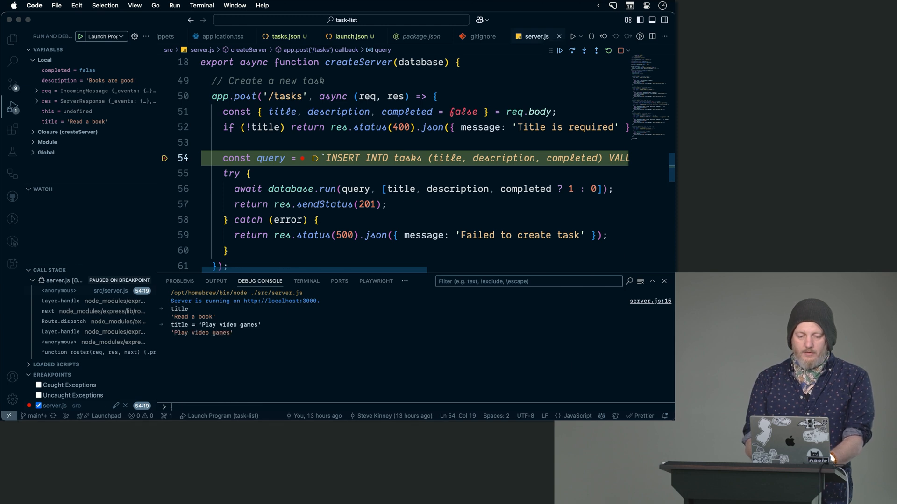
mouse_move(248, 139)
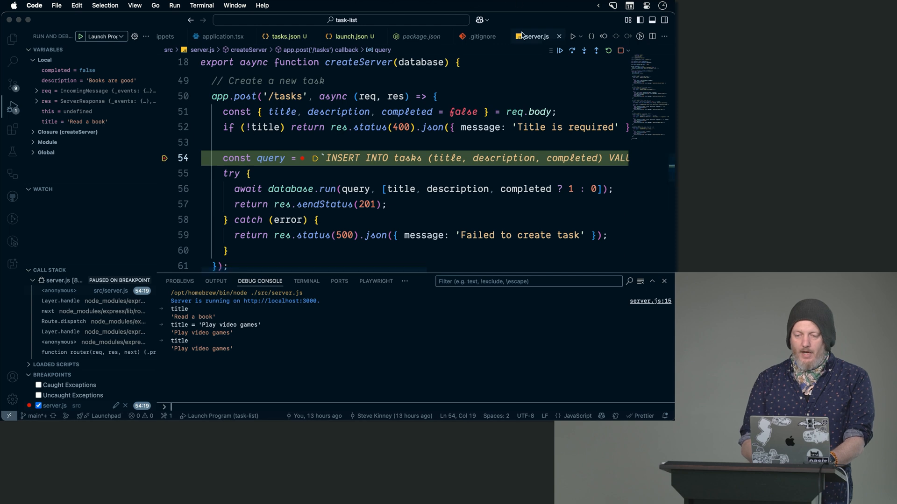
mouse_move(559, 51)
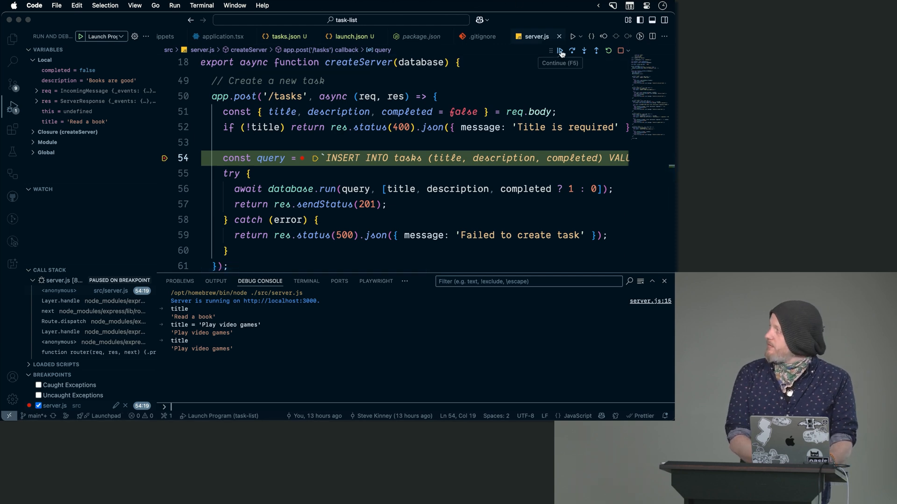
mouse_move(571, 50)
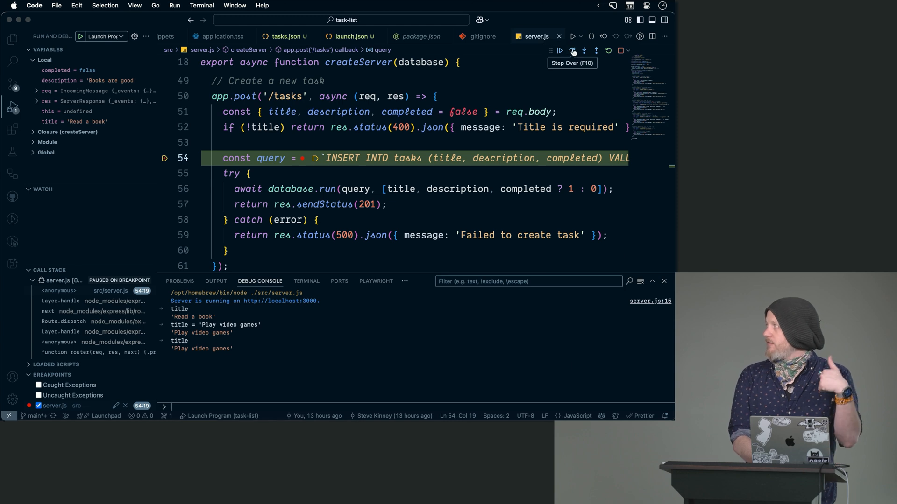
mouse_move(594, 50)
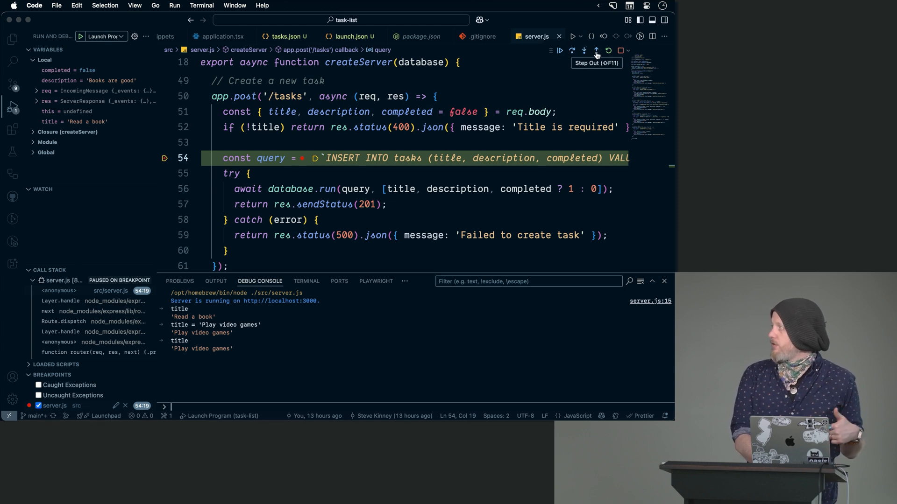
mouse_move(608, 51)
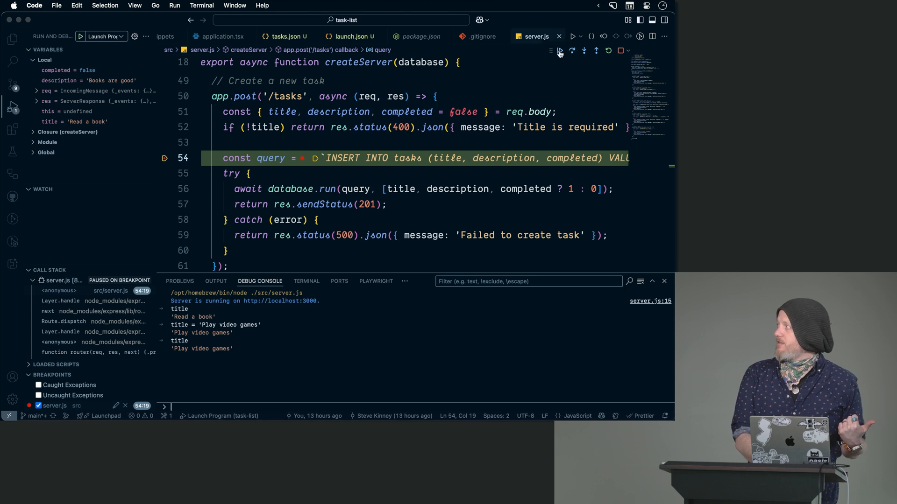
mouse_move(558, 51)
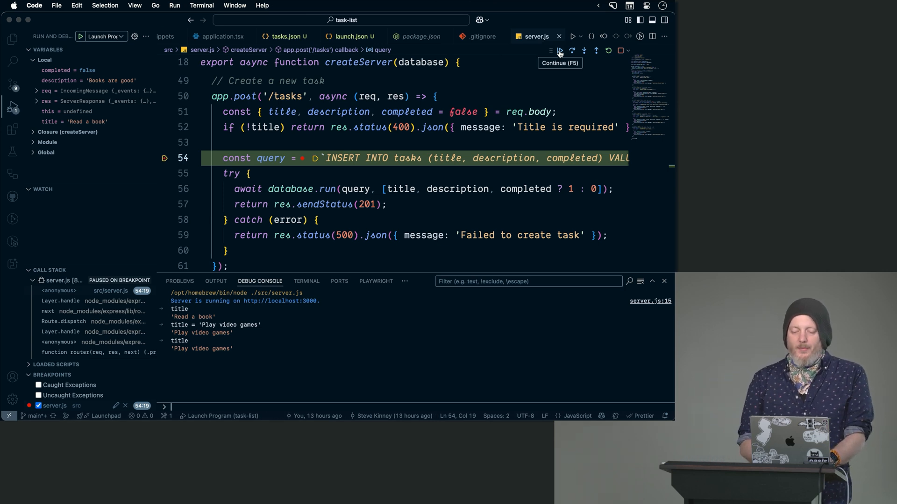
left_click(558, 50)
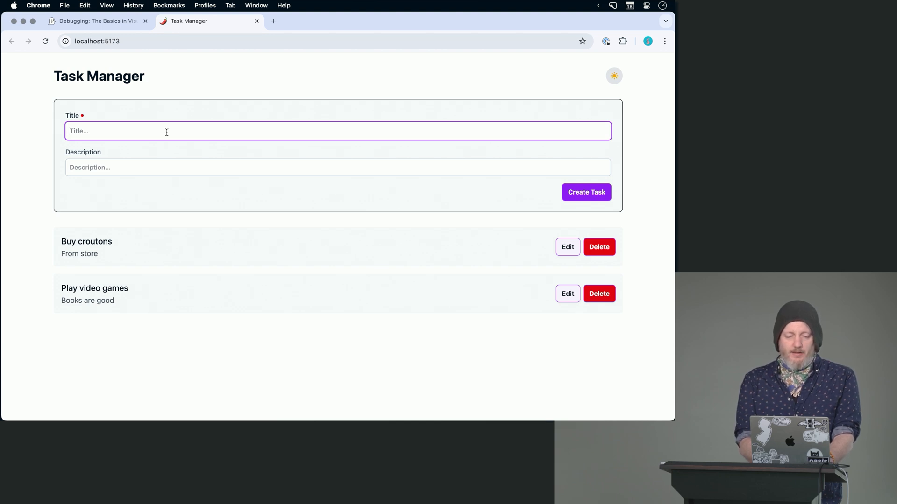
Enter the title 'Read a book' with an empty description and create the task
type("Rea")
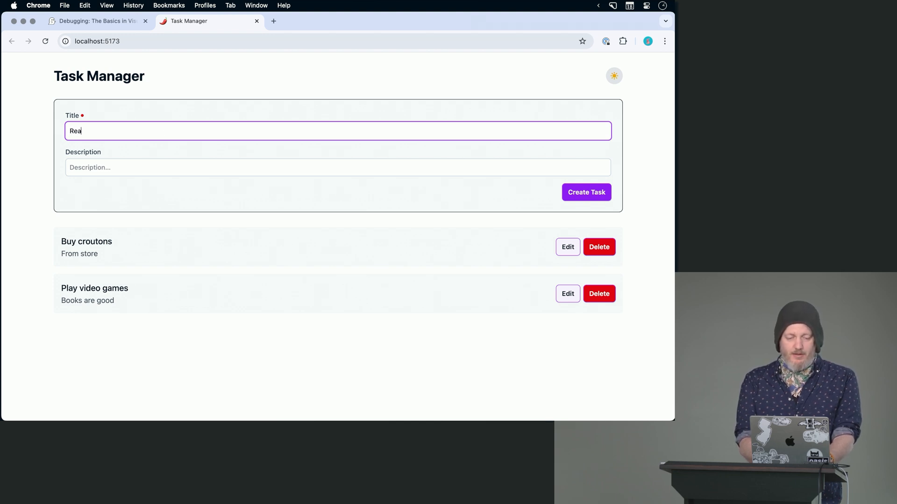
type("d a book")
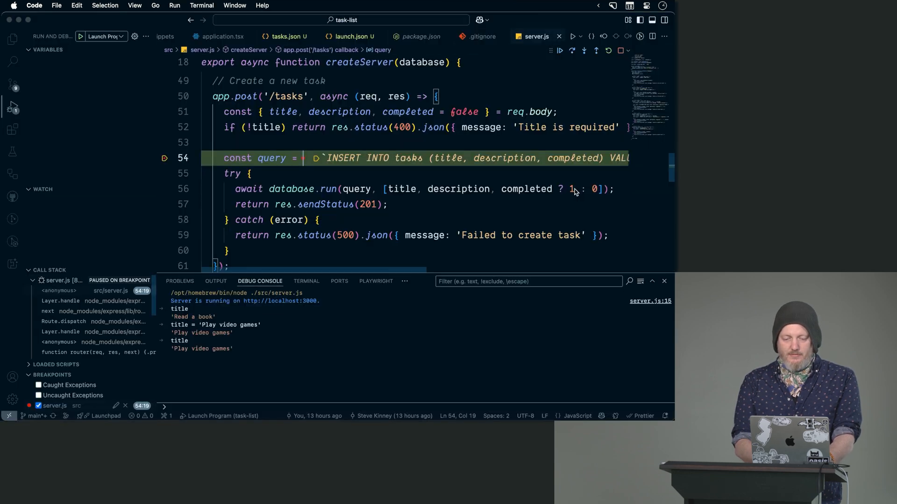
Step out of server.js through layer.js into route.js's dispatch function
left_click(582, 51)
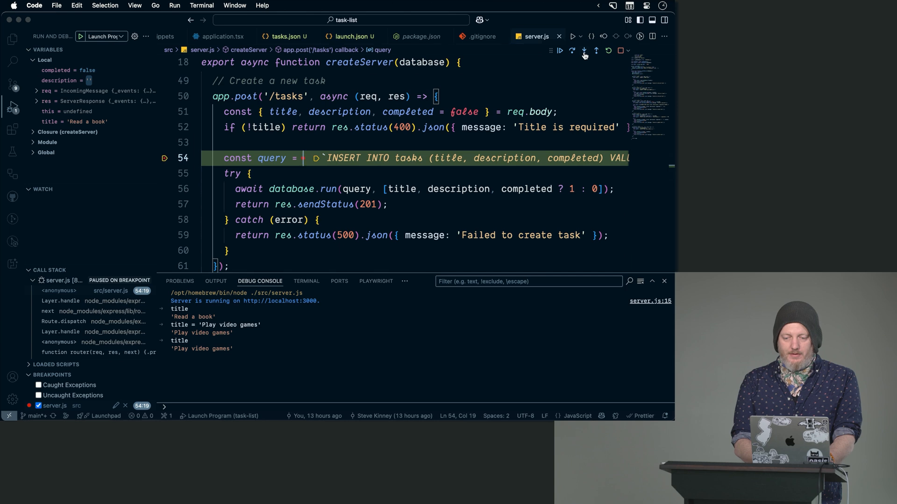
left_click(572, 51)
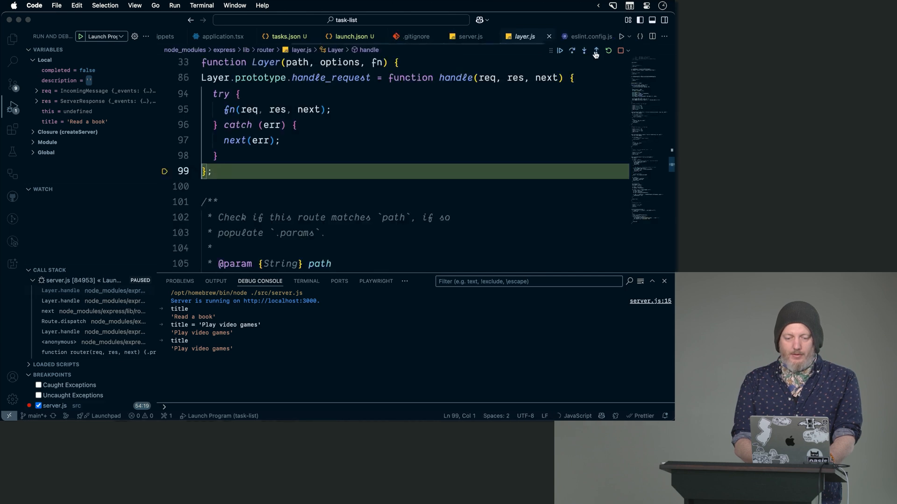
left_click(595, 51)
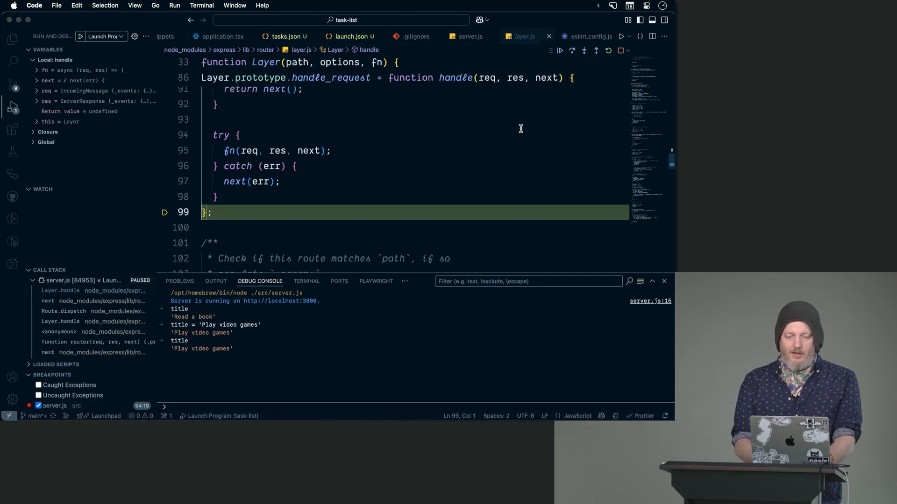
scroll("up", 3)
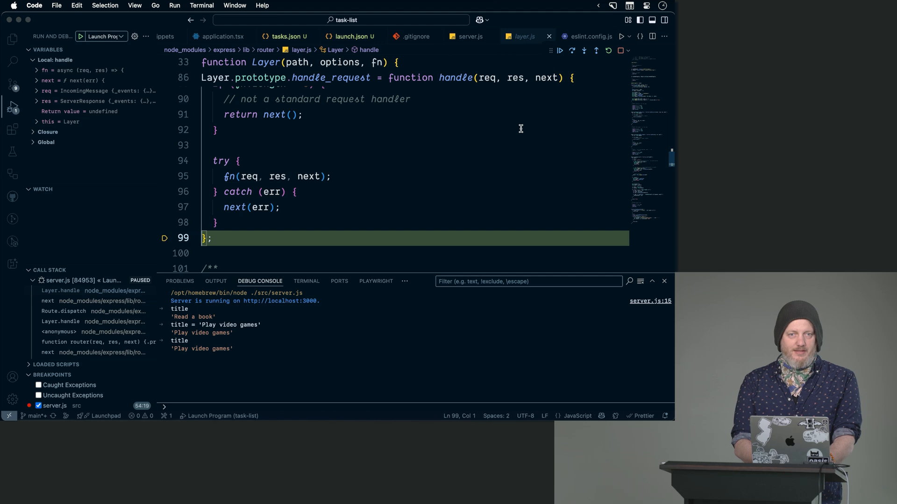
scroll("up", 3)
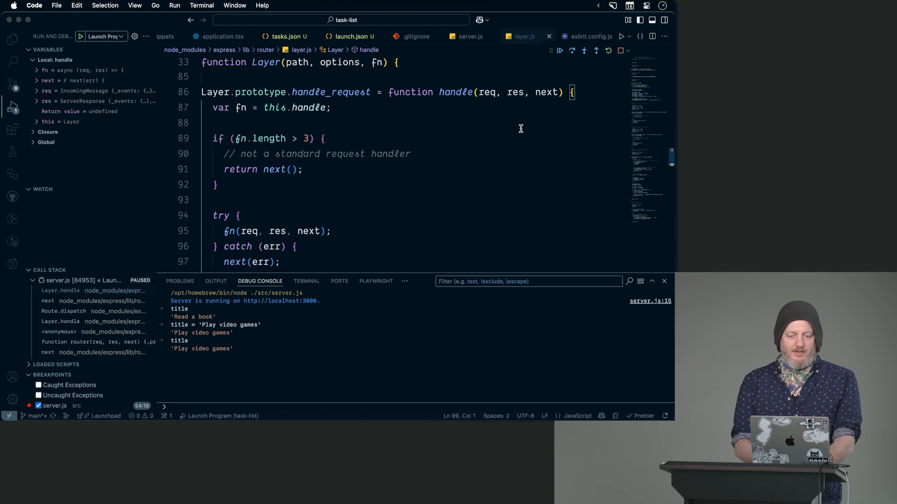
scroll("up", 3)
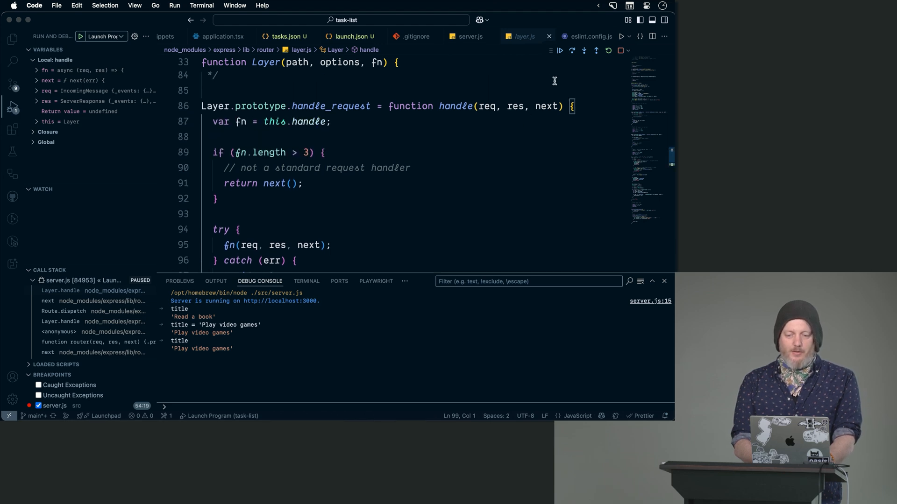
left_click(597, 51)
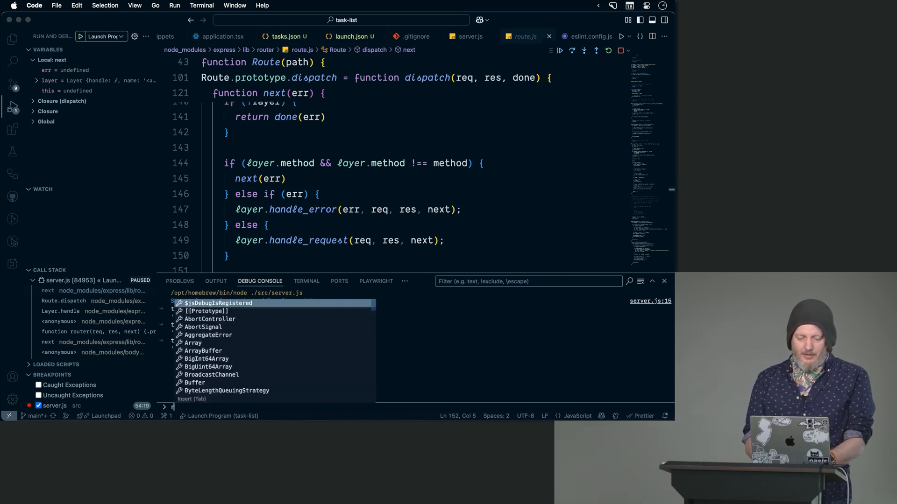
Evaluate req in the console, step through router and body-parser code, then continue the request
type("req")
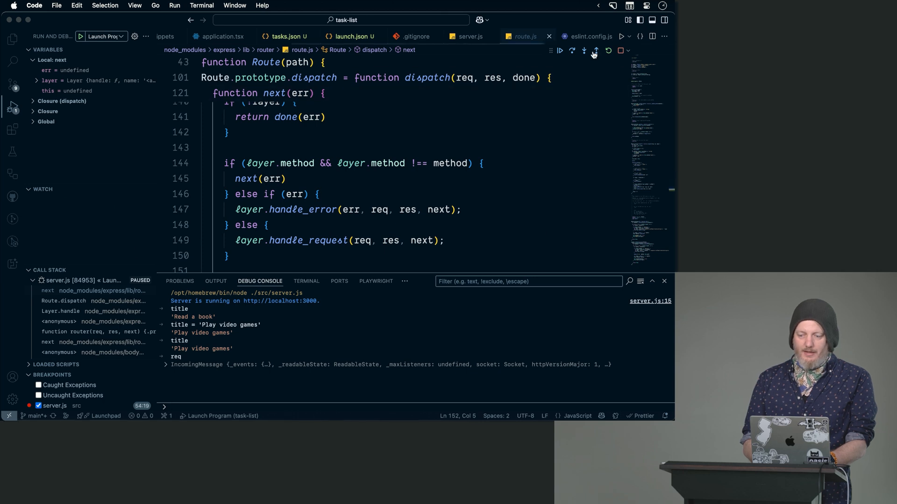
left_click(583, 50)
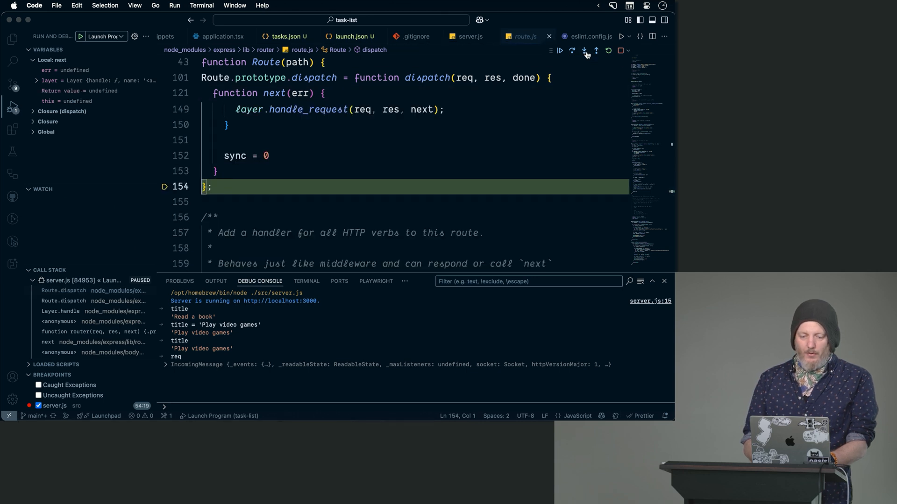
left_click(583, 50)
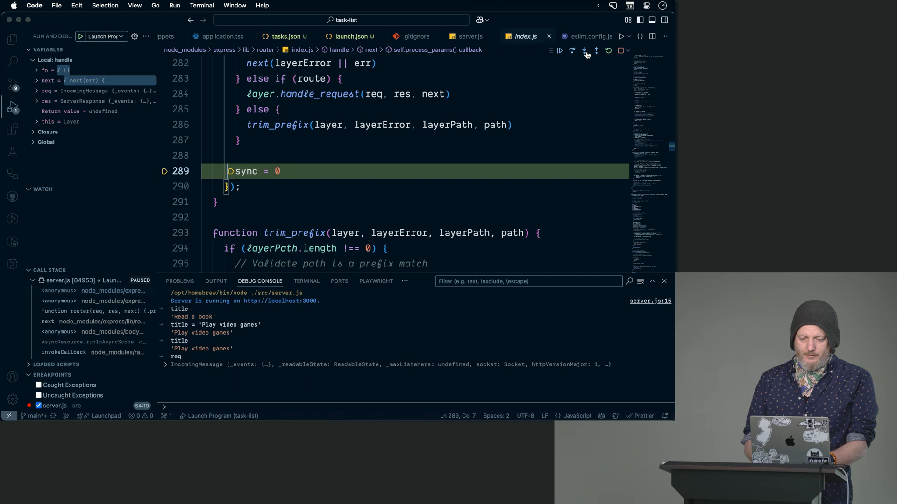
left_click(585, 51)
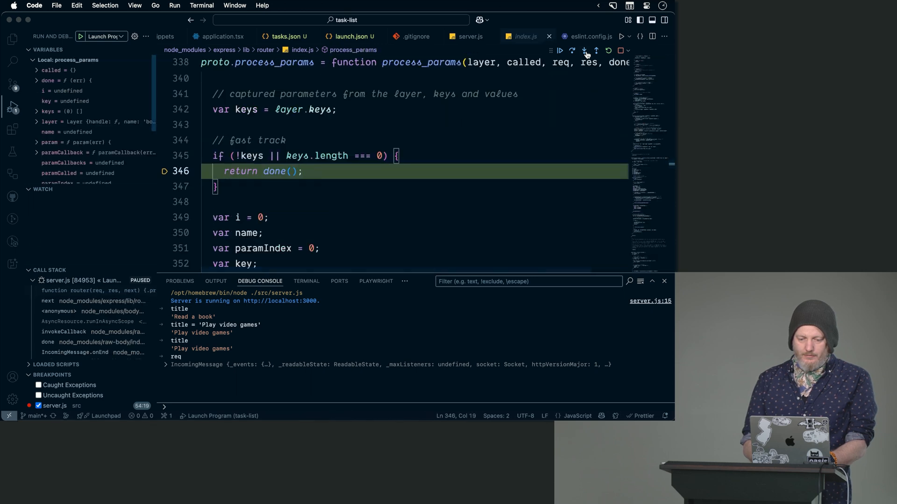
left_click(584, 50)
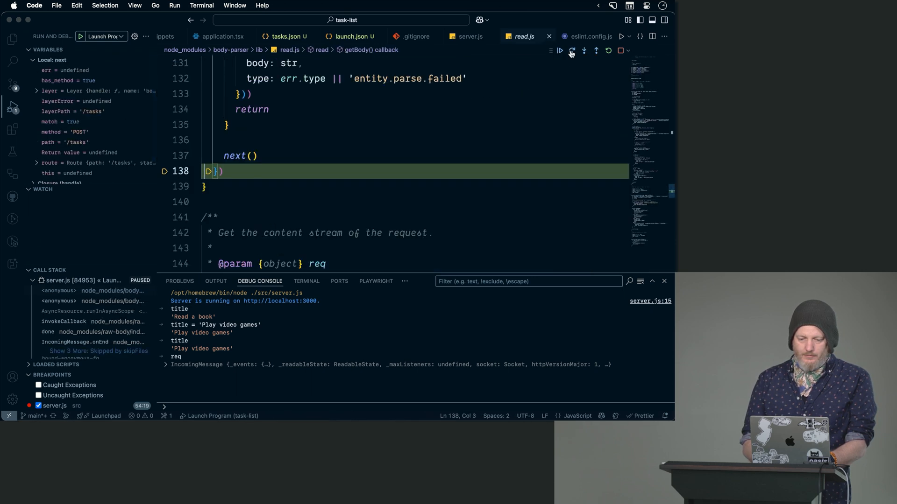
left_click(559, 50)
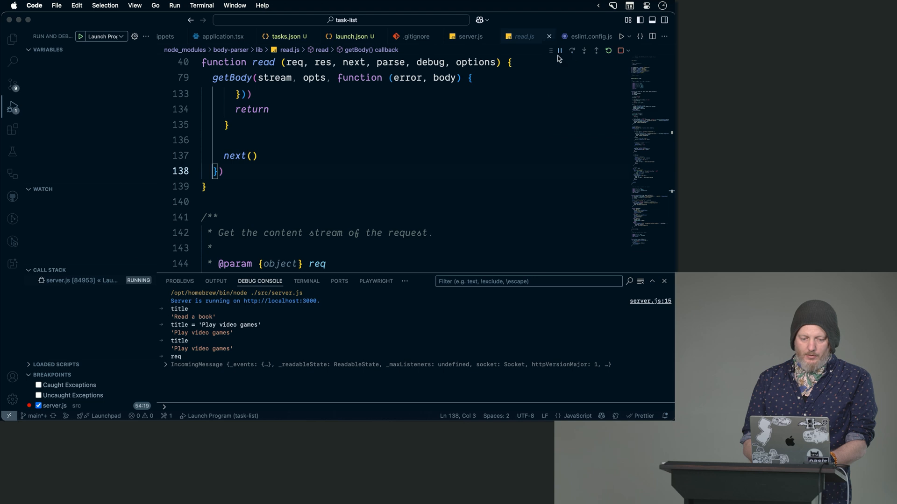
scroll("down", 3)
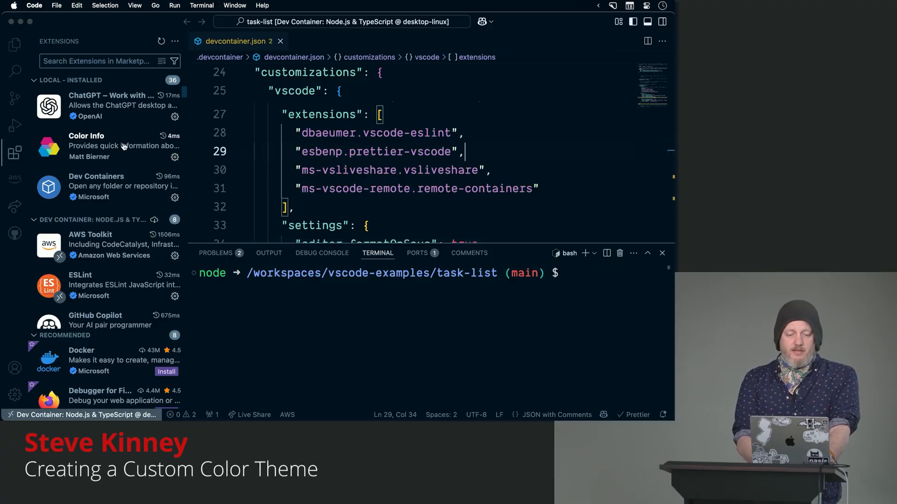
scroll("down", 3)
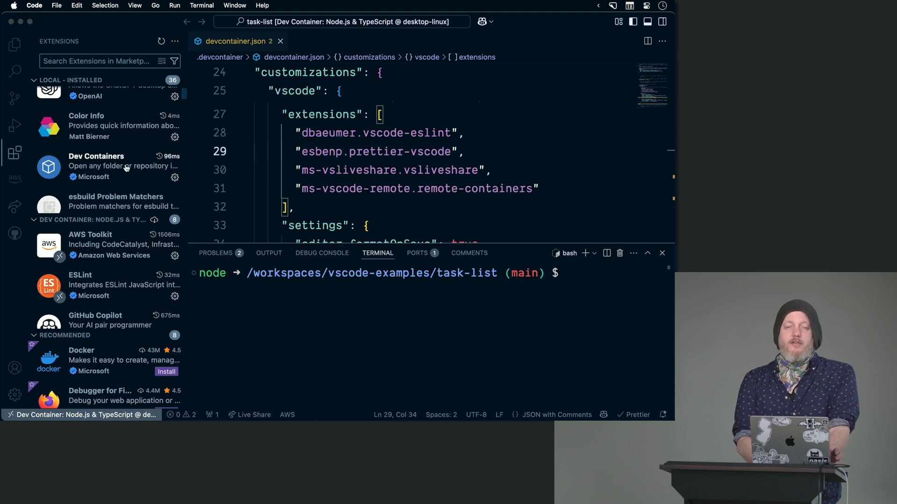
scroll("up", 3)
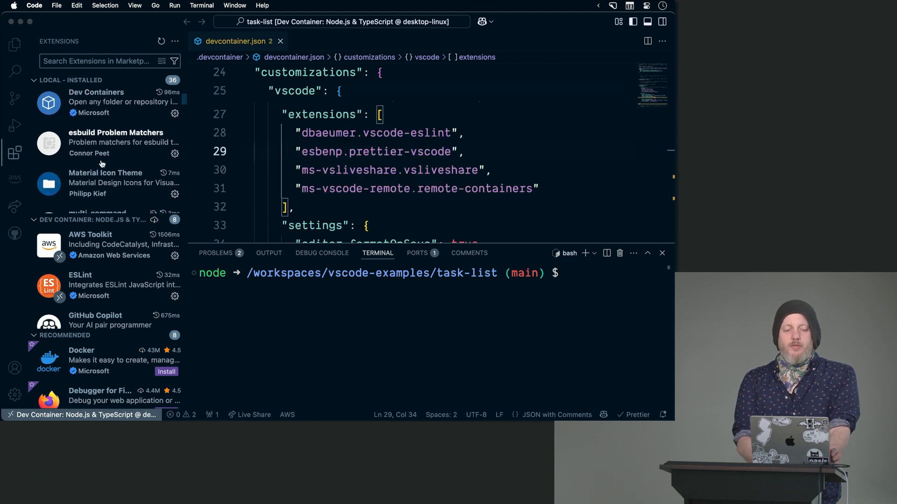
mouse_move(106, 143)
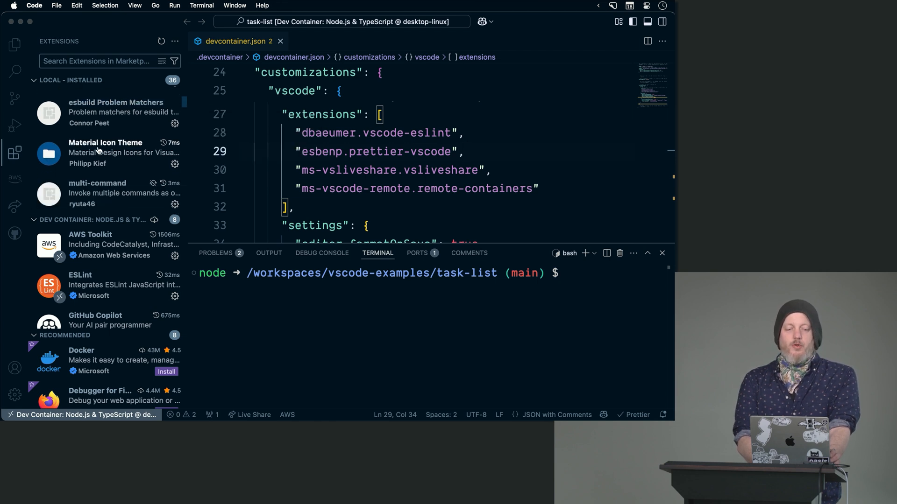
mouse_move(106, 148)
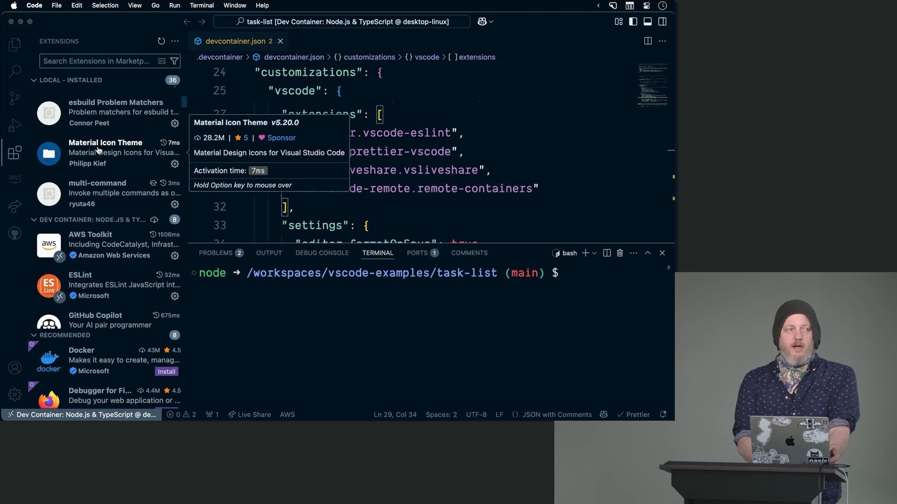
scroll("down", 3)
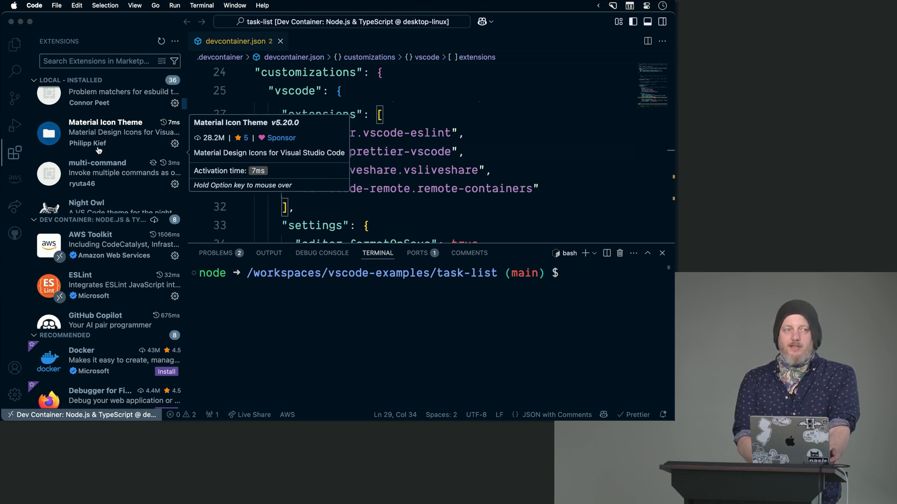
mouse_move(77, 148)
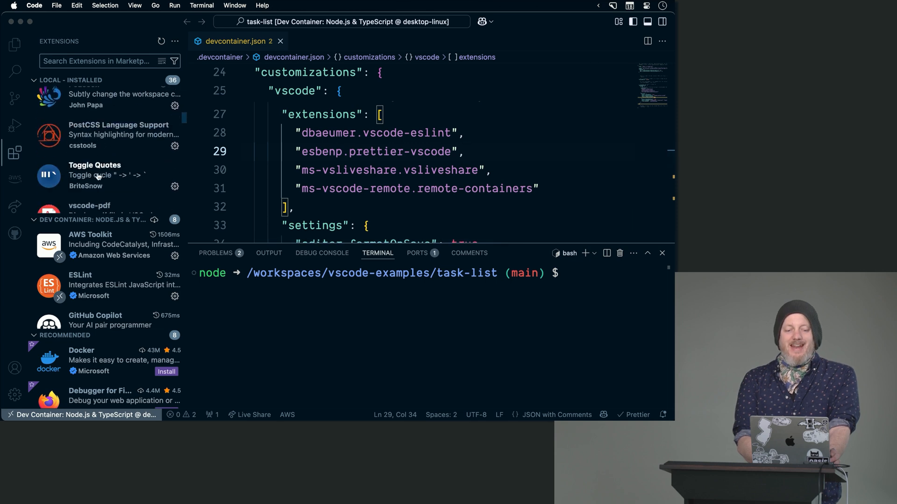
mouse_move(94, 175)
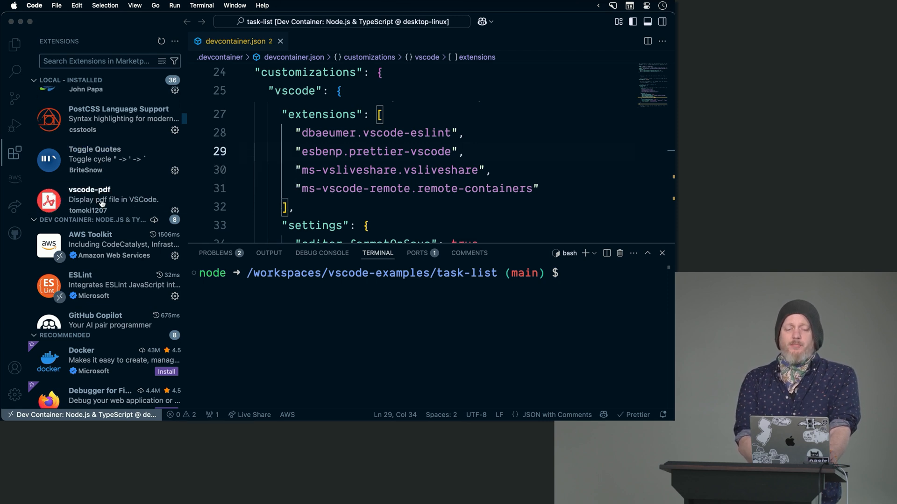
mouse_move(102, 200)
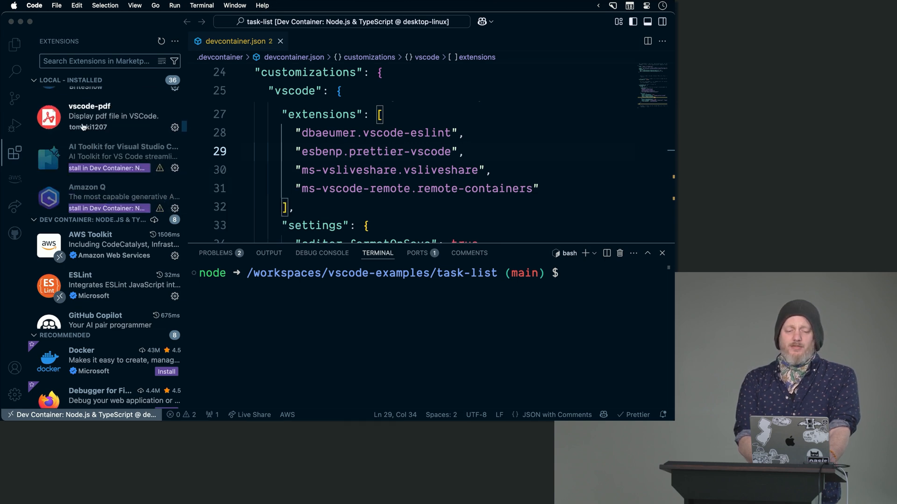
mouse_move(86, 149)
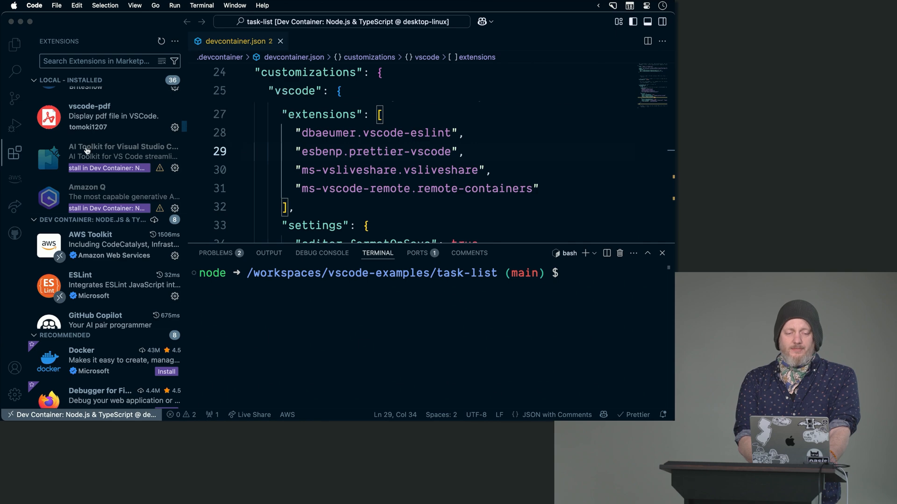
scroll("up", 3)
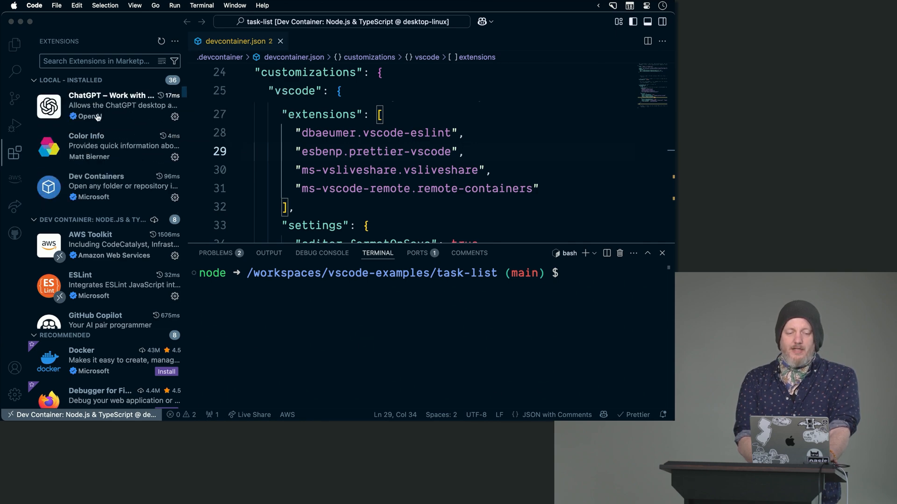
Show the details page of the installed ChatGPT – Work with Code on macOS extension
left_click(108, 105)
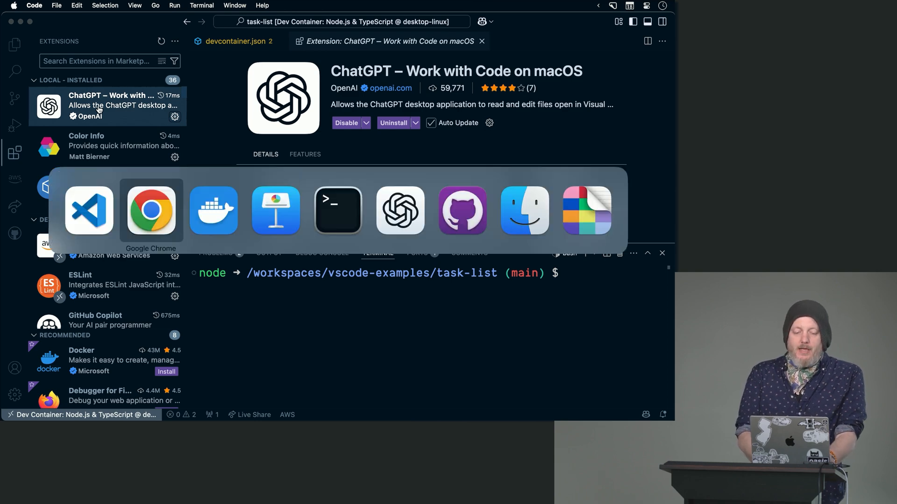
mouse_move(151, 210)
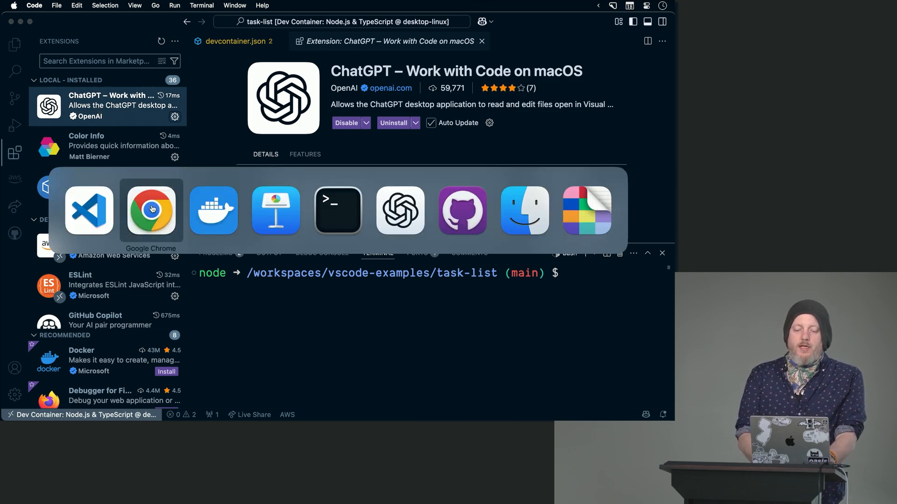
Show the Scaffolding an Extension lesson and highlight its Yeoman generator install command
left_click(151, 210)
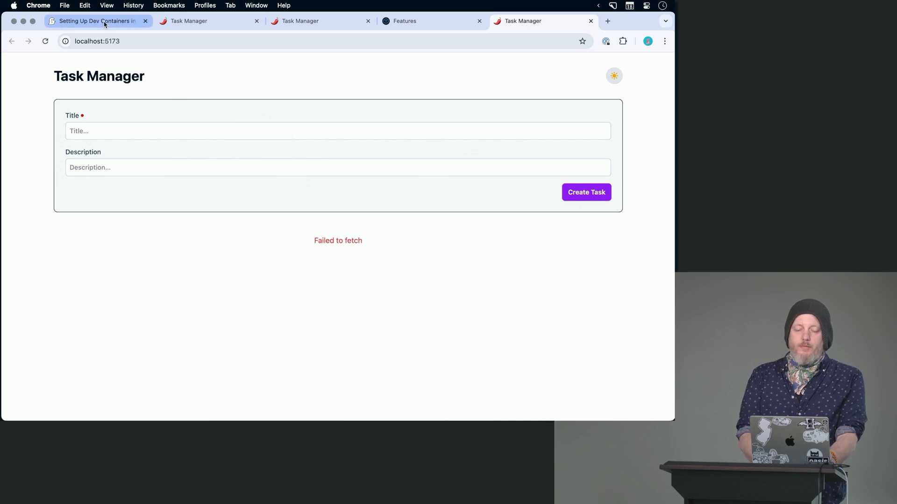
left_click(97, 22)
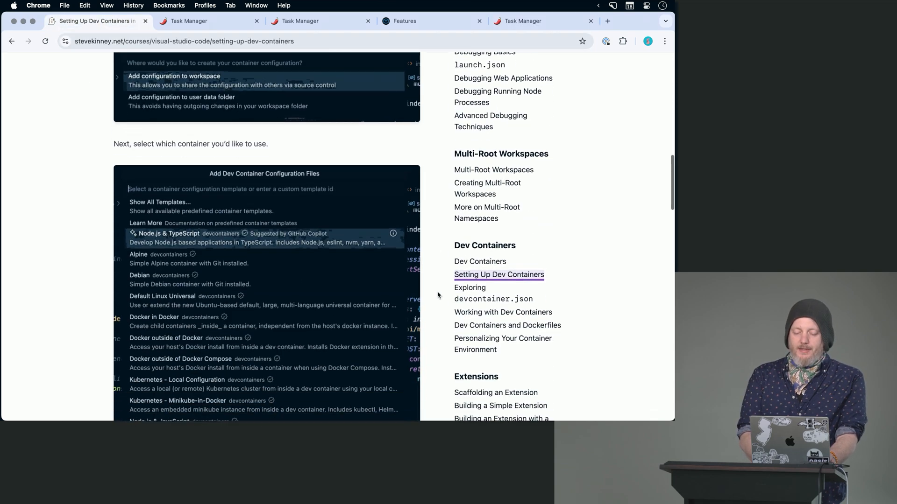
left_click(496, 392)
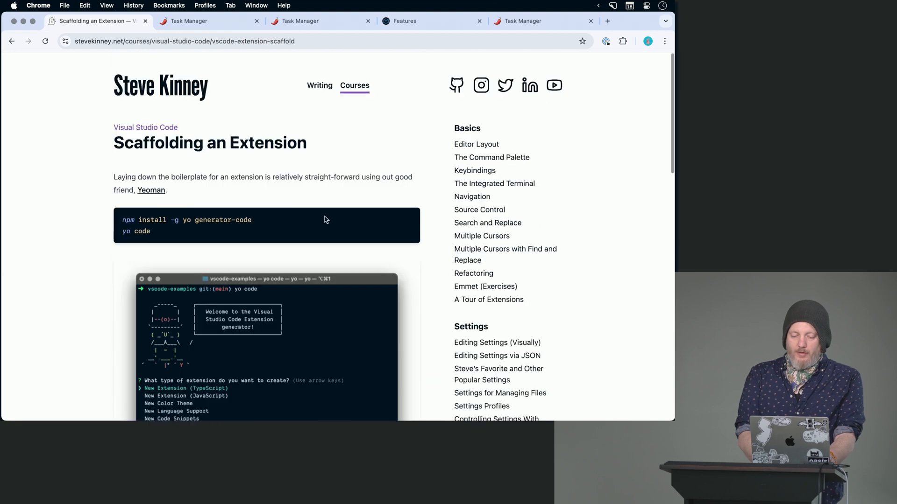
scroll("down", 3)
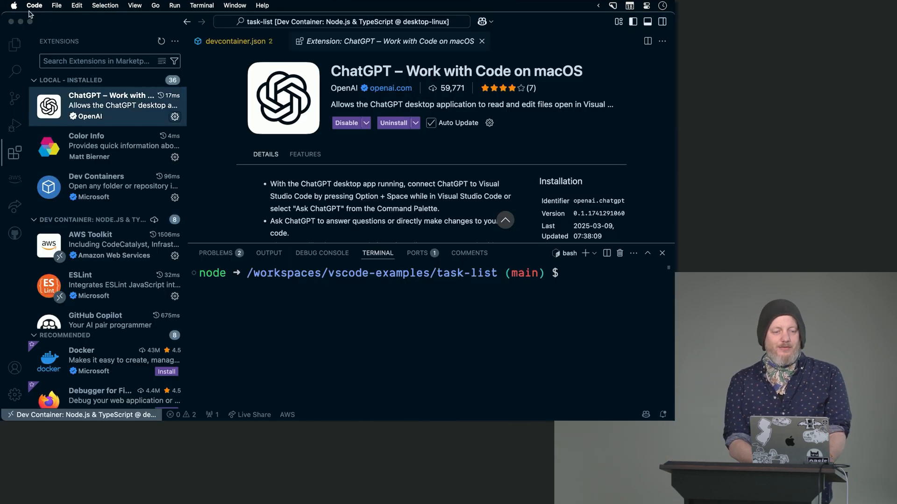
mouse_move(41, 12)
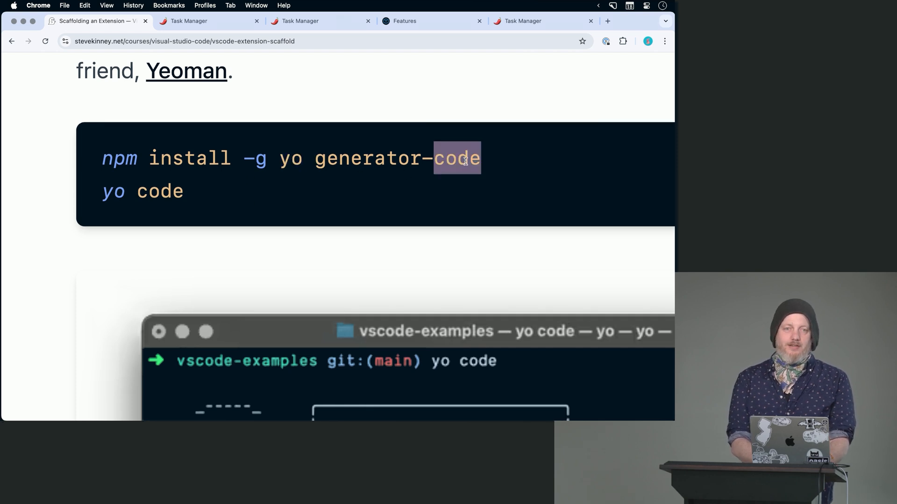
left_click_drag(469, 159, 160, 159)
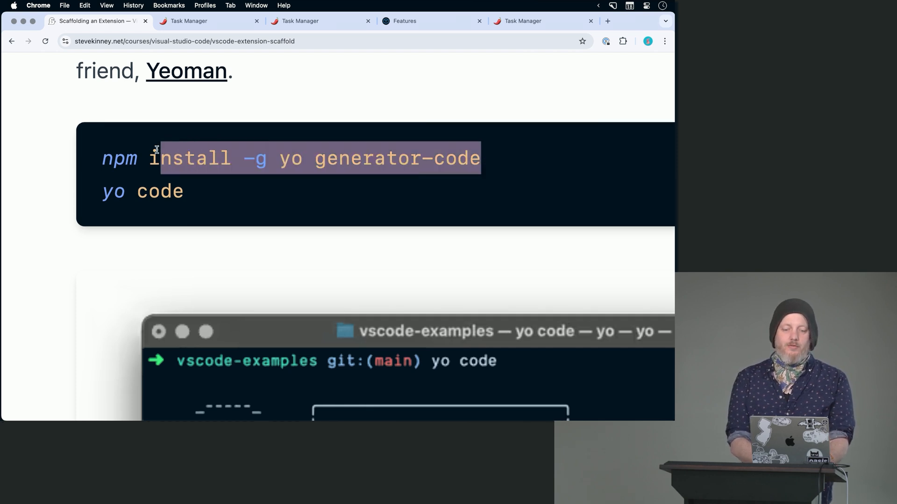
left_click(210, 204)
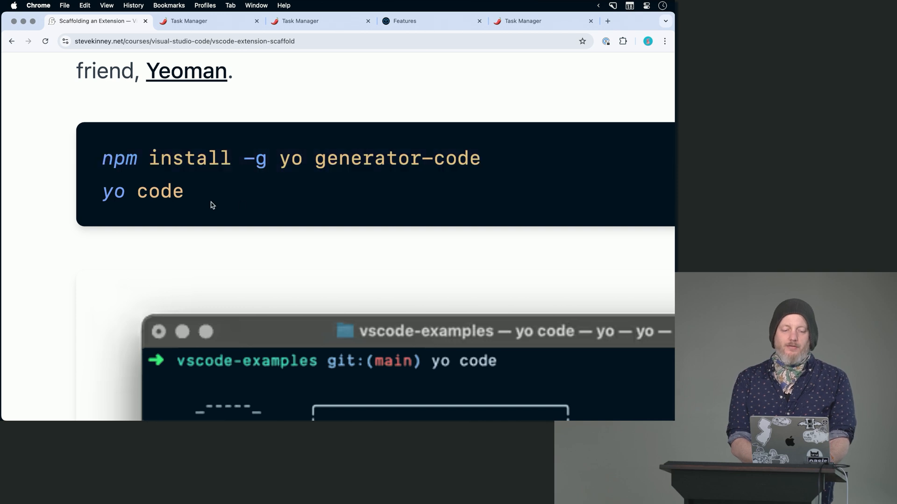
double_click(143, 191)
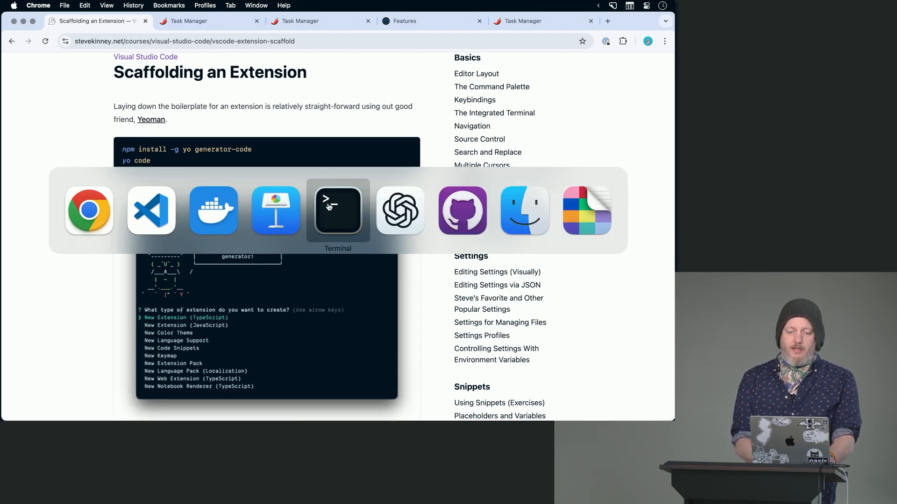
Run cd .. to vscode-examples, then yo code to reach the extension type prompt
left_click(337, 210)
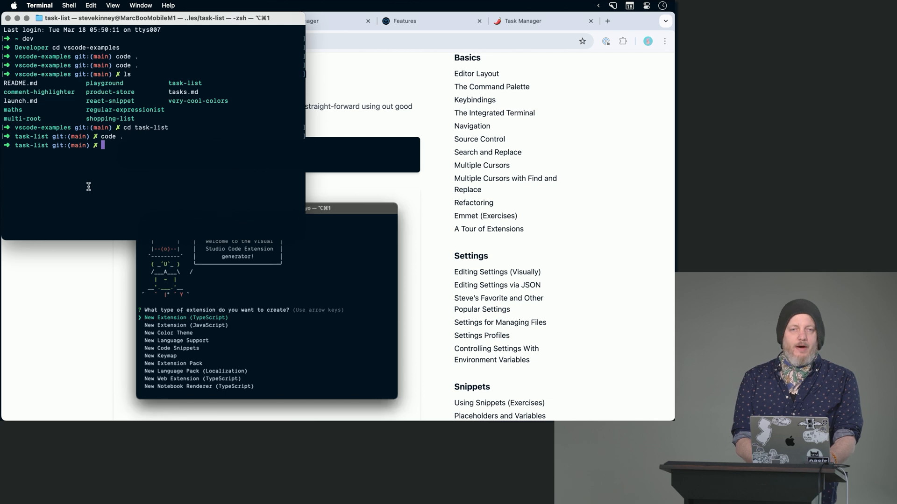
type("cd")
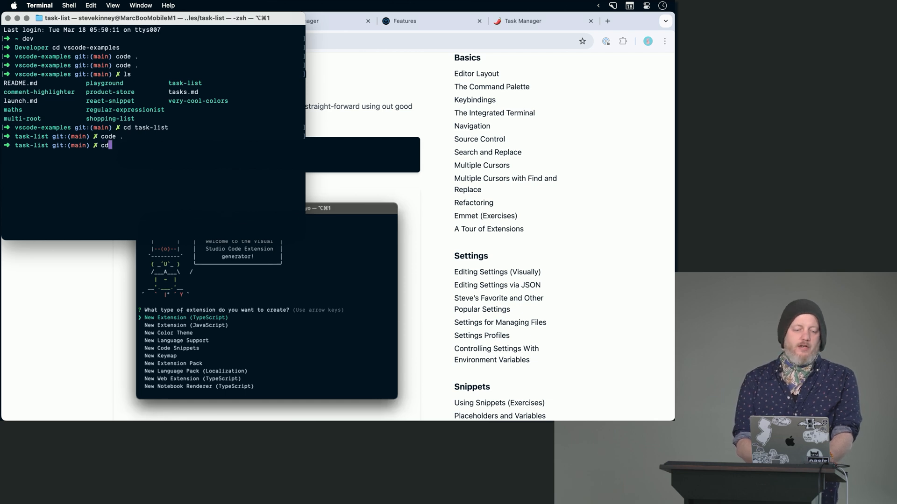
key("Return")
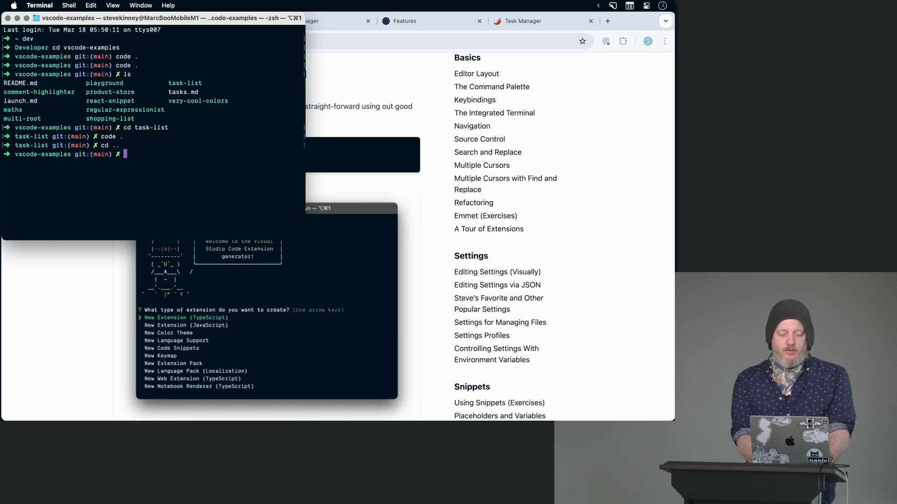
type("yo code")
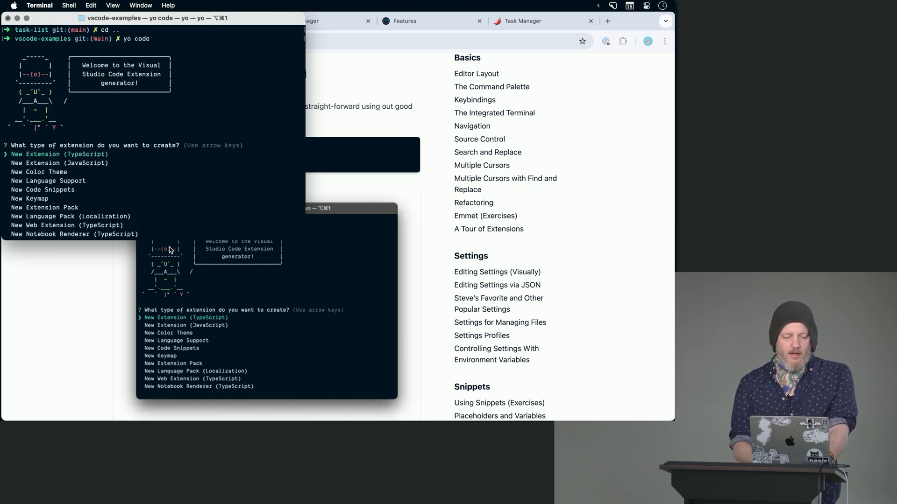
mouse_move(232, 284)
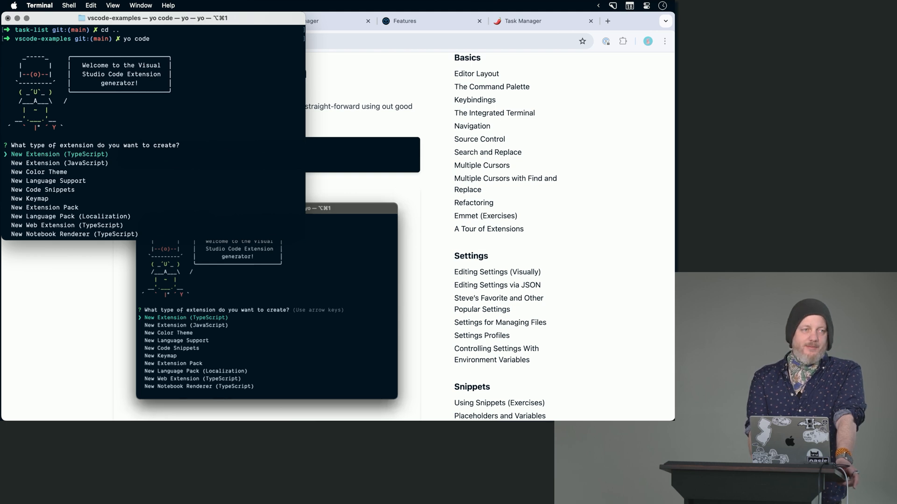
key("down")
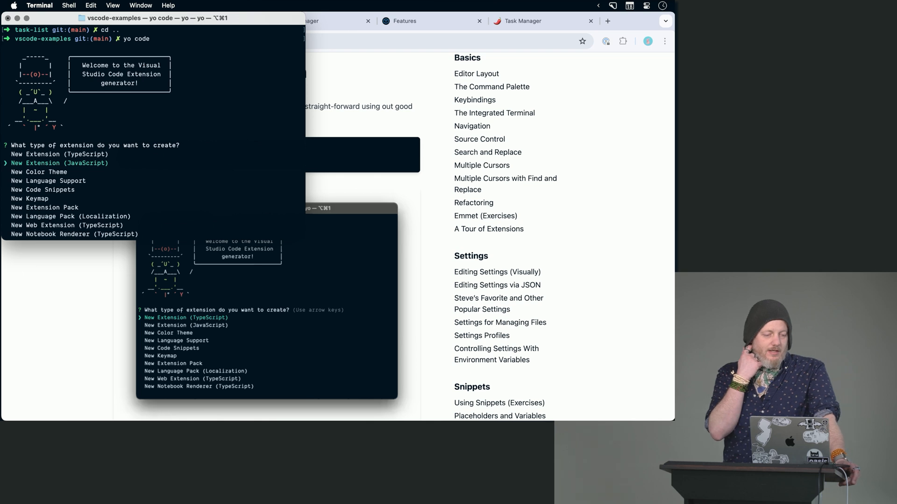
Browse the generator's TypeScript and Color Theme choices, quit, and list the folder with ls
key("up")
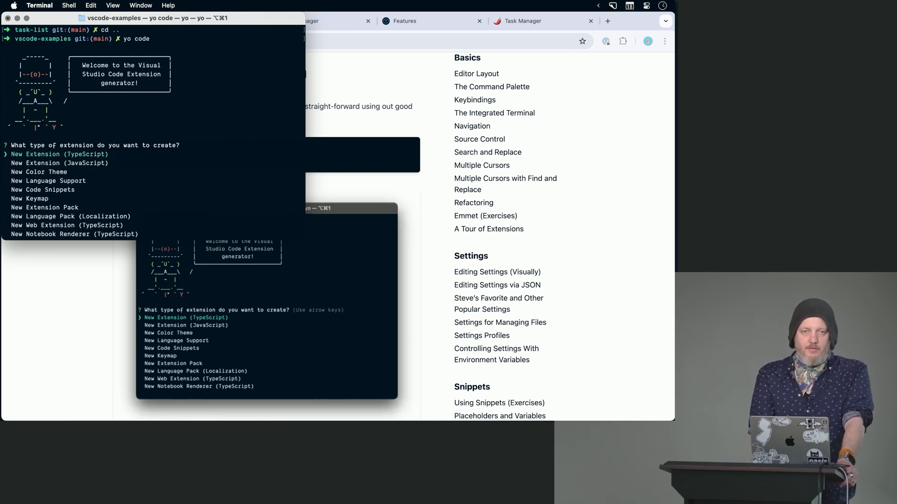
key("down")
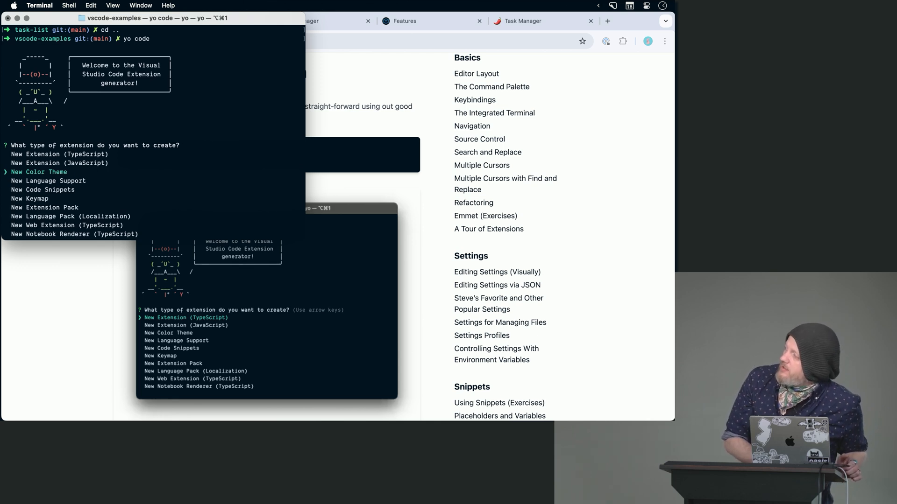
key("Up")
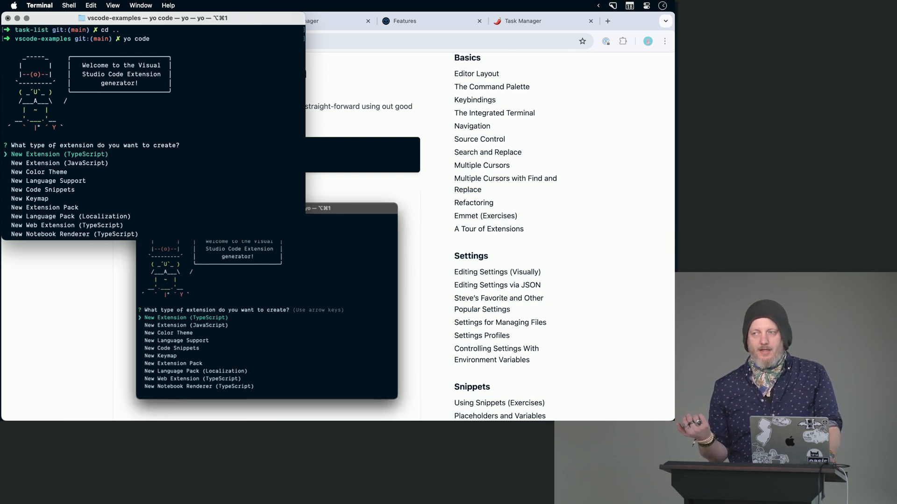
mouse_move(202, 211)
type("cd cd")
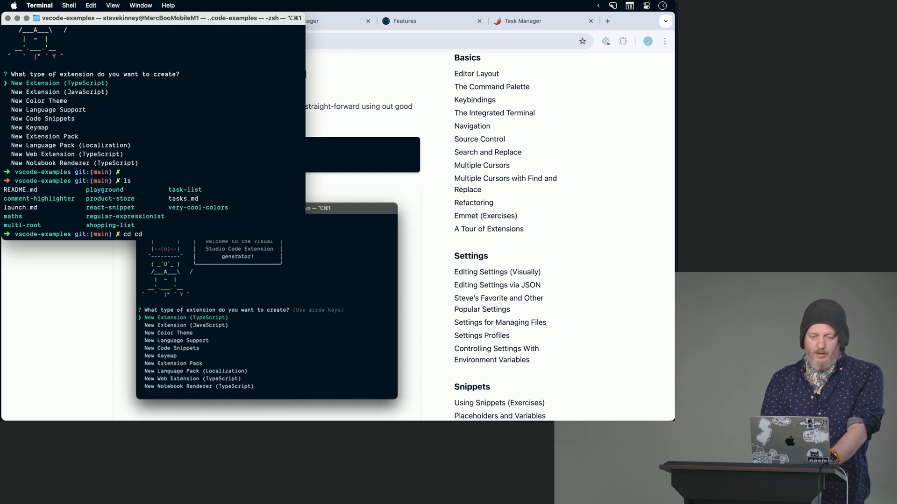
key("Return")
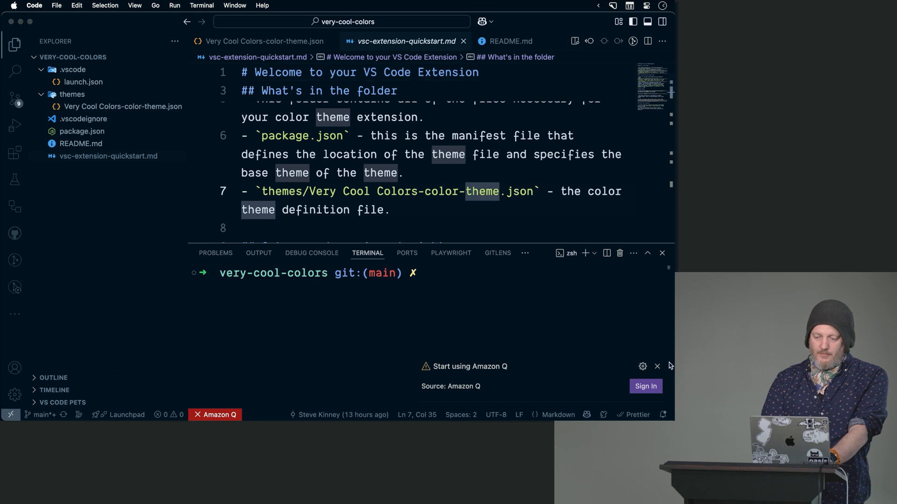
mouse_move(152, 392)
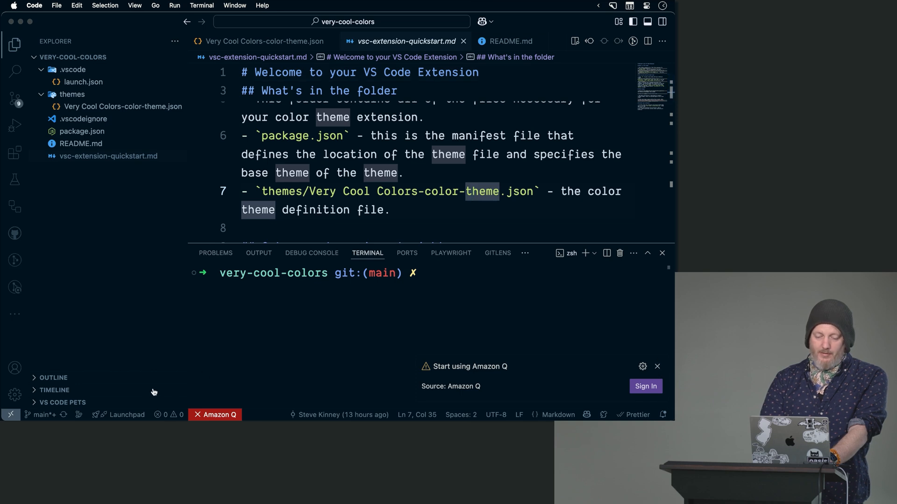
Show vsc-extension-quickstart.md describing the manifest and color theme definition file
left_click(218, 415)
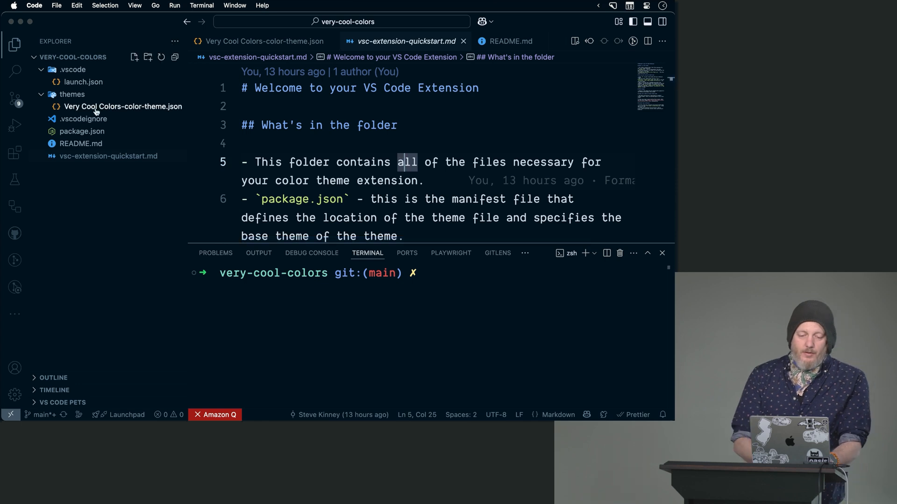
mouse_move(110, 235)
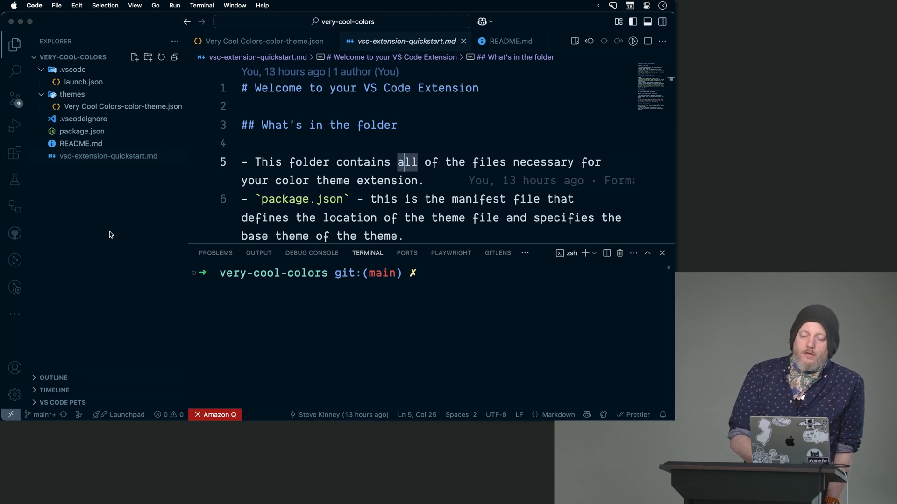
mouse_move(73, 182)
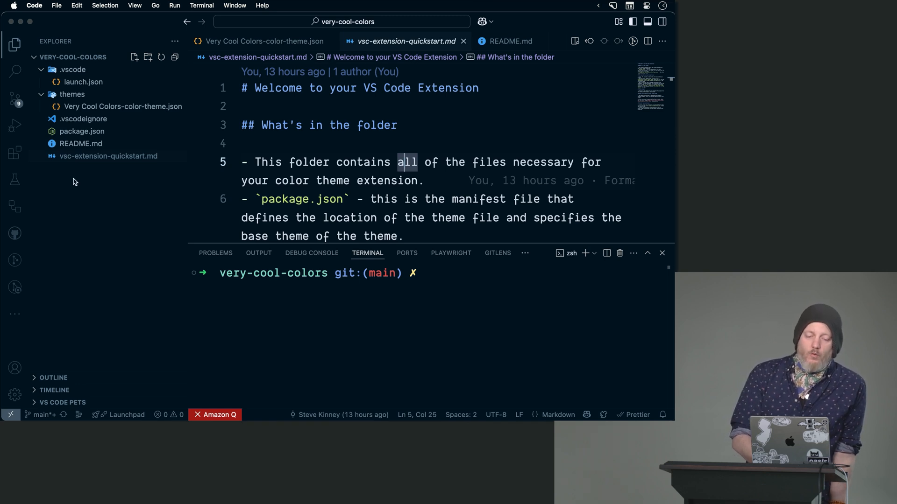
Review package.json down to the contributes > themes entry for the Very Cool Colors theme file
left_click(82, 131)
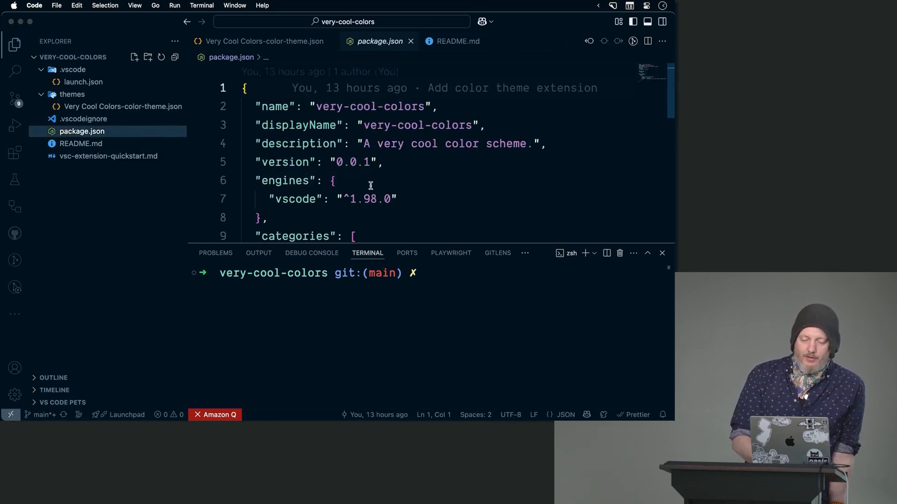
scroll("down", 3)
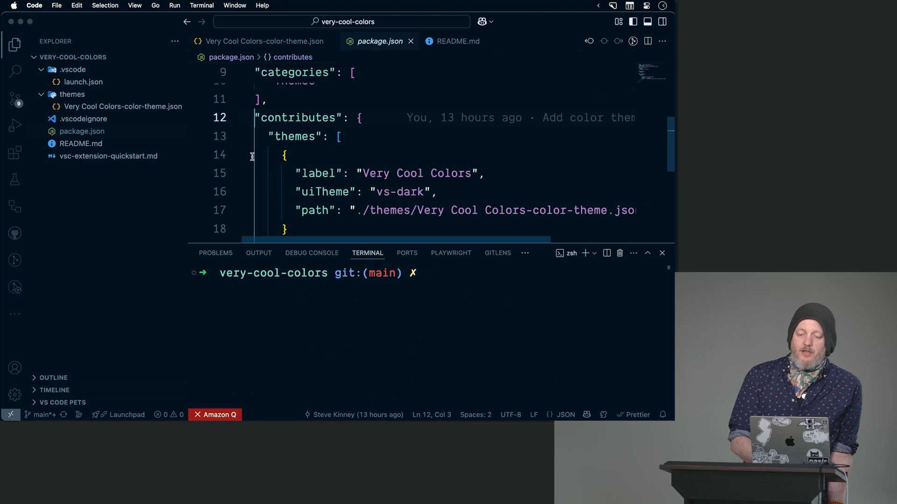
scroll("up", 3)
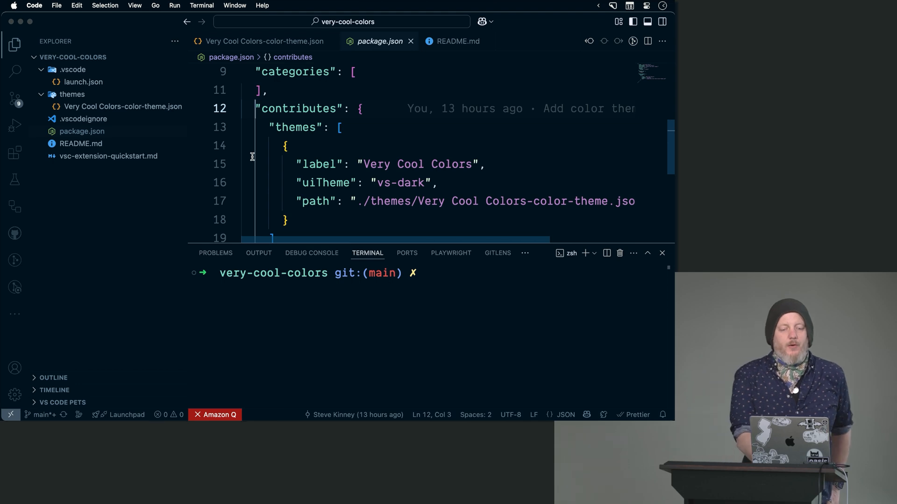
scroll("down", 3)
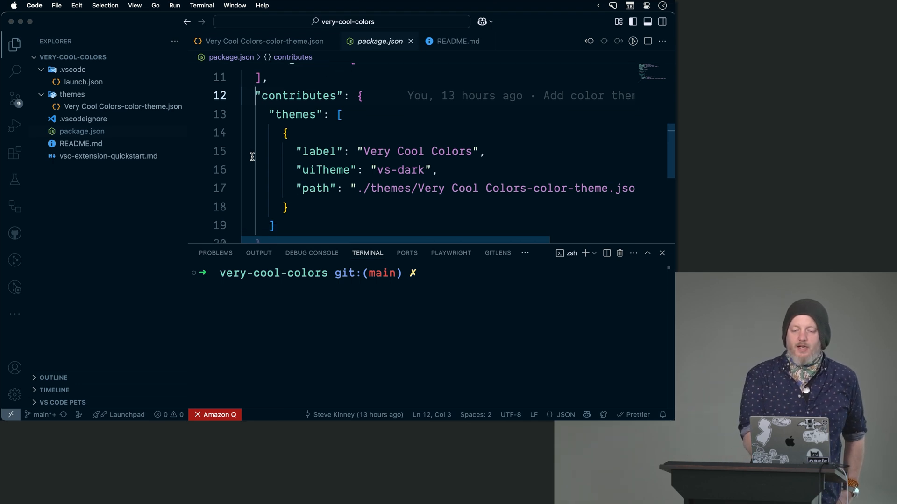
scroll("down", 3)
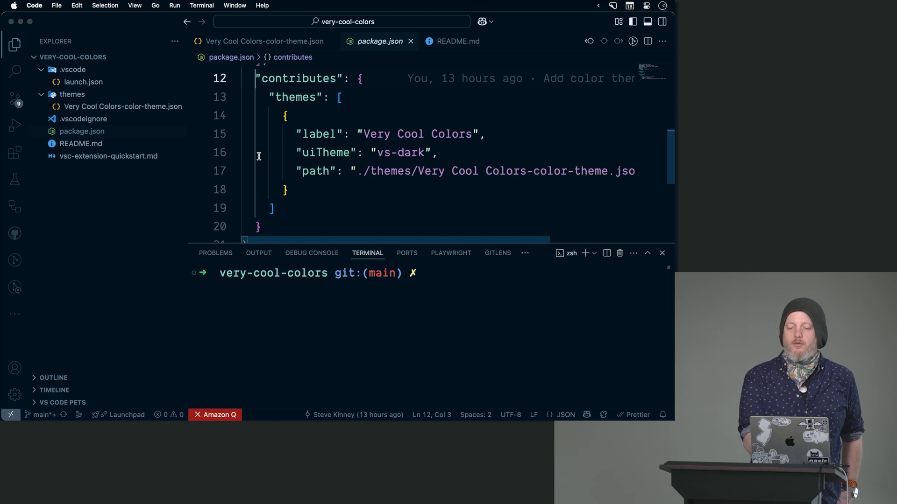
mouse_move(336, 185)
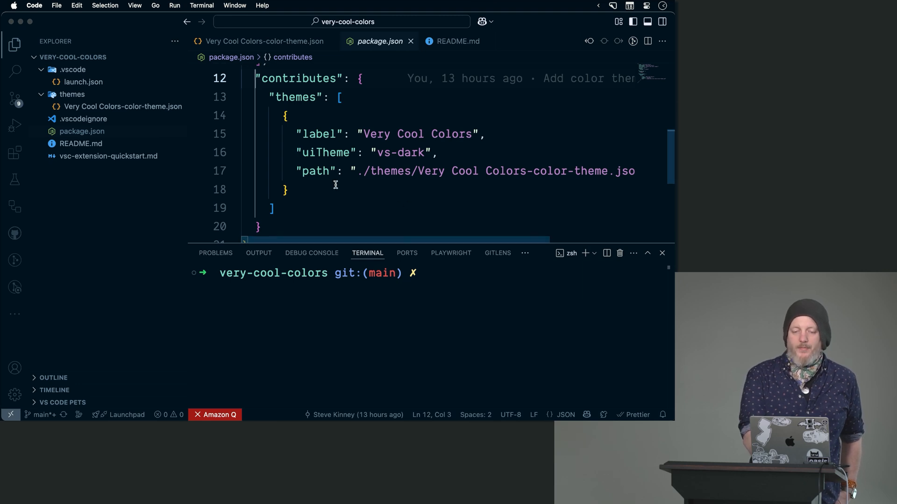
mouse_move(403, 171)
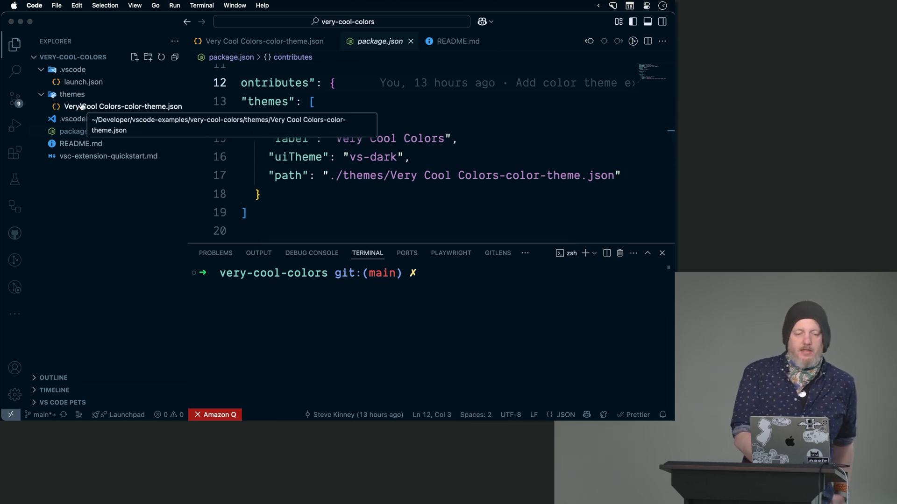
Review launch.json's extensionHost configuration named Extension under .vscode
left_click(83, 82)
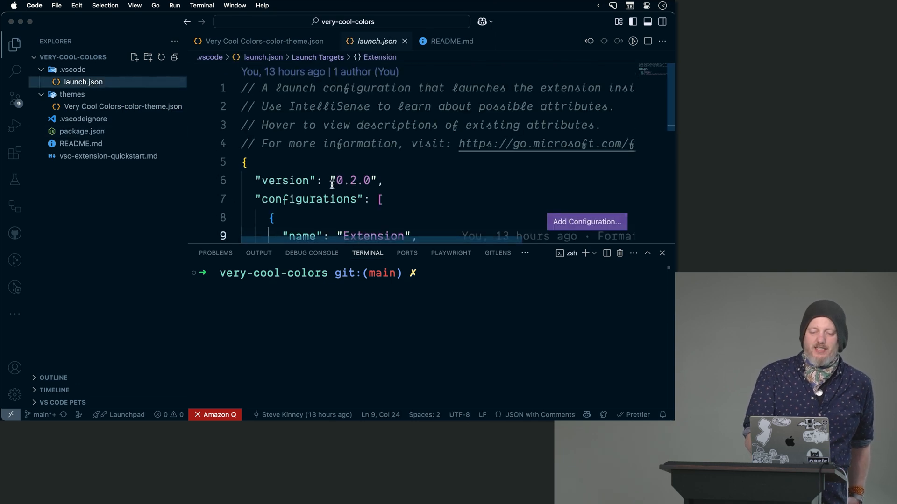
scroll("down", 3)
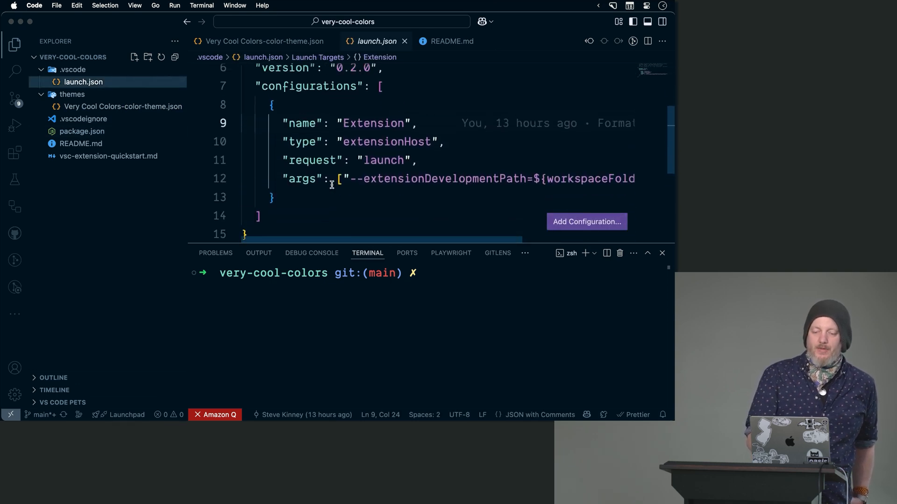
mouse_move(387, 142)
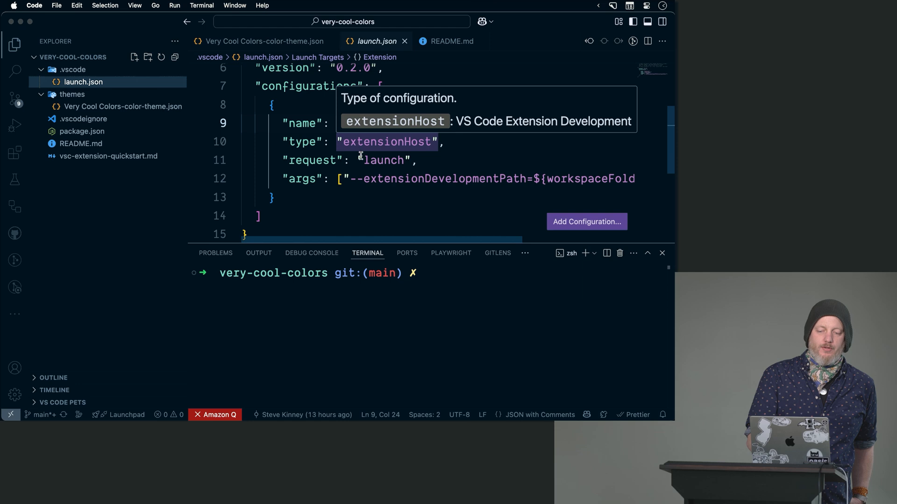
mouse_move(387, 216)
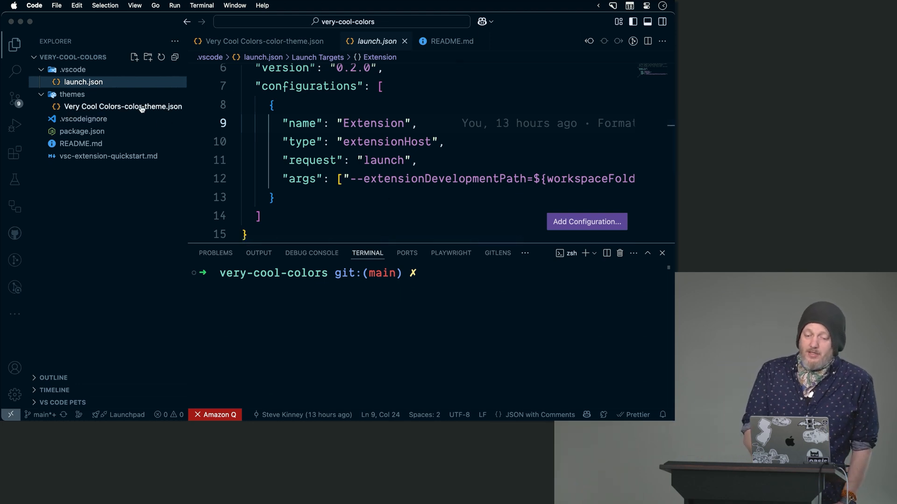
mouse_move(122, 106)
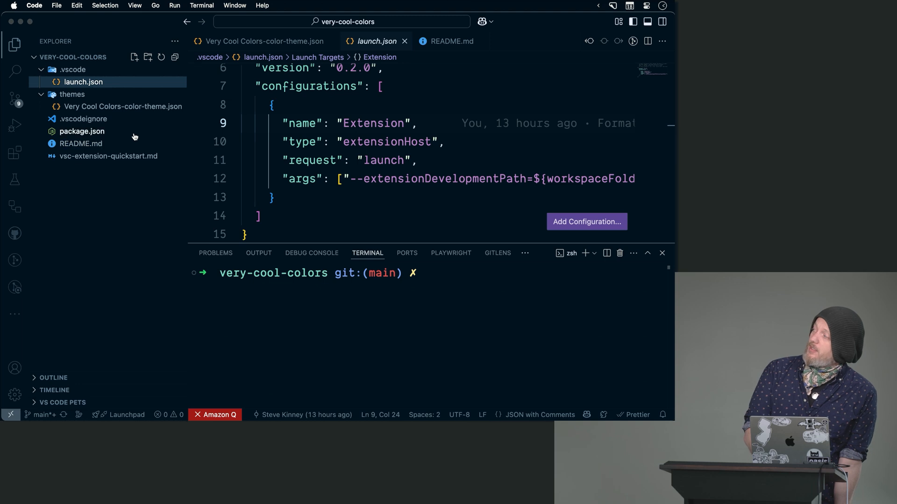
mouse_move(106, 106)
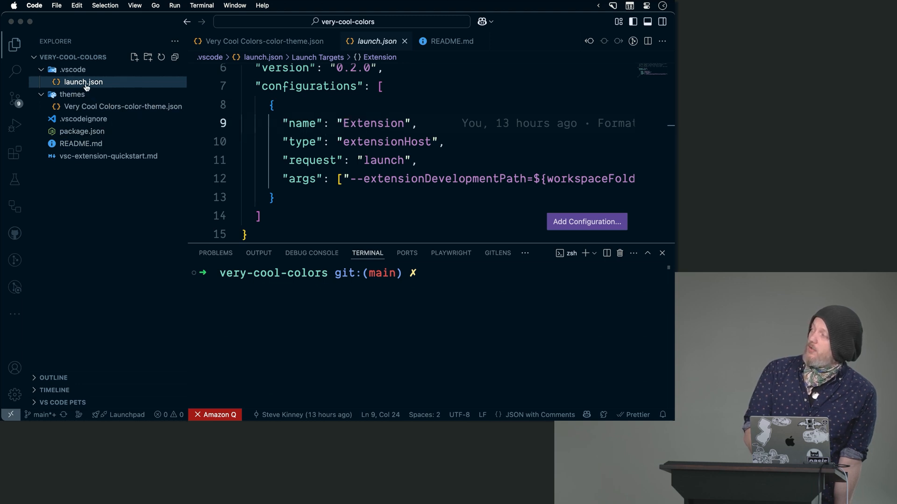
mouse_move(83, 82)
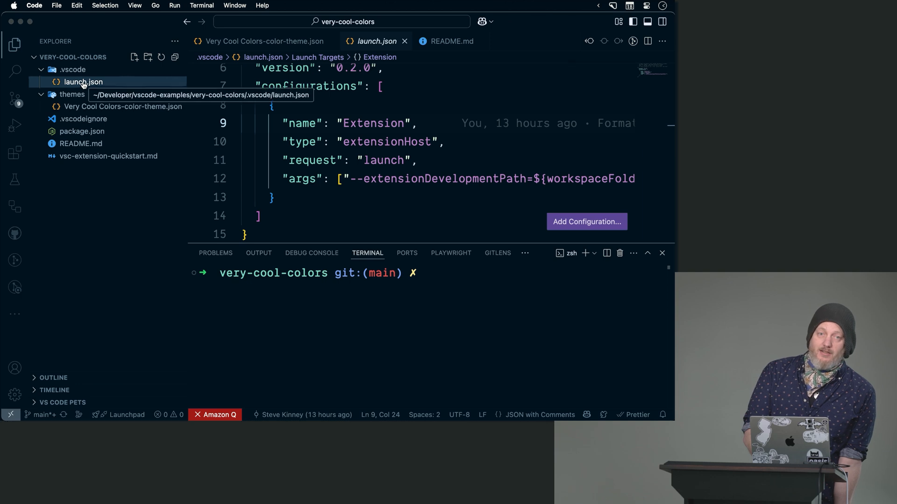
mouse_move(83, 98)
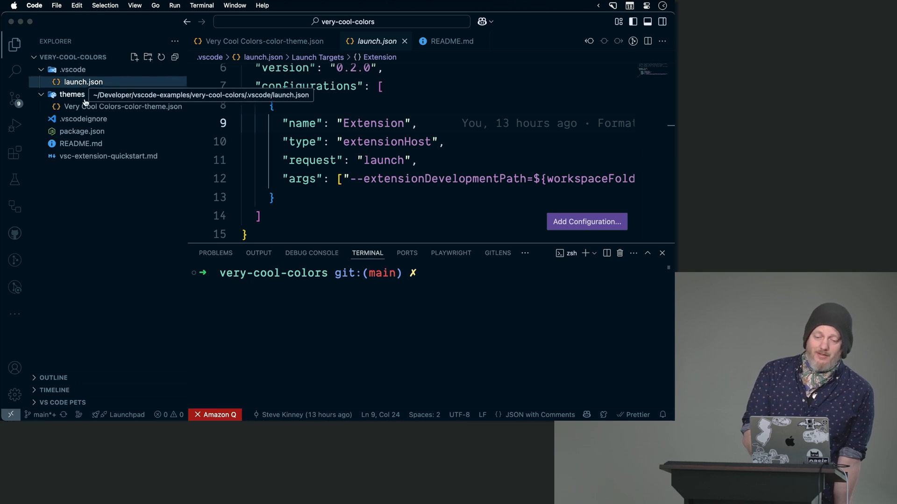
Show .vscodeignore excluding .vscode, .vscode-test, .gitignore and the quickstart guide
left_click(83, 119)
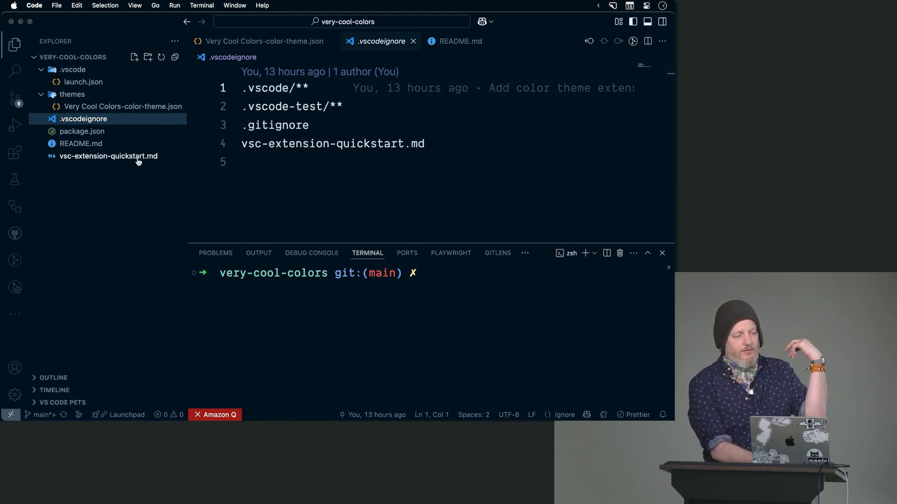
mouse_move(475, 325)
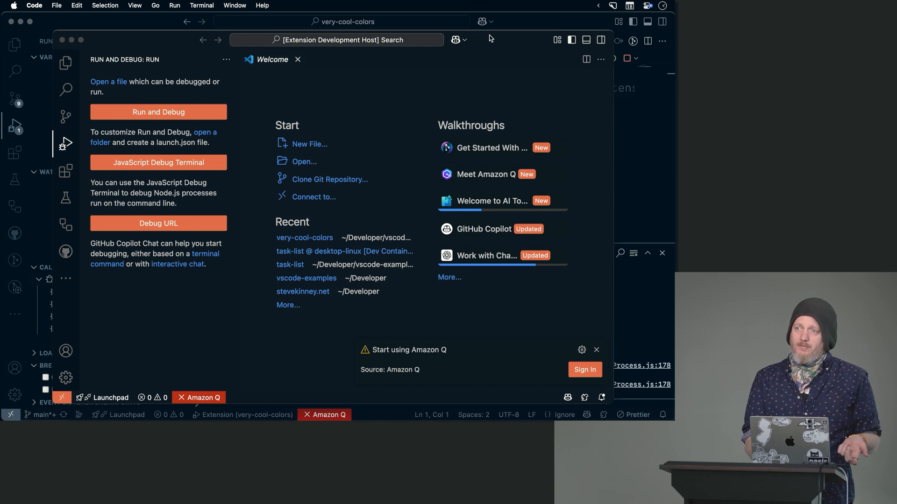
mouse_move(292, 88)
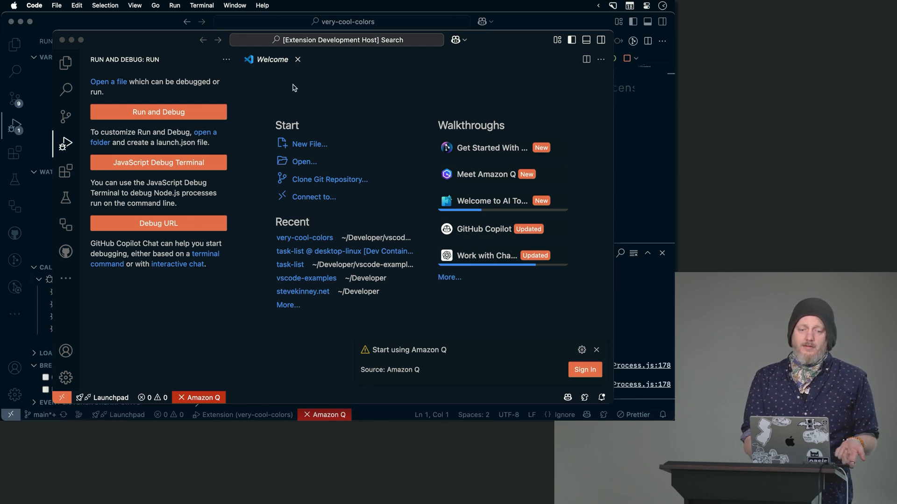
In the Extension Development Host, create a new untitled file with language mode Java
left_click(65, 62)
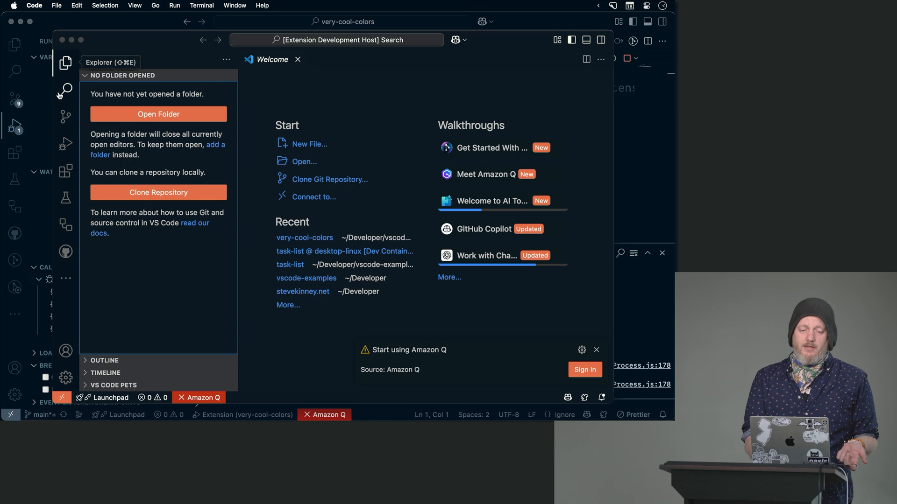
mouse_move(66, 117)
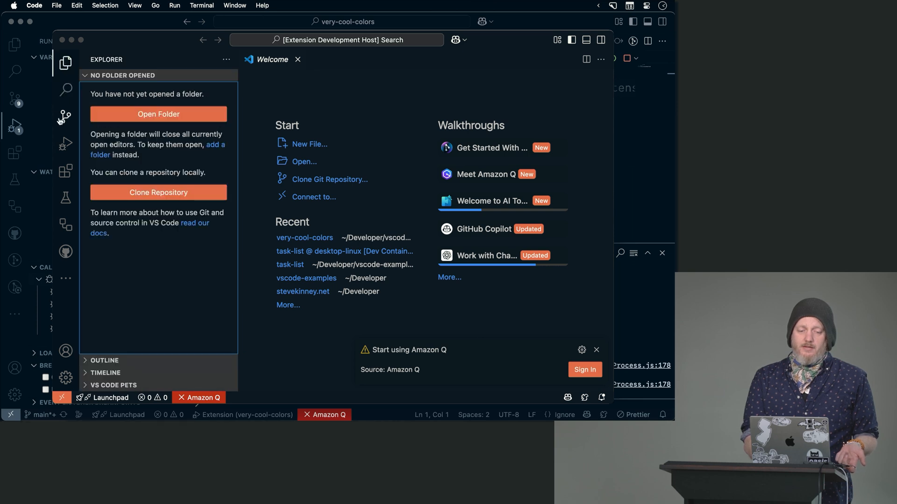
left_click(65, 117)
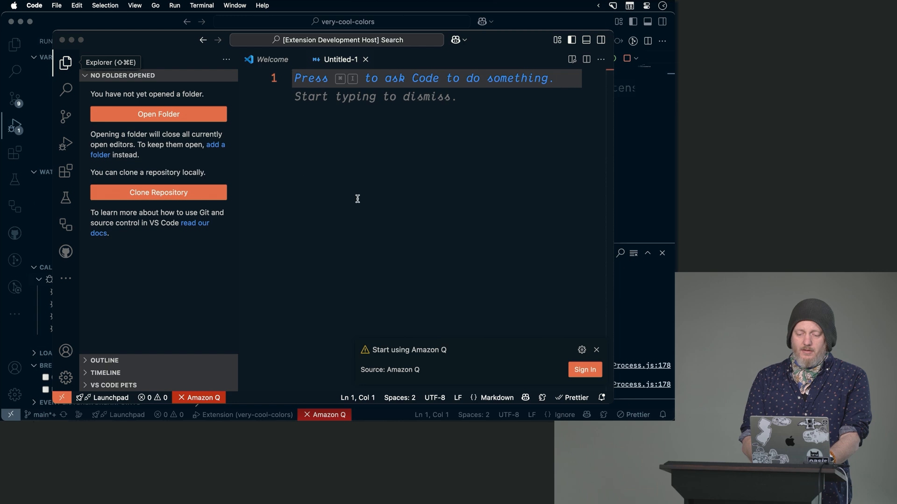
left_click(596, 350)
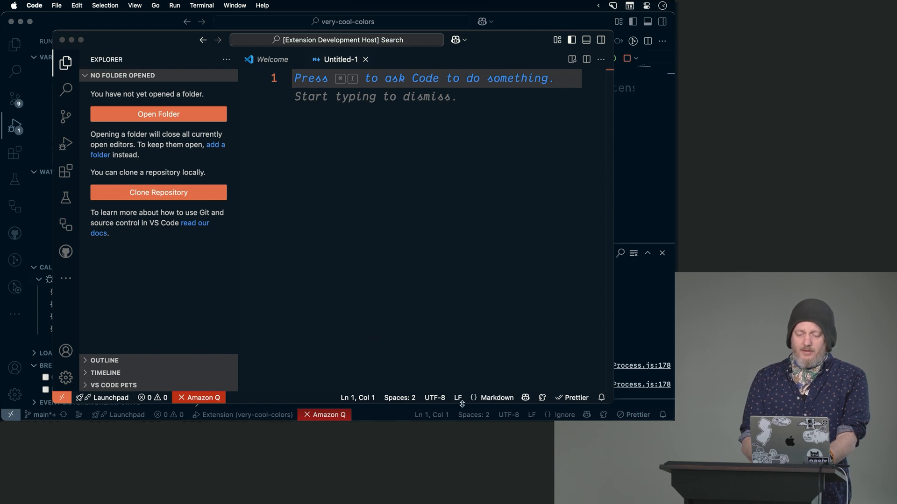
type("jav")
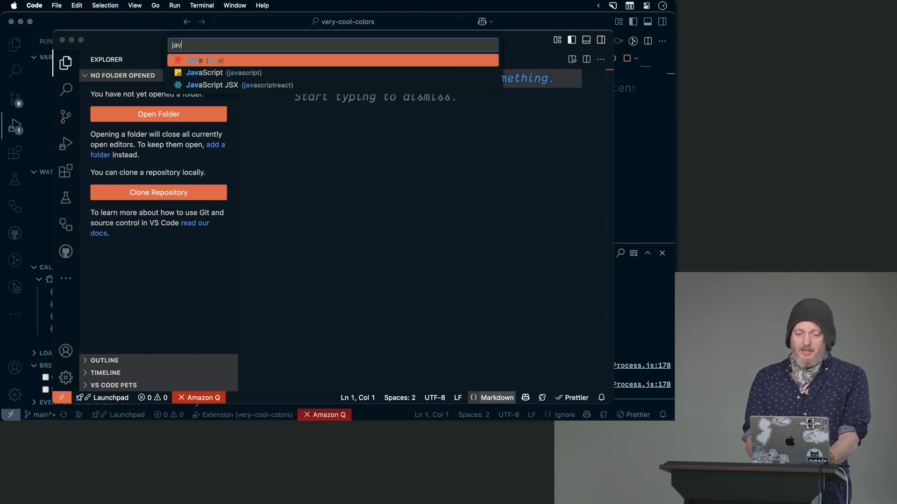
left_click(195, 60)
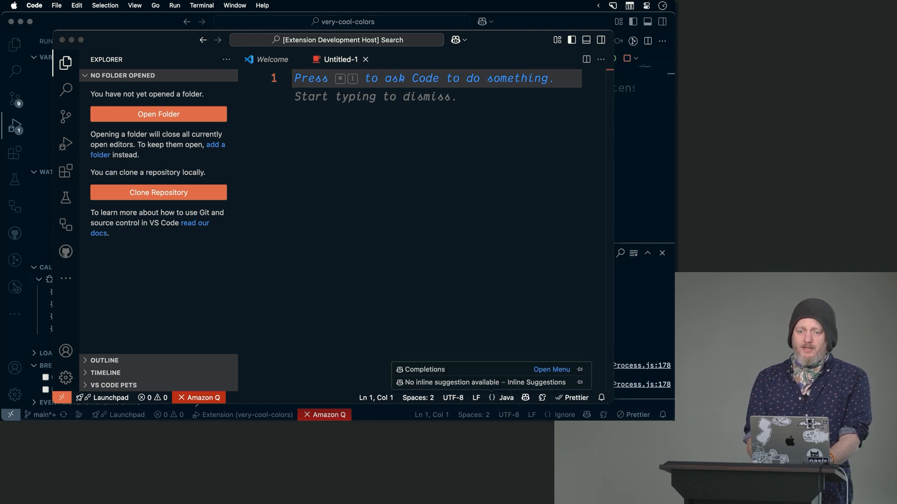
Write the sample line const hello = "Hello, World!"; in the new file
type("const")
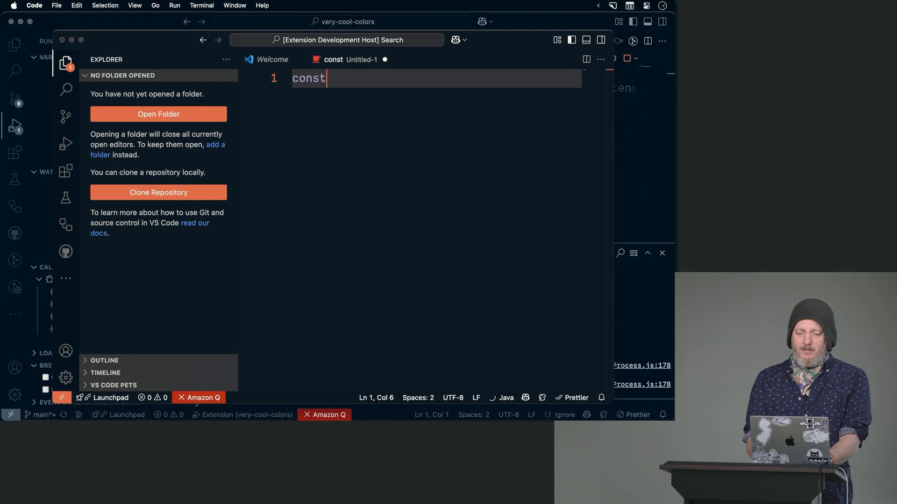
type("hello = \"Hello, World!\";")
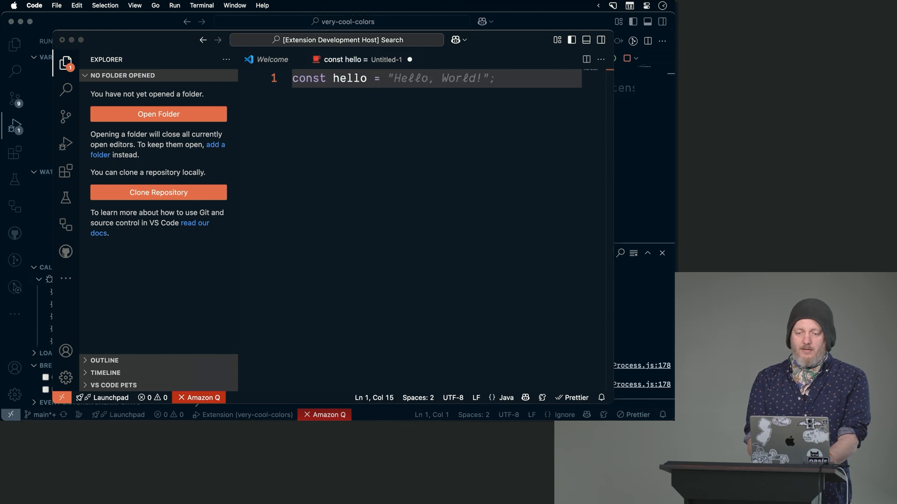